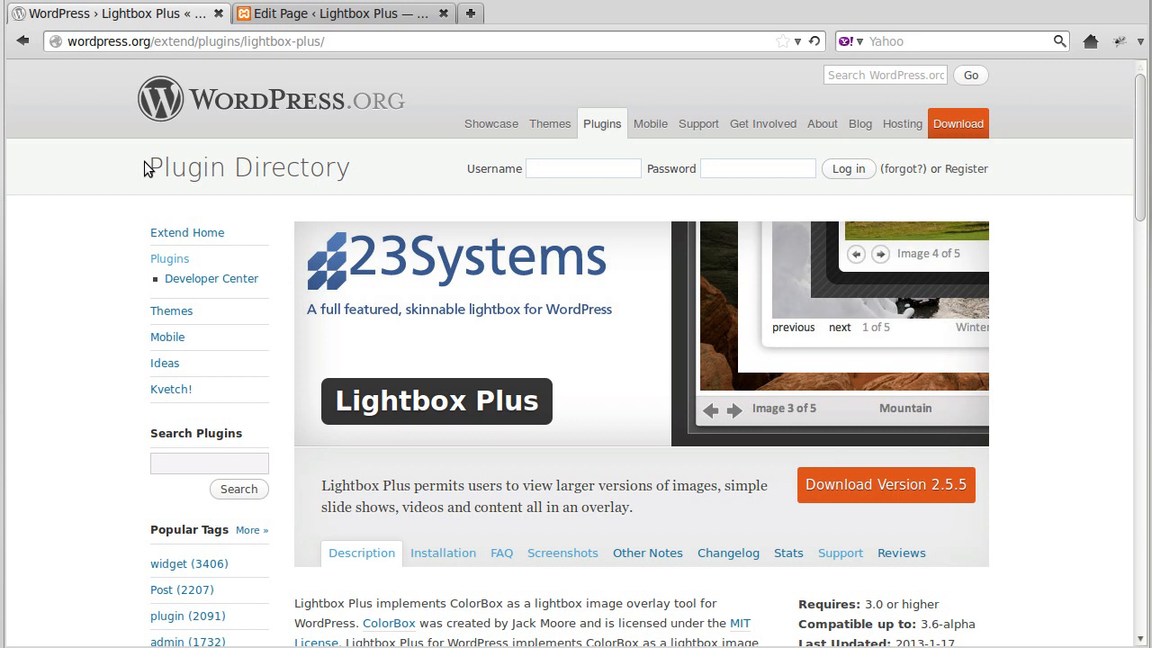
mouse_move(387, 406)
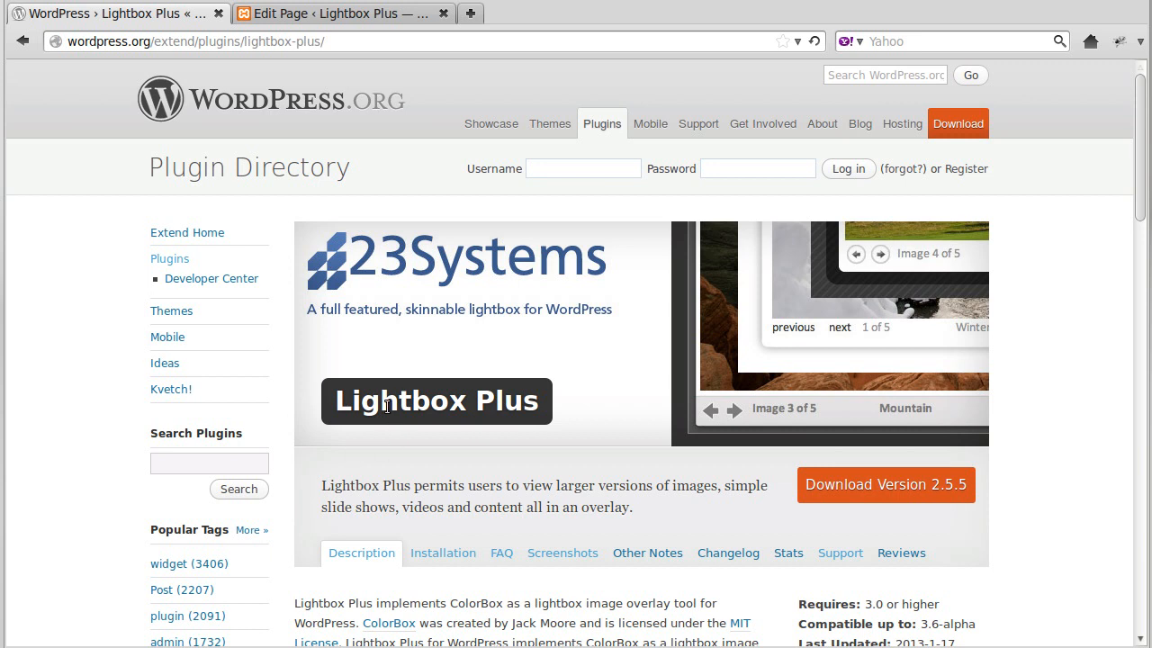
mouse_move(540, 389)
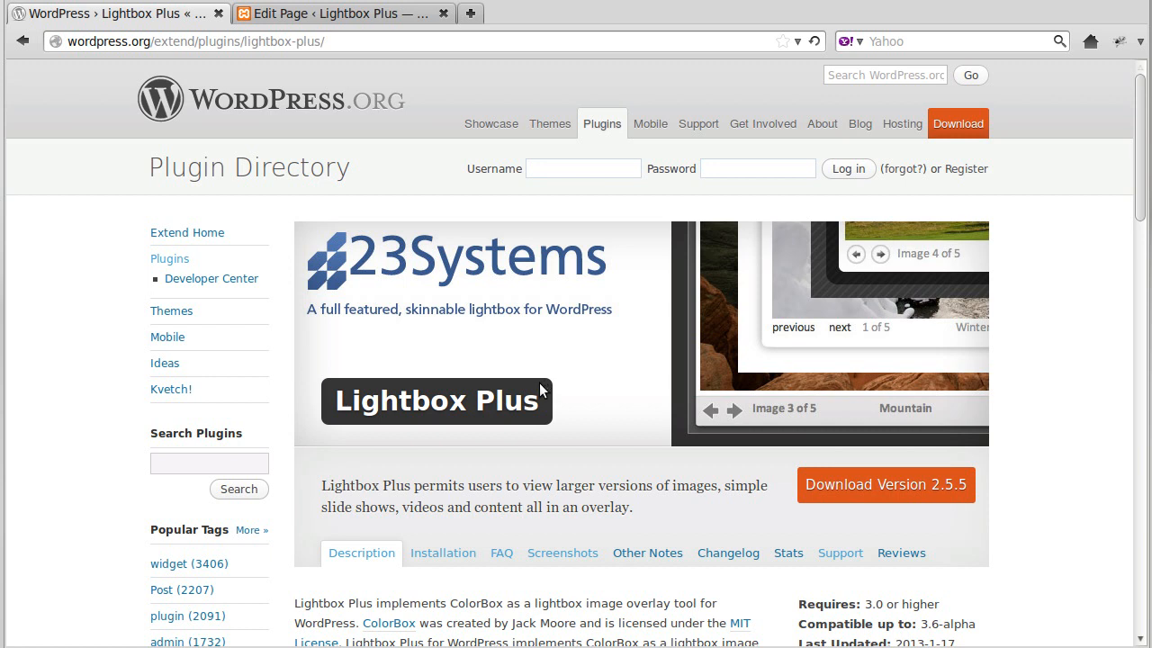
mouse_move(369, 12)
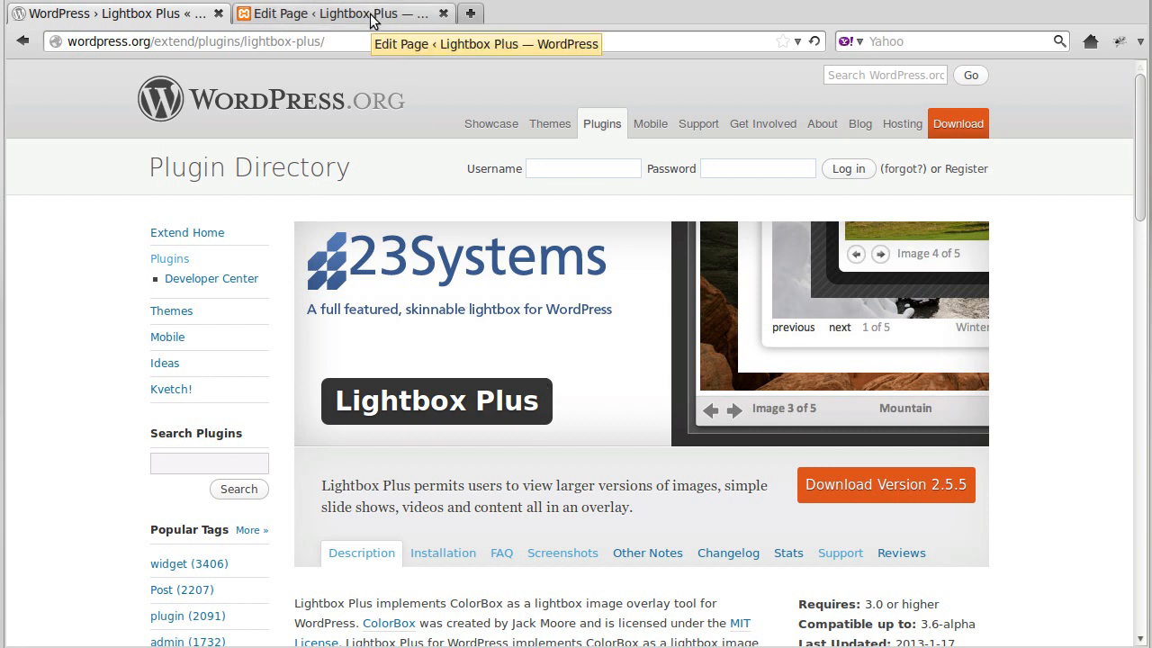
- Switch from the plugin directory to the editor for the page 'Only open selected images in a Lightbox'
click(341, 15)
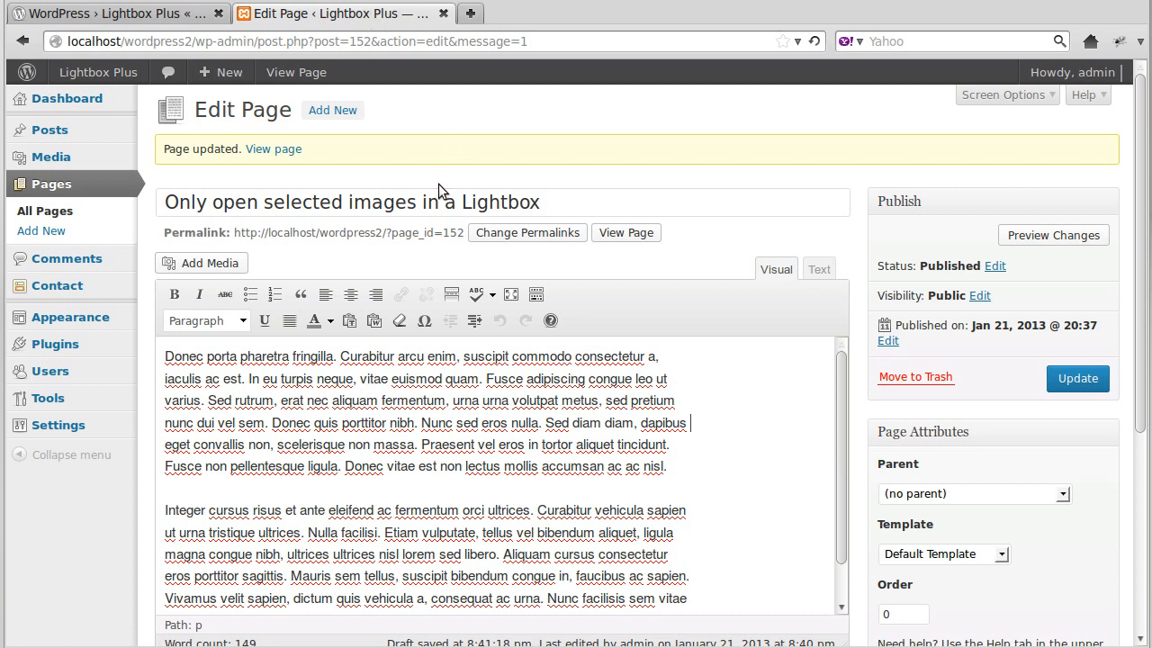
mouse_move(466, 149)
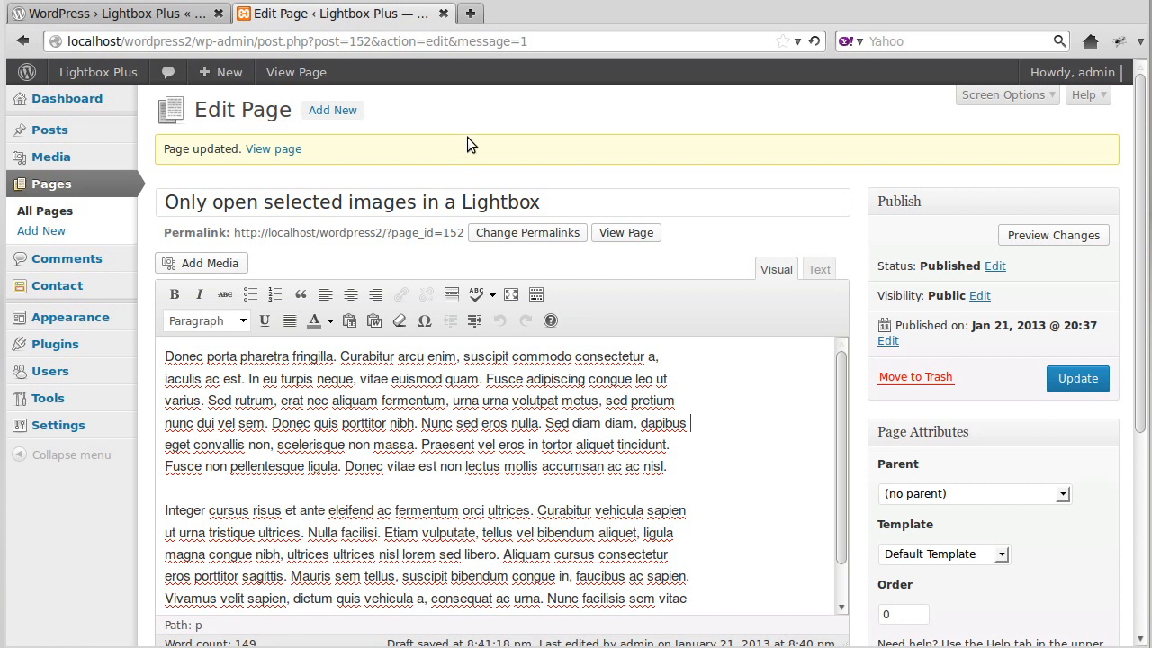
- View the live site and confirm the Dog with bandana image opens in a lightbox from the Text links page
click(295, 72)
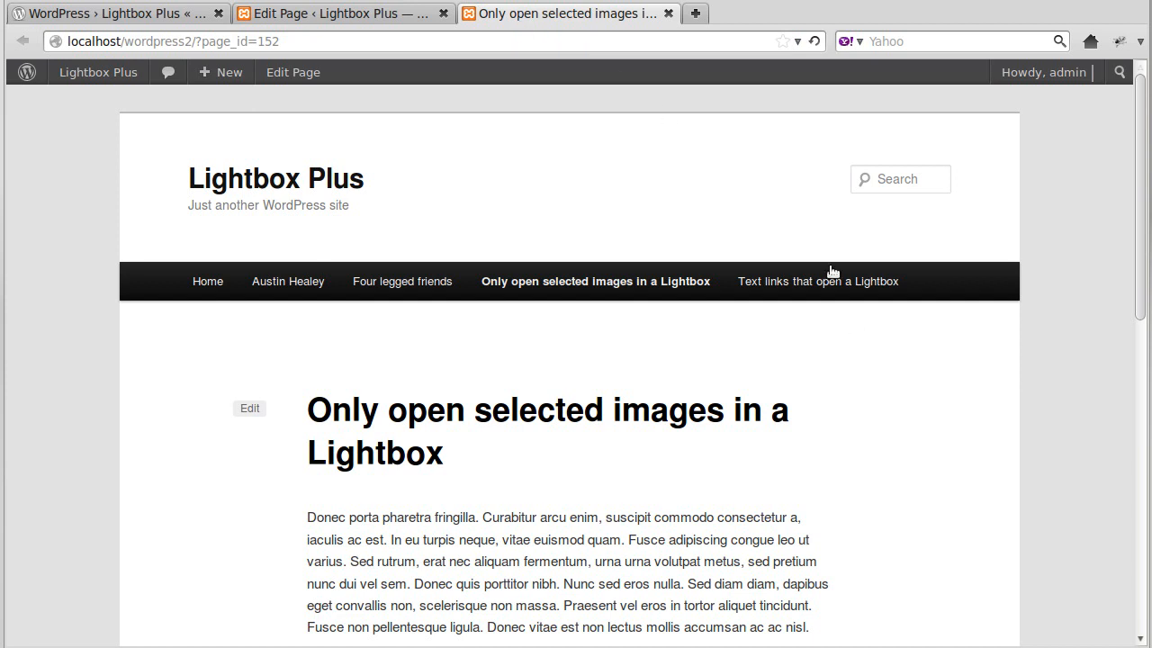
click(817, 281)
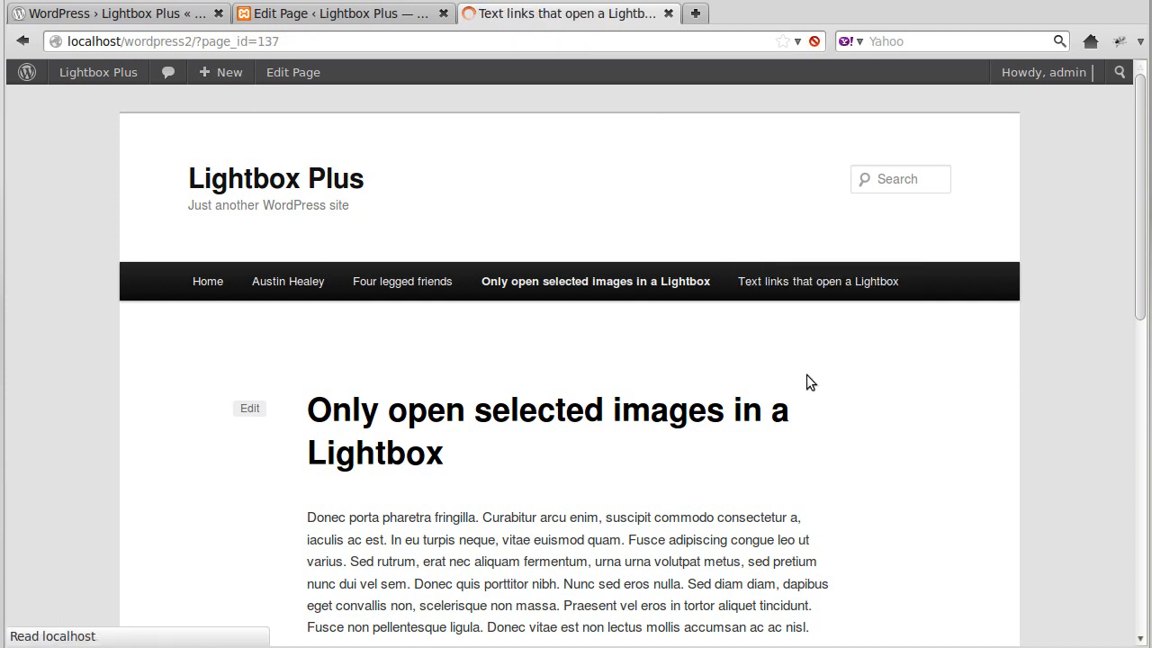
click(817, 281)
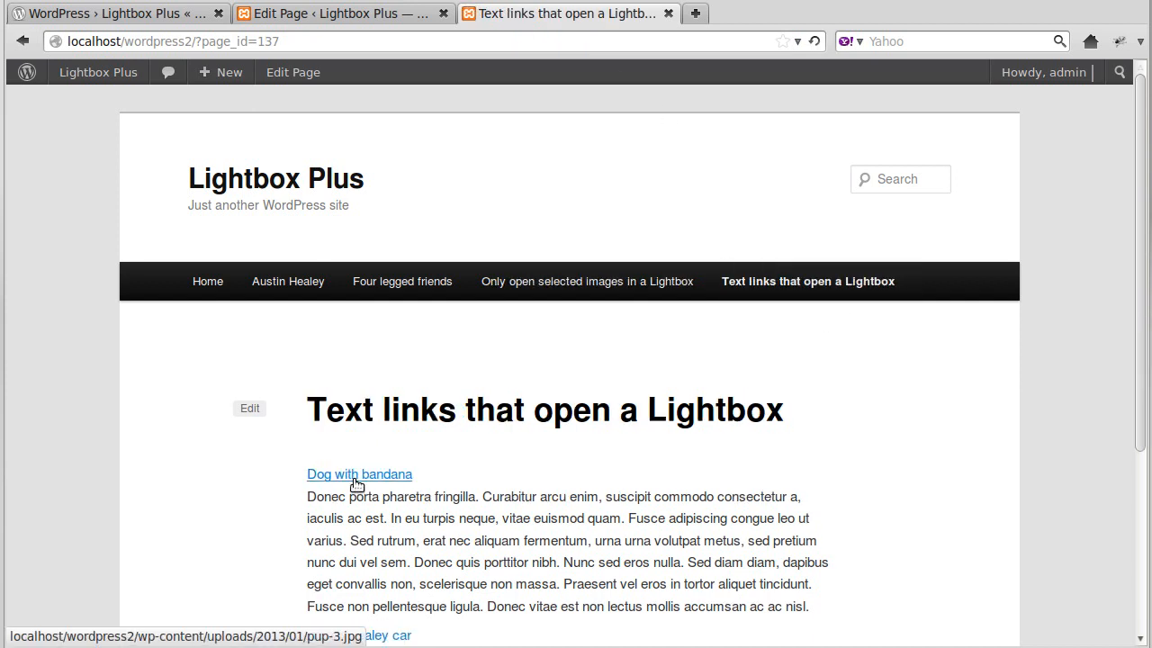
click(360, 475)
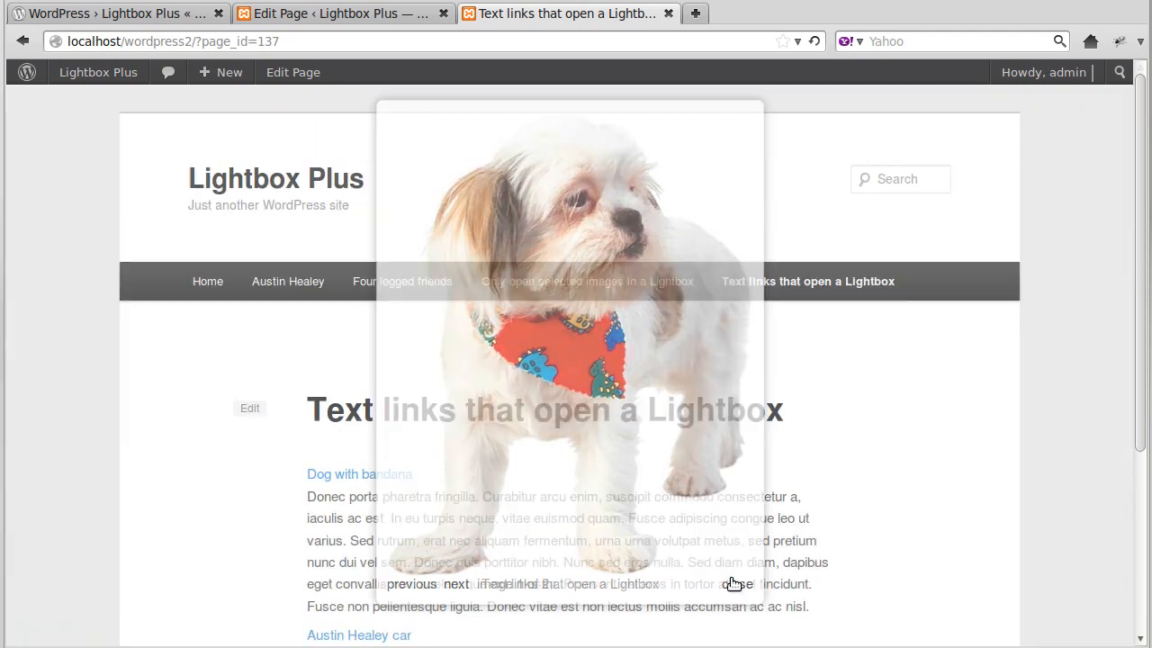
click(738, 583)
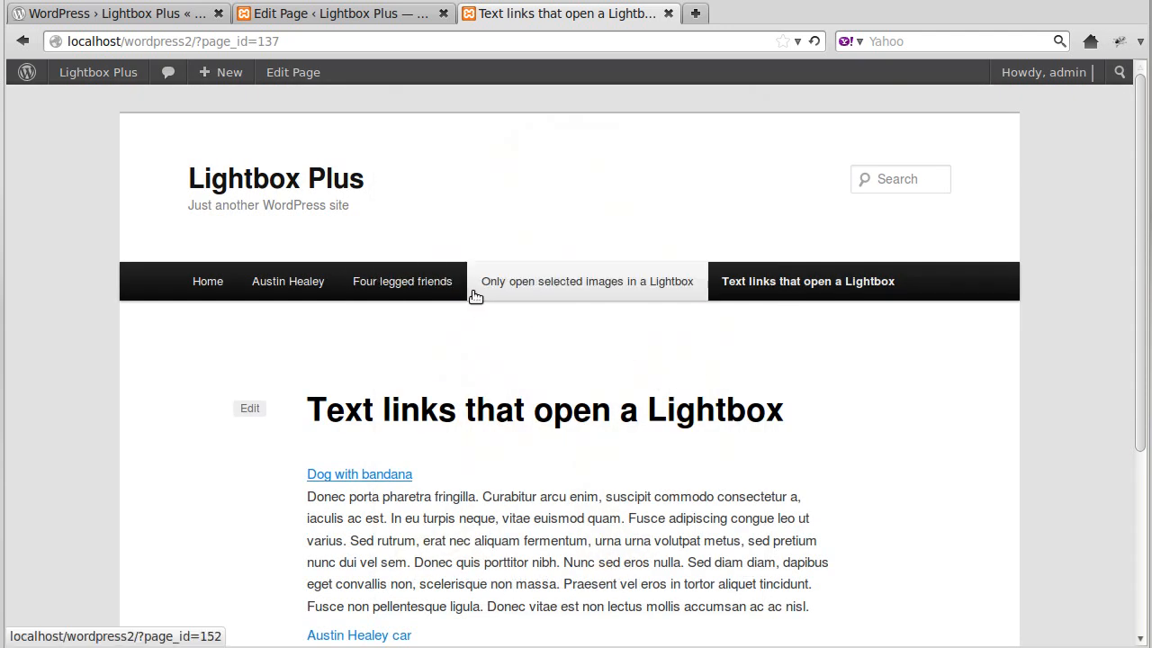
- Confirm the Austin Healey car photo opens in a lightbox on its page
click(288, 281)
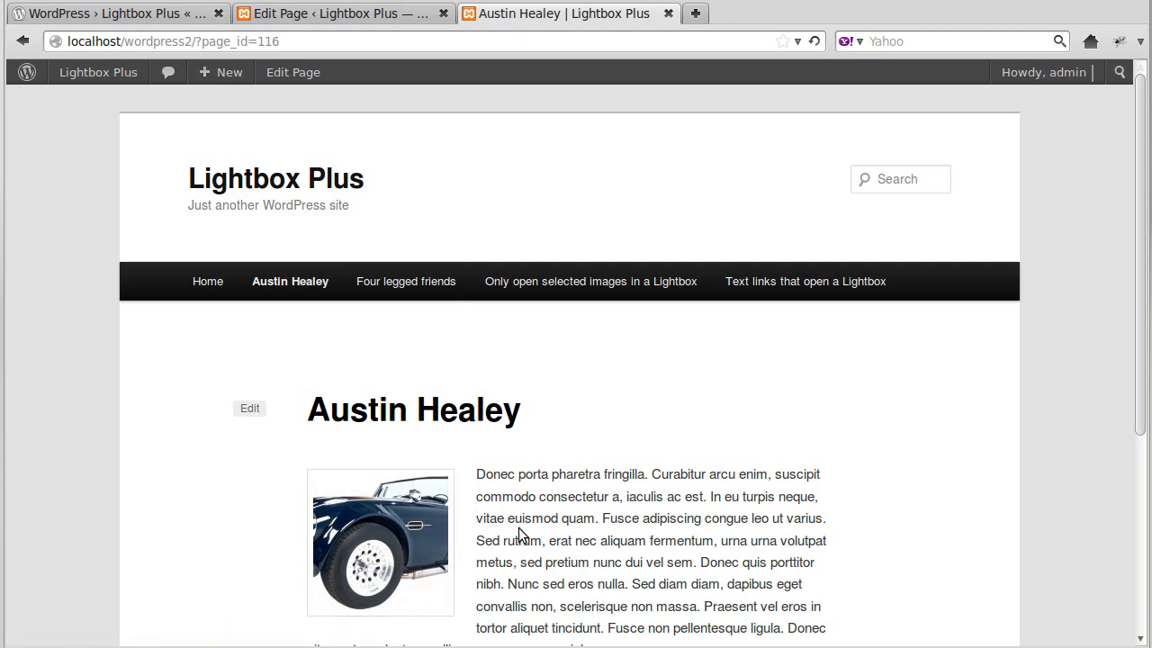
mouse_move(560, 525)
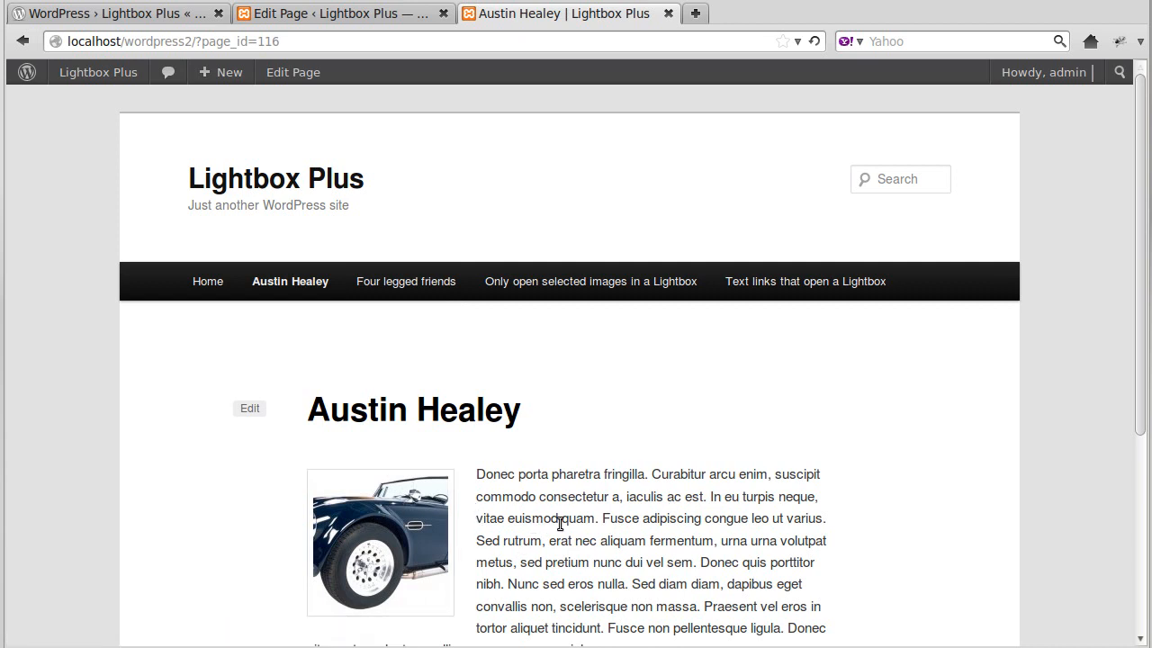
click(380, 540)
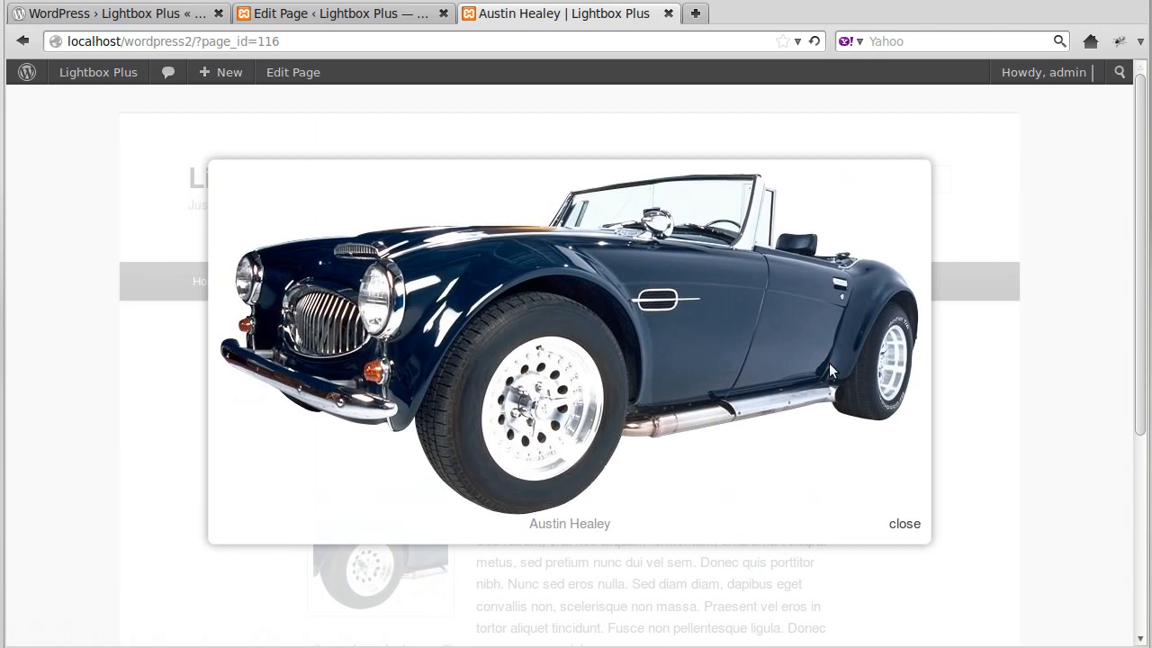
click(904, 523)
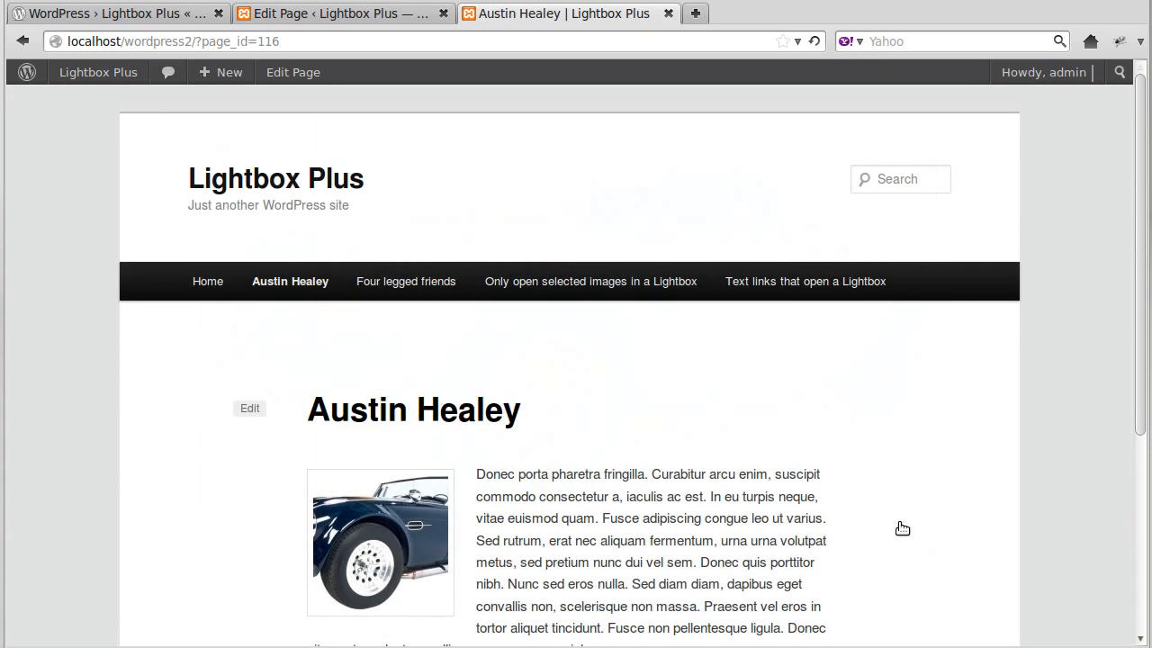
mouse_move(554, 286)
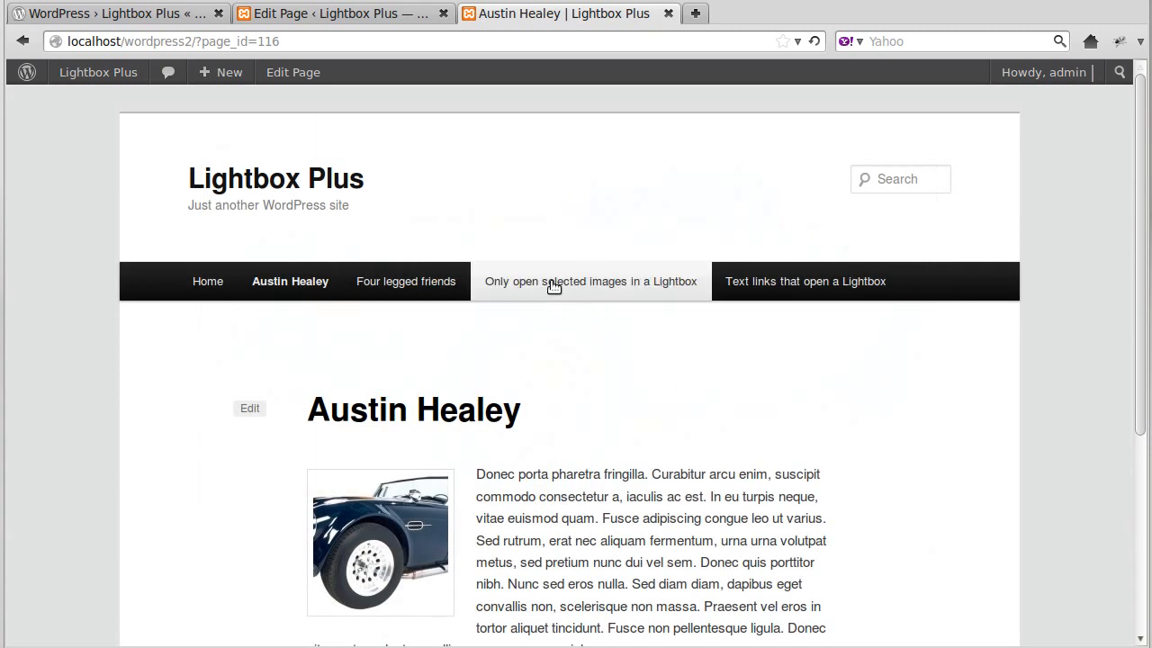
- Check the Four legged friends gallery, then go to the Only open selected images page
click(407, 281)
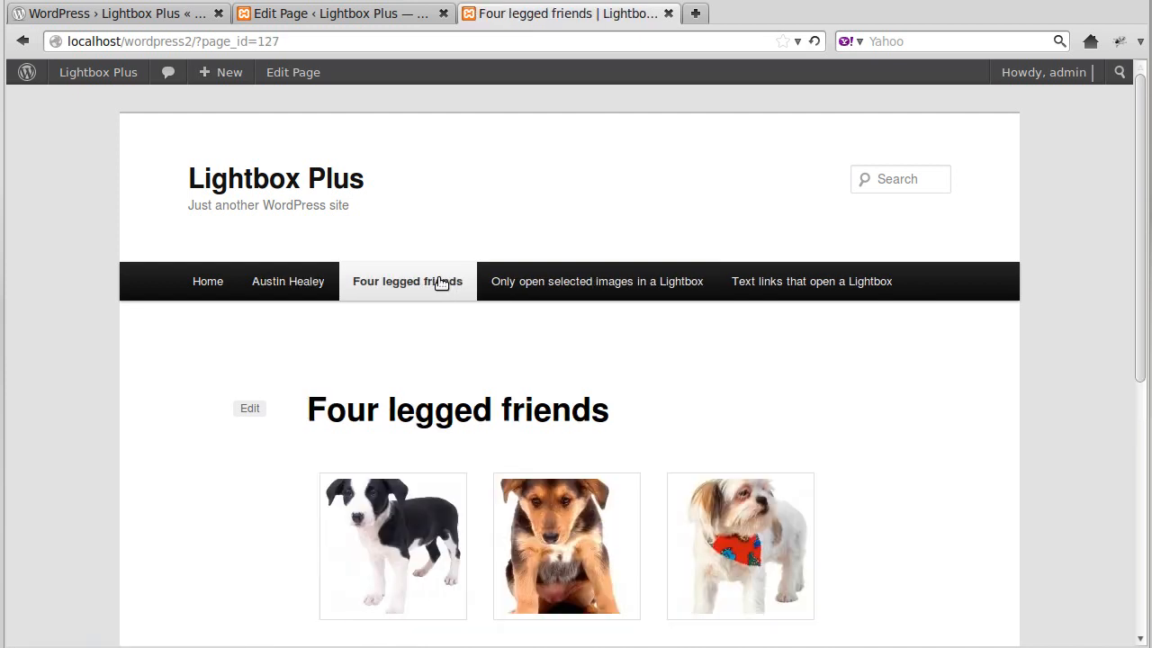
click(567, 545)
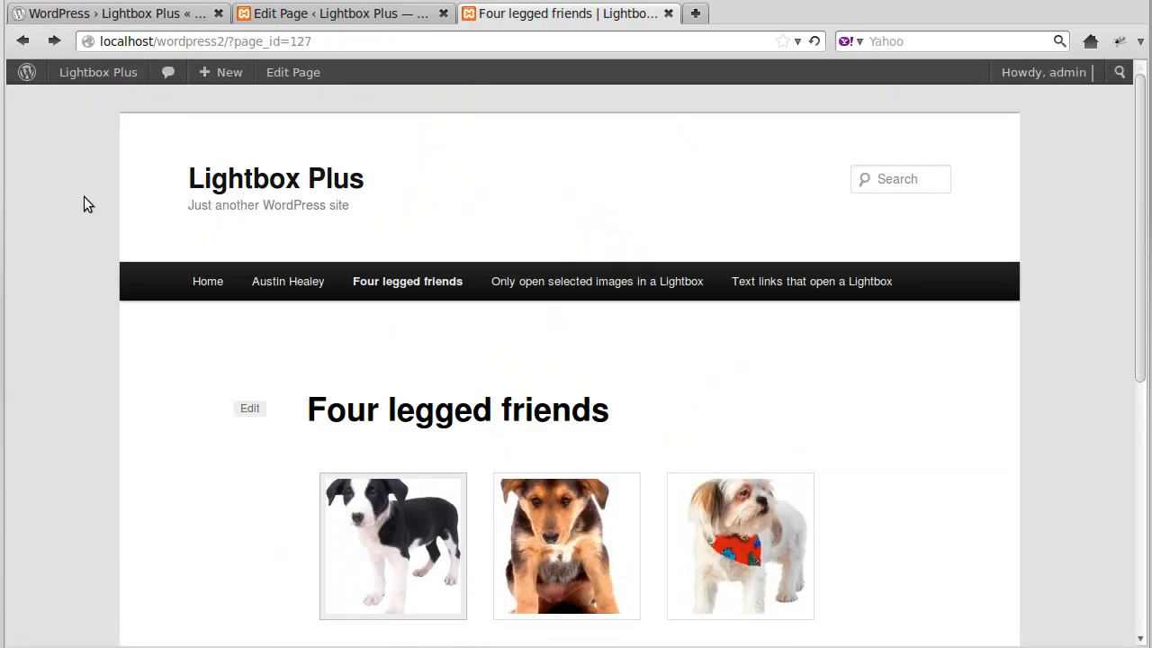
mouse_move(676, 351)
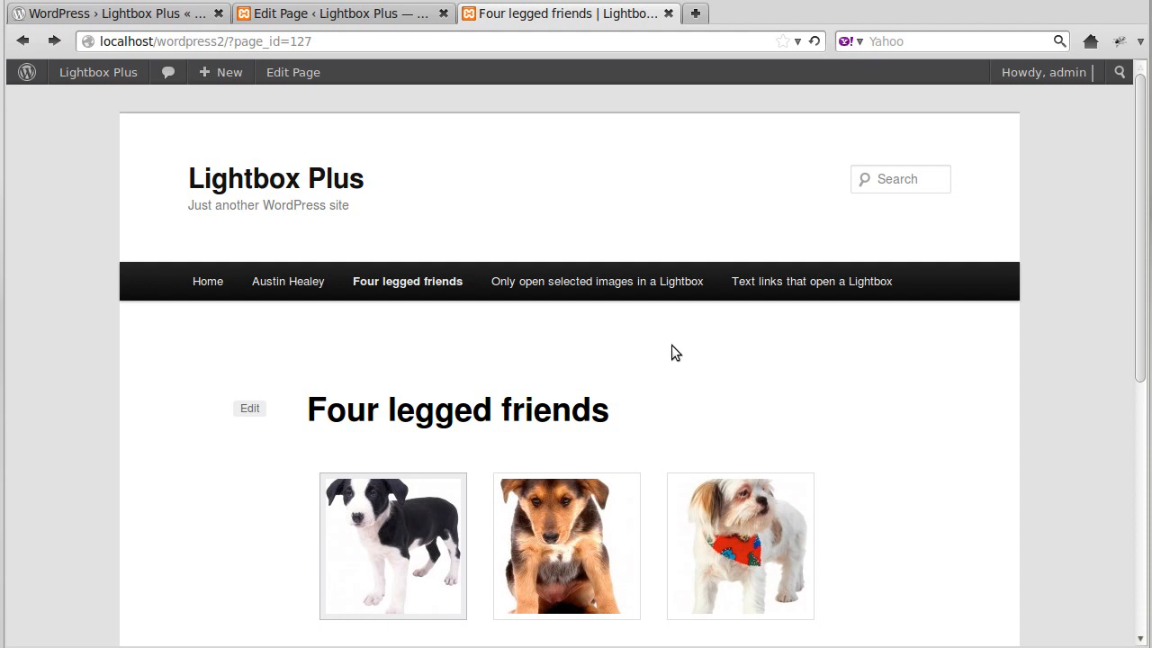
click(598, 280)
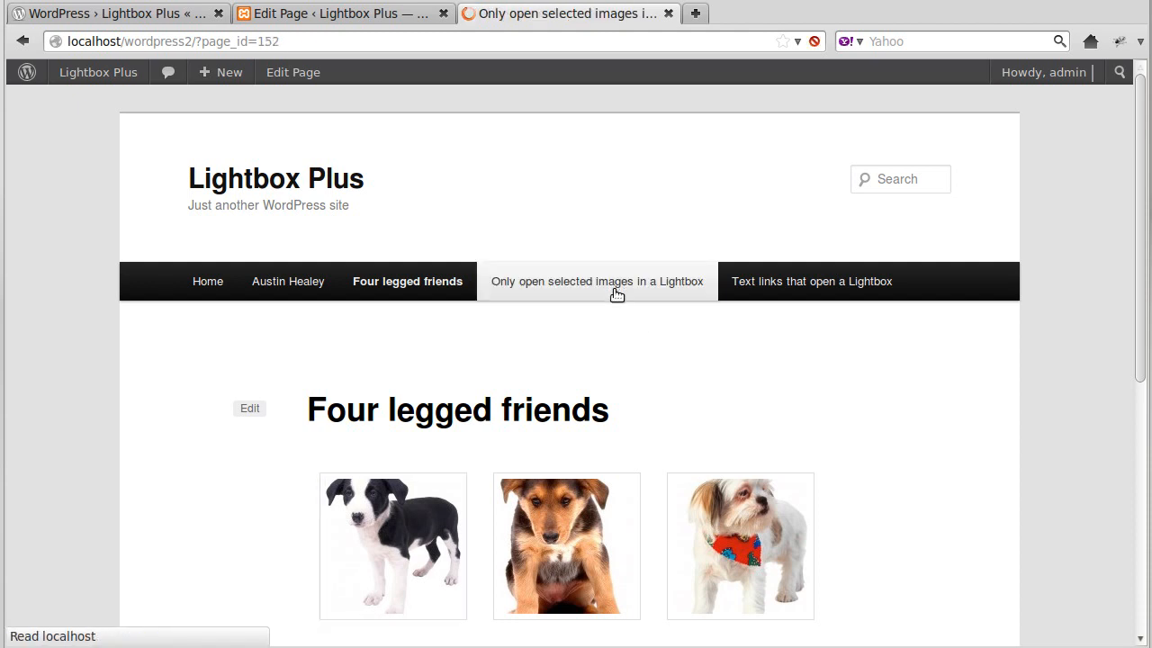
- Return to the WordPress editor for the Only open selected images in a Lightbox page
click(342, 14)
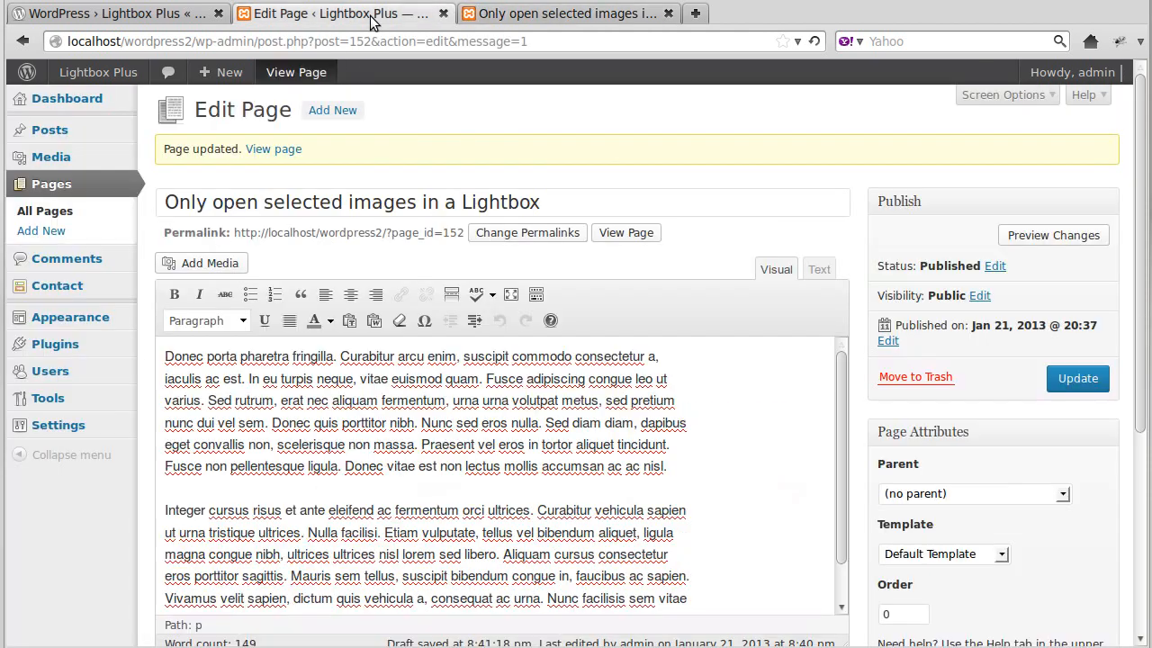
mouse_move(338, 15)
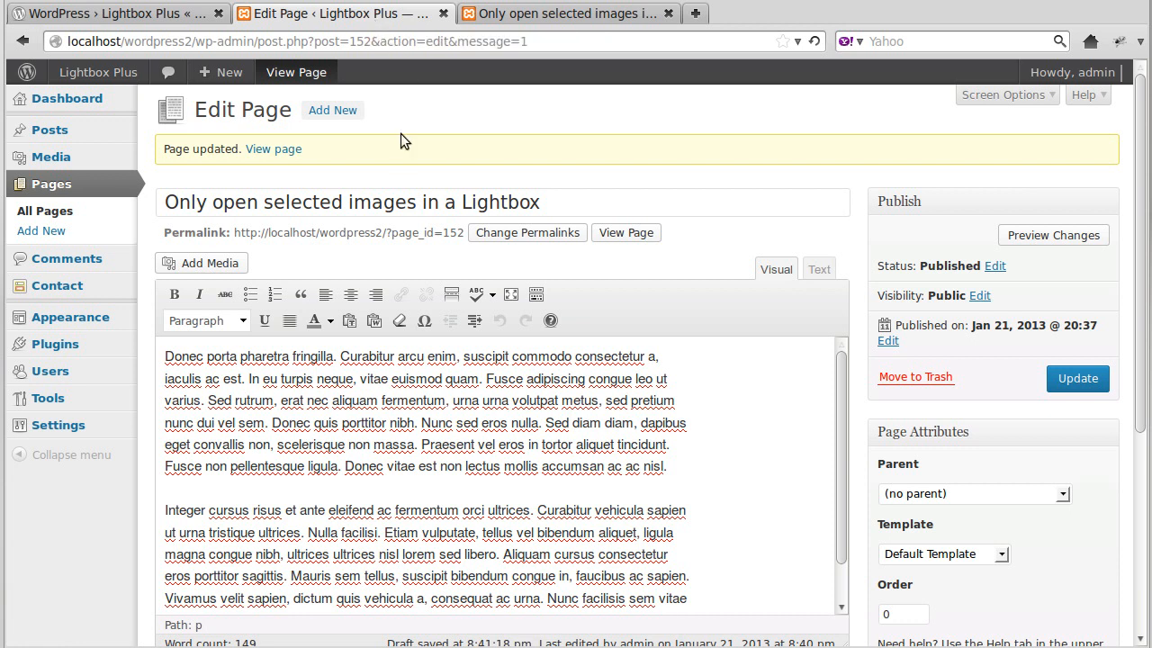
mouse_move(400, 256)
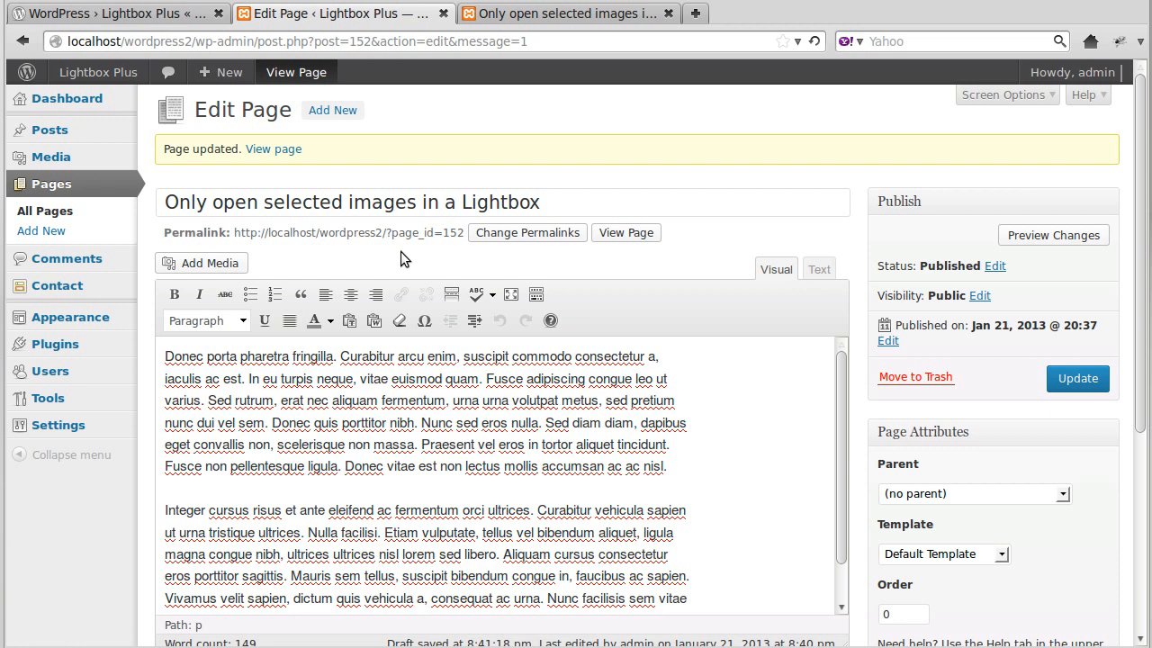
mouse_move(400, 252)
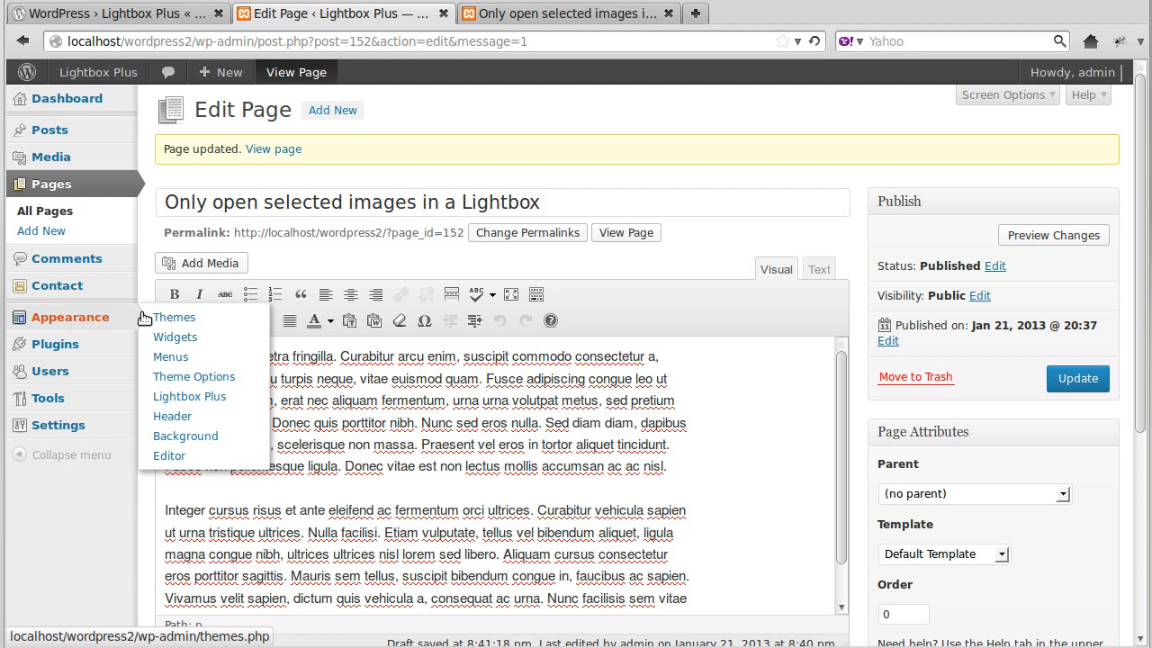
click(189, 396)
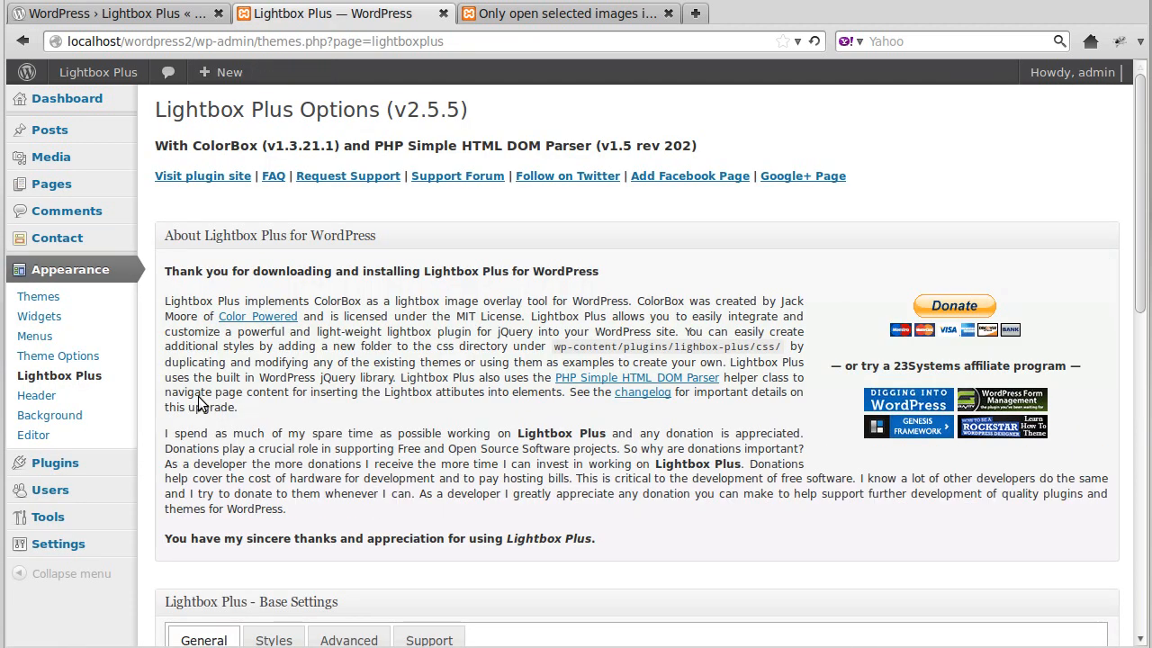
mouse_move(454, 403)
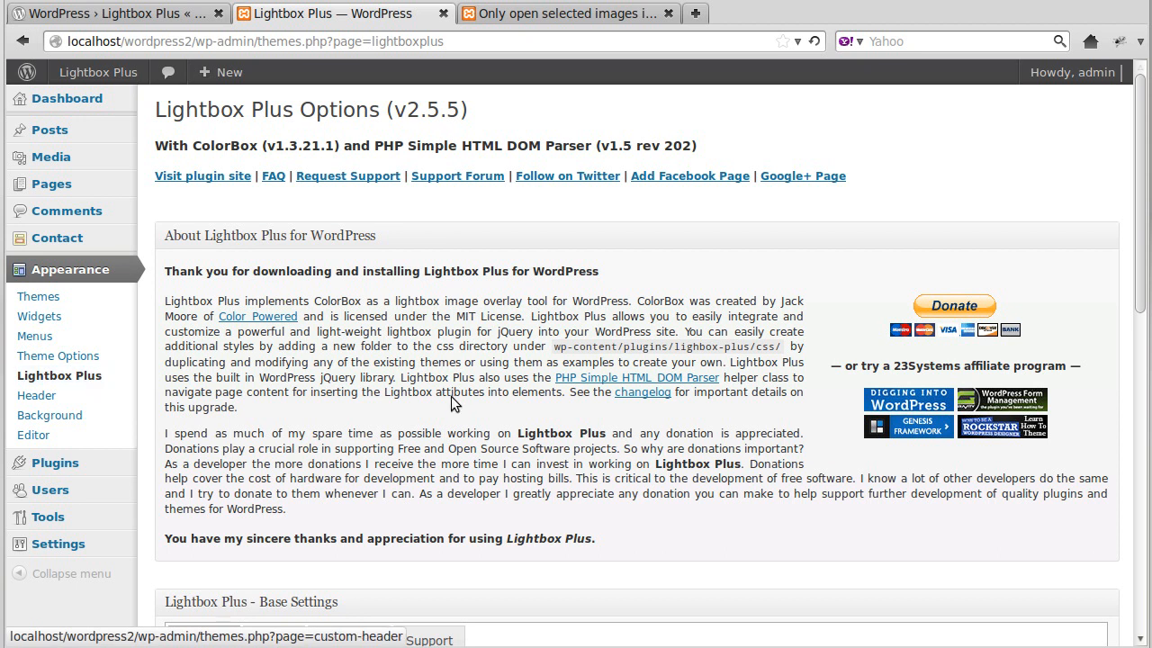
scroll(down, 3)
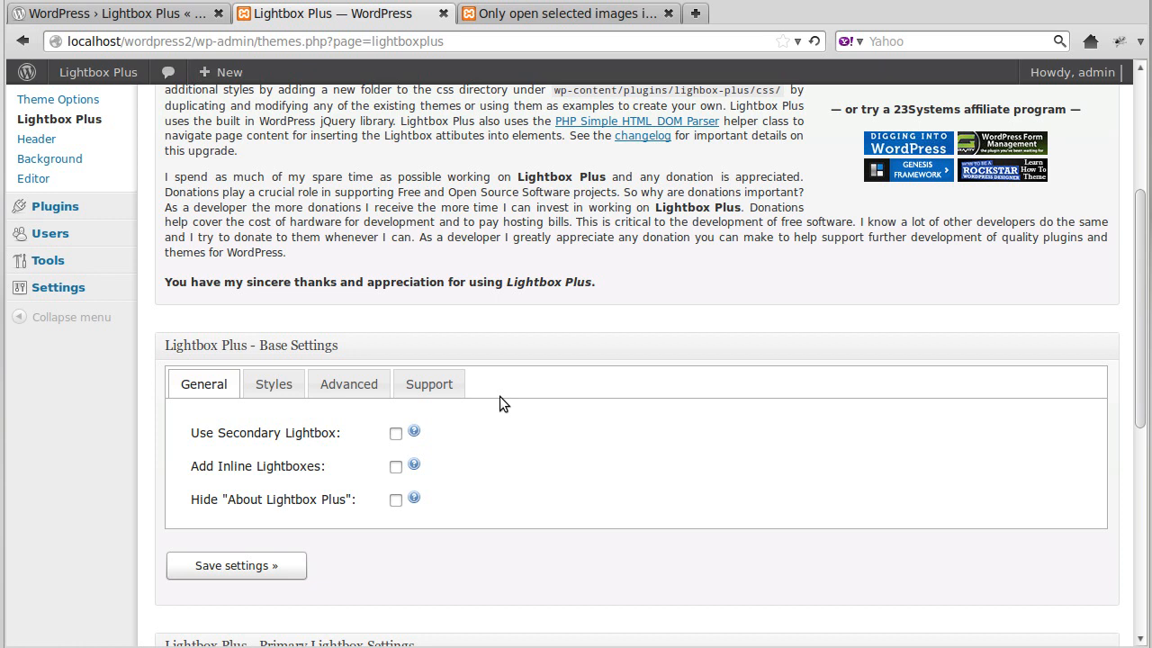
scroll(down, 3)
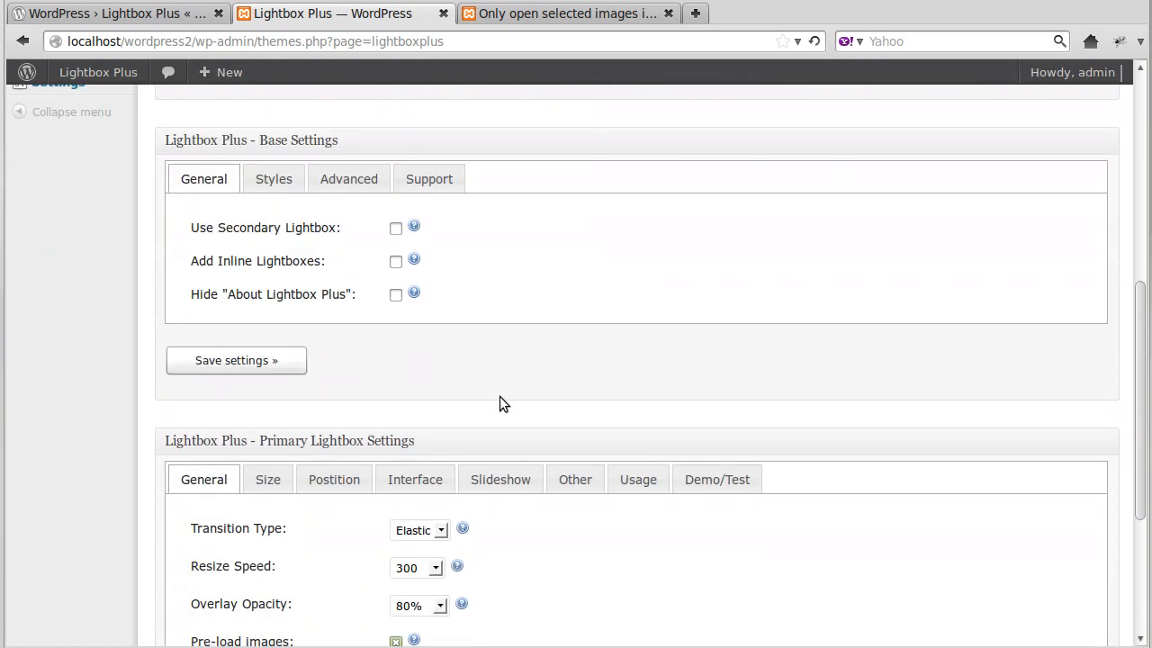
mouse_move(320, 446)
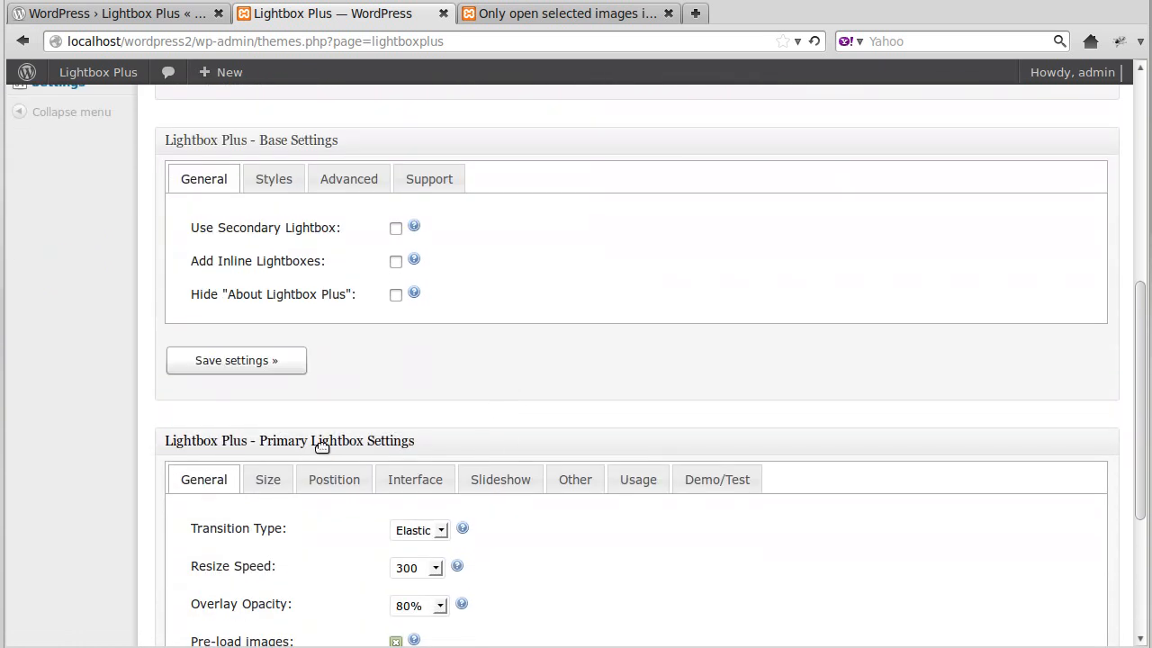
mouse_move(392, 443)
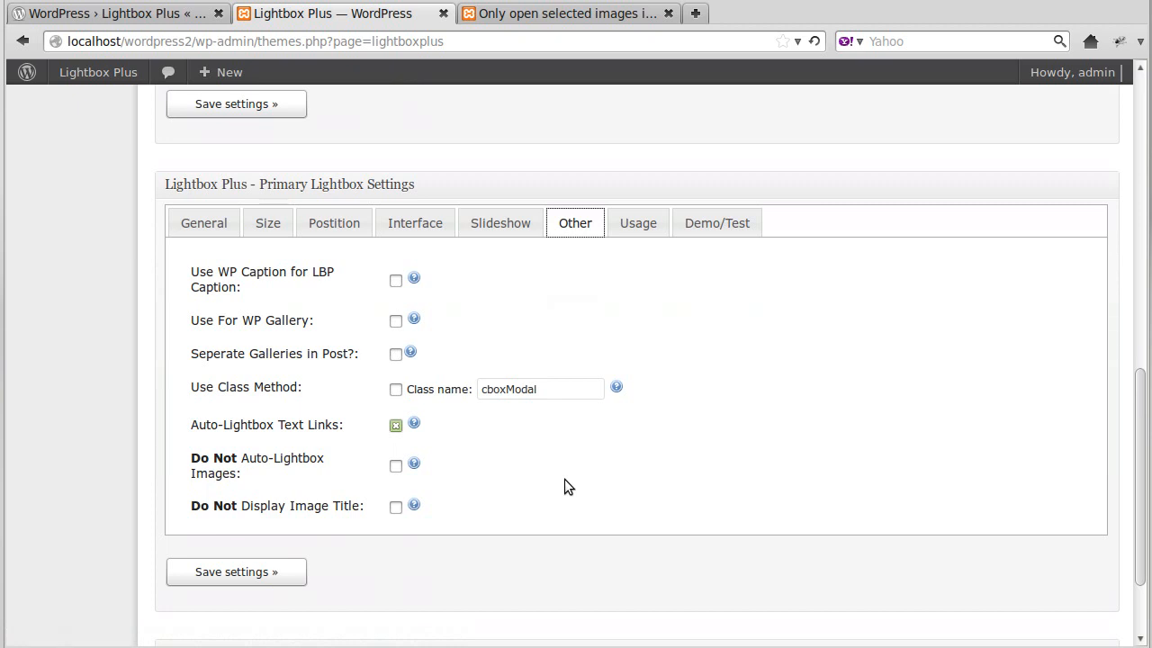
mouse_move(292, 446)
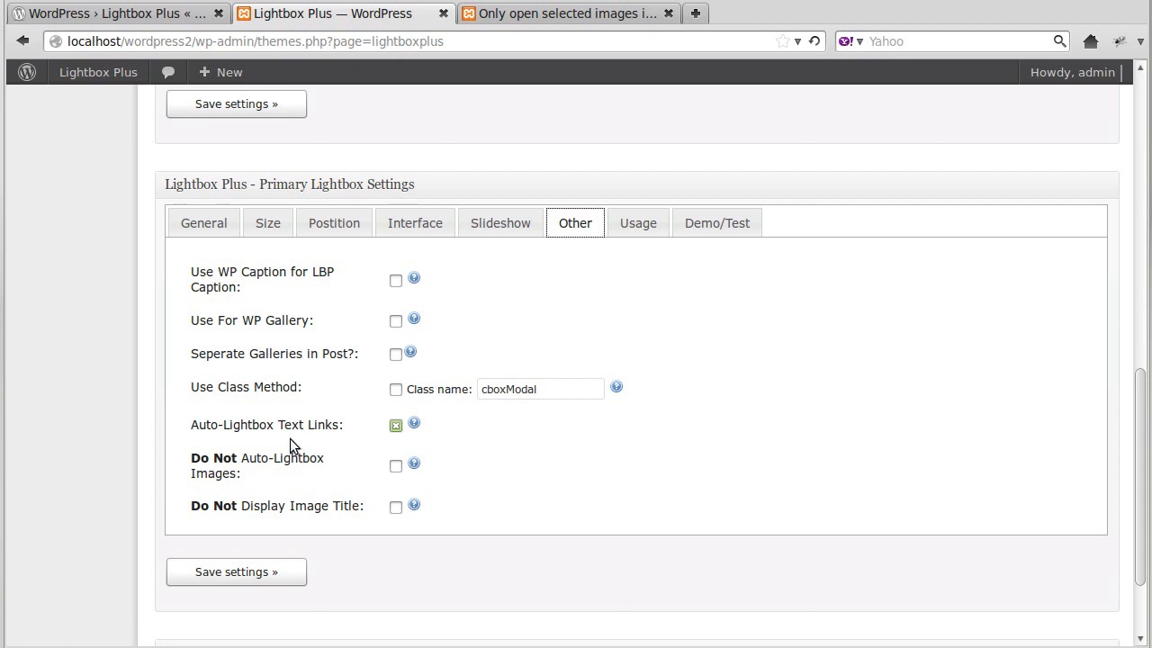
mouse_move(396, 468)
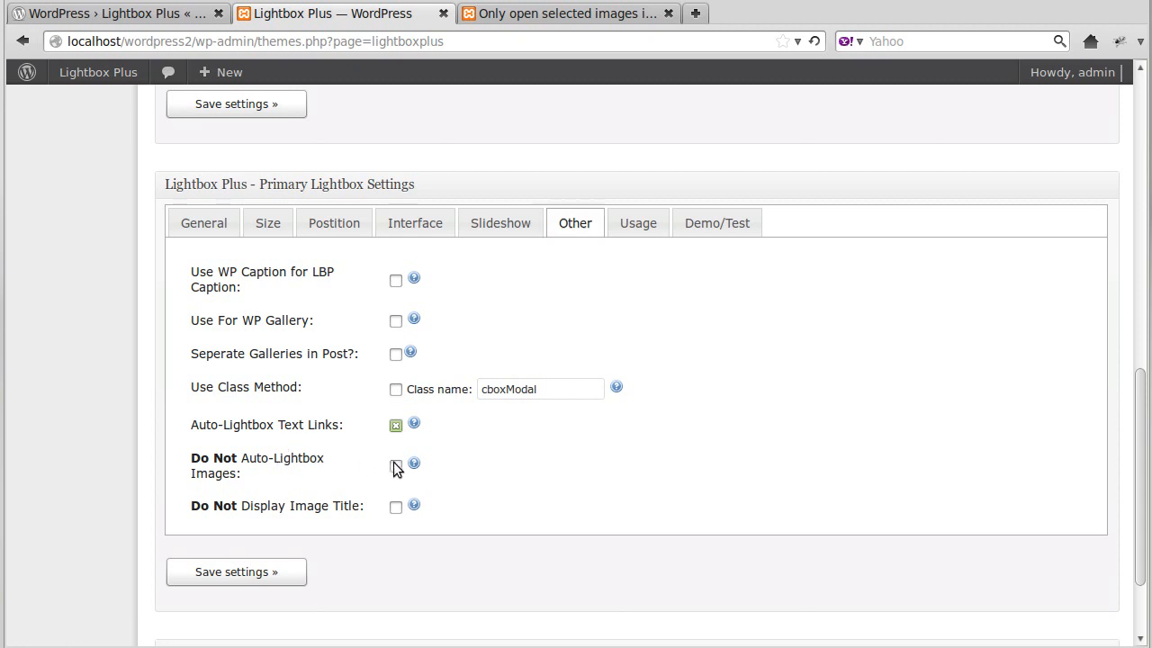
- Enable Use Class Method with cboxModal copied, tick Do Not Auto-Lightbox Images, and save the settings
click(396, 464)
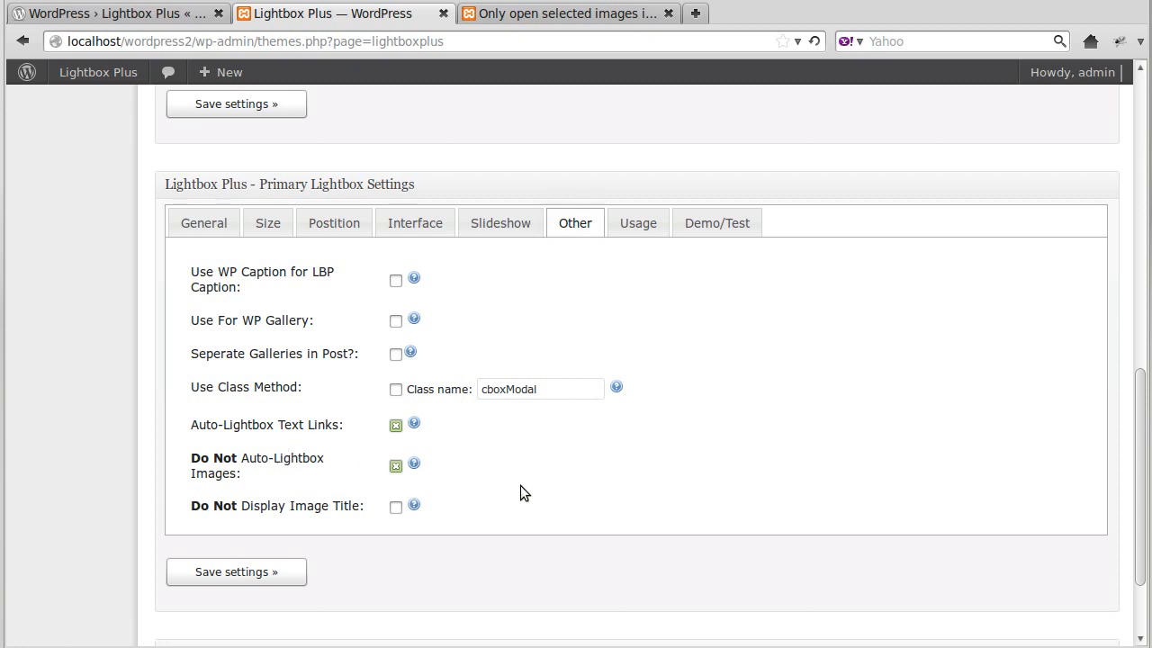
mouse_move(212, 468)
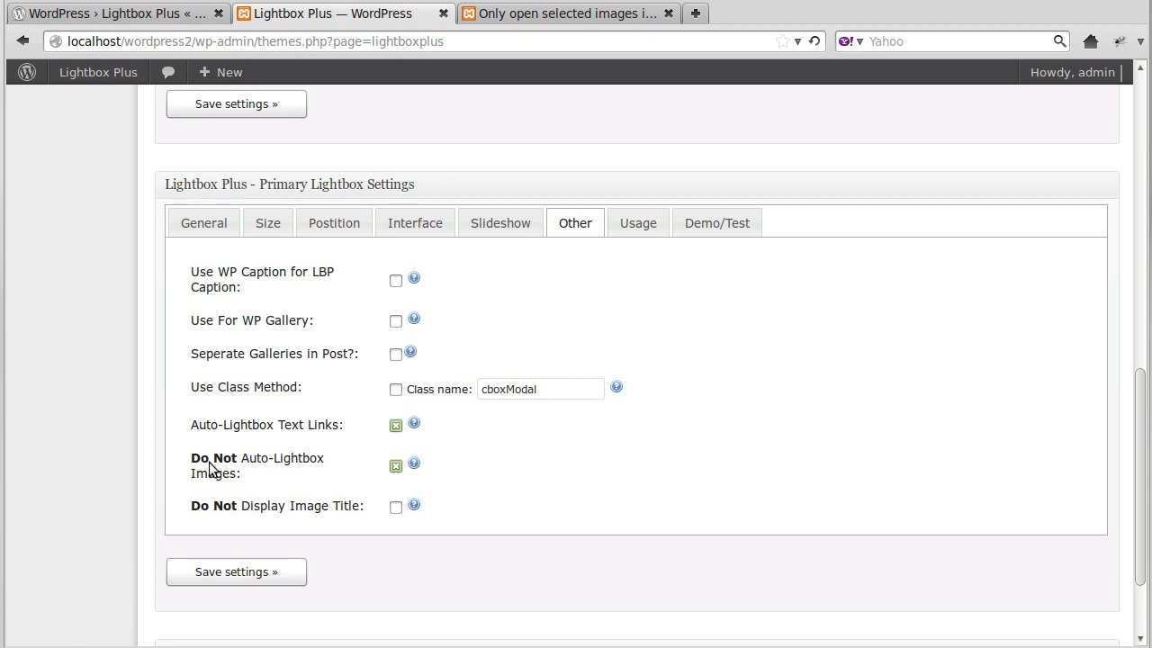
click(396, 389)
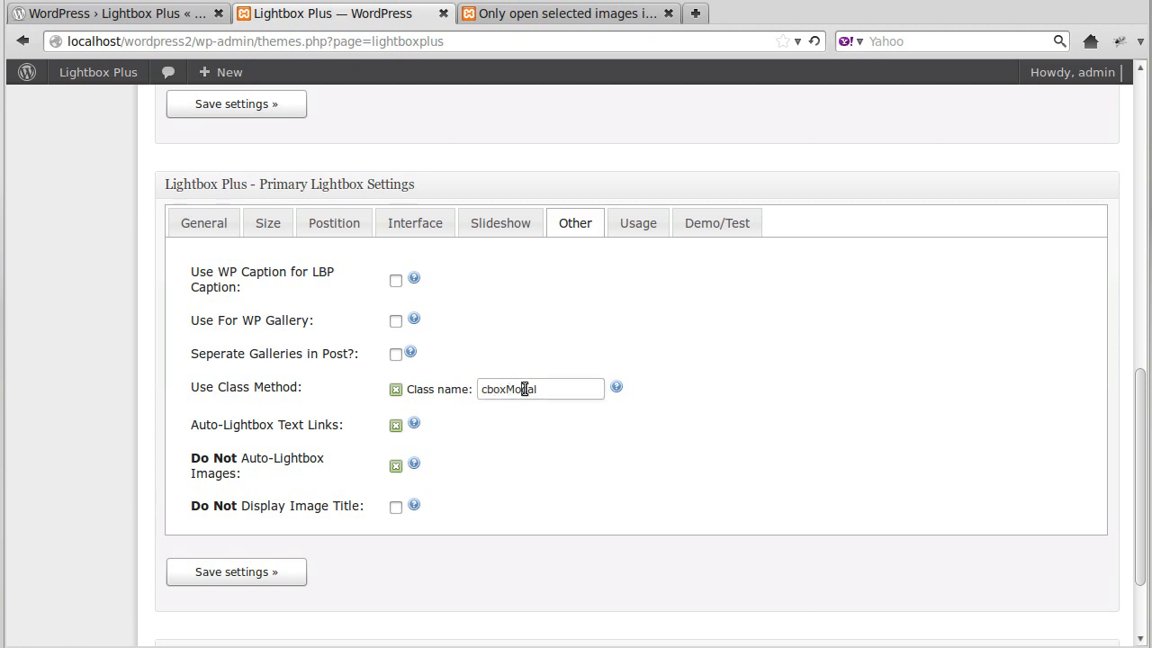
right_click(540, 389)
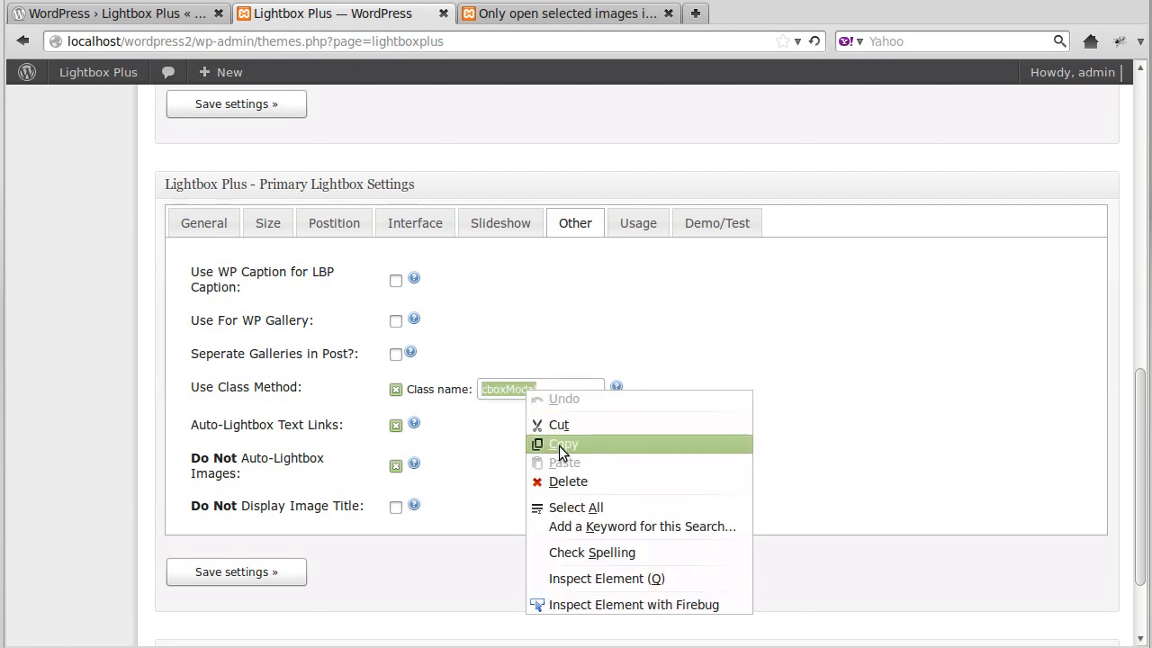
click(561, 443)
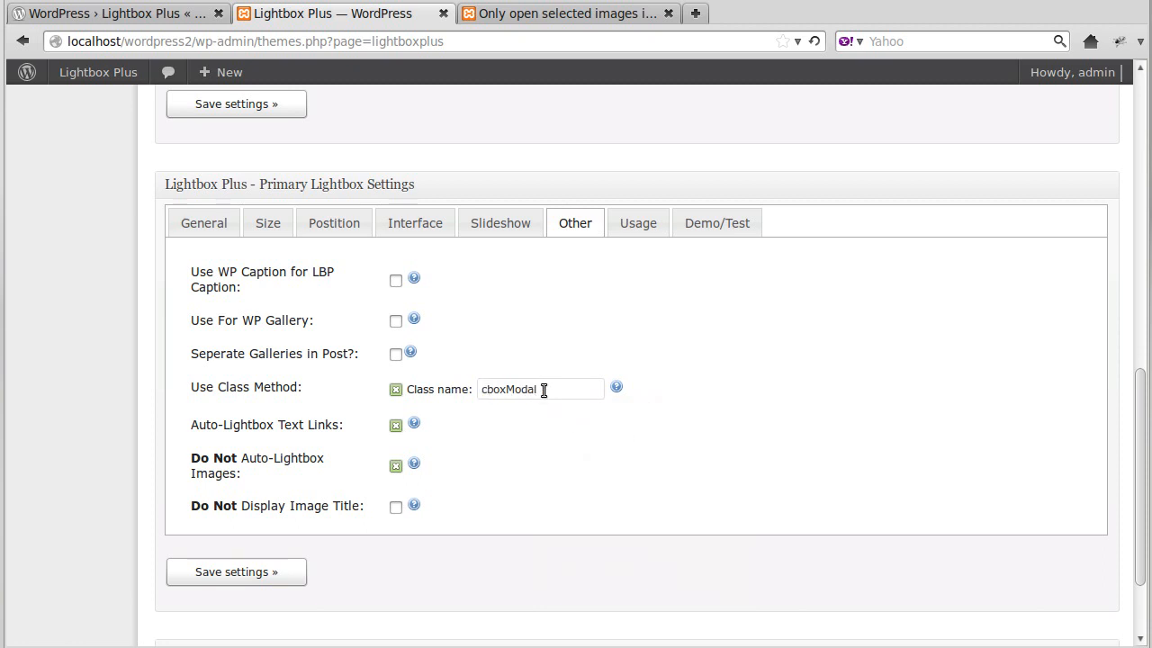
mouse_move(630, 473)
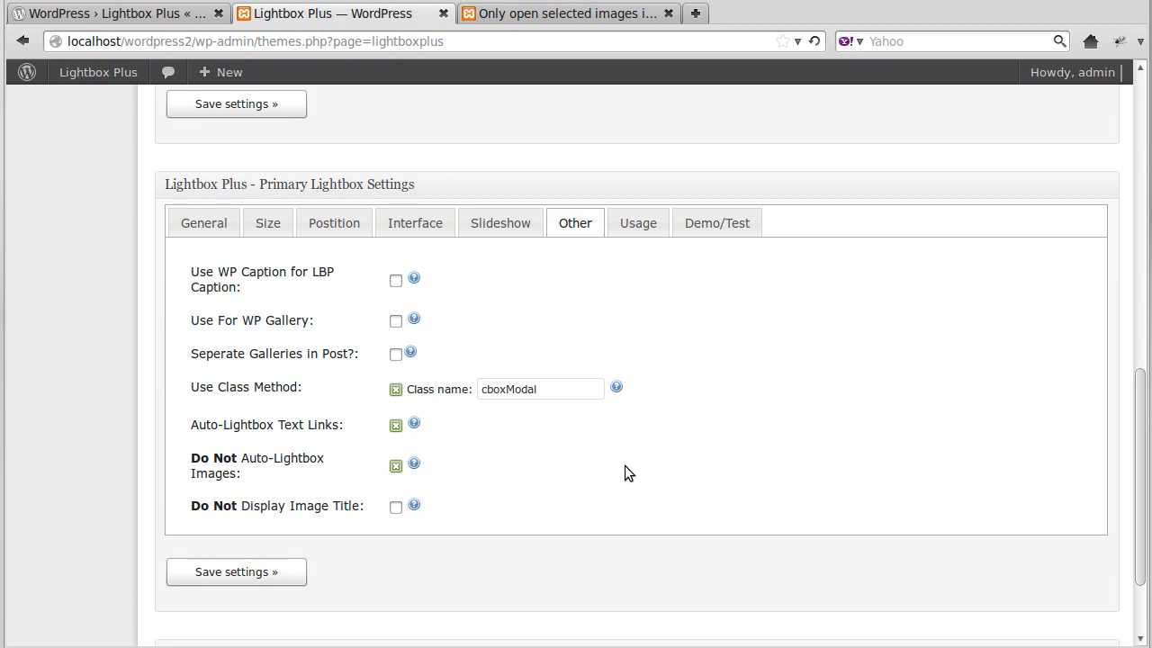
mouse_move(266, 459)
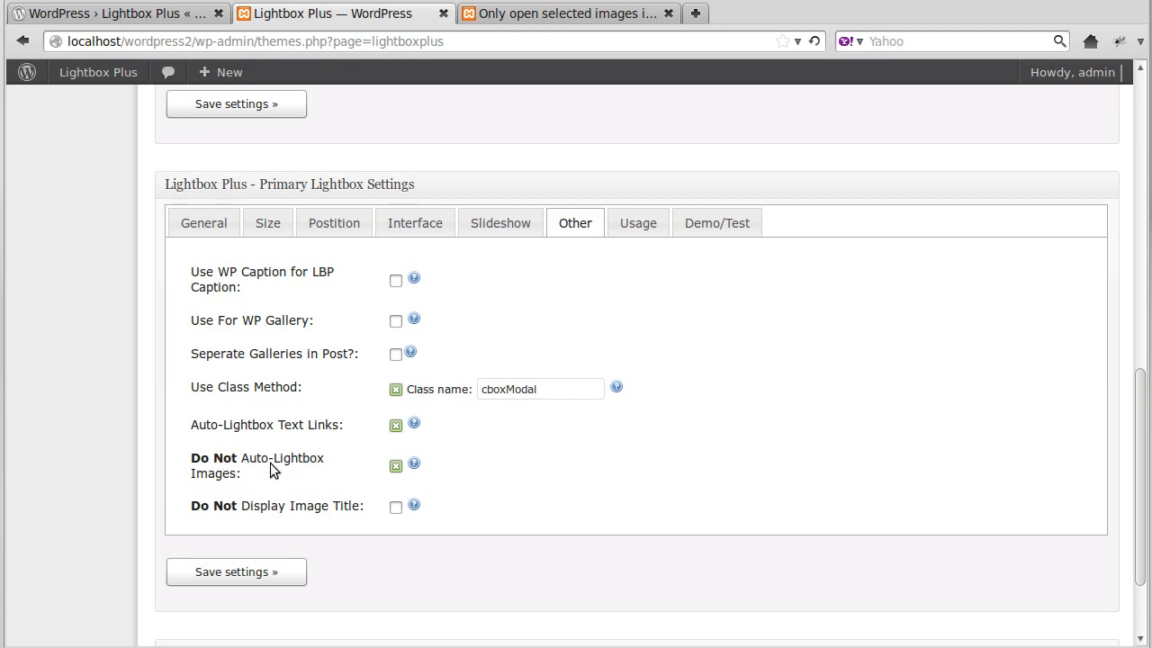
mouse_move(220, 392)
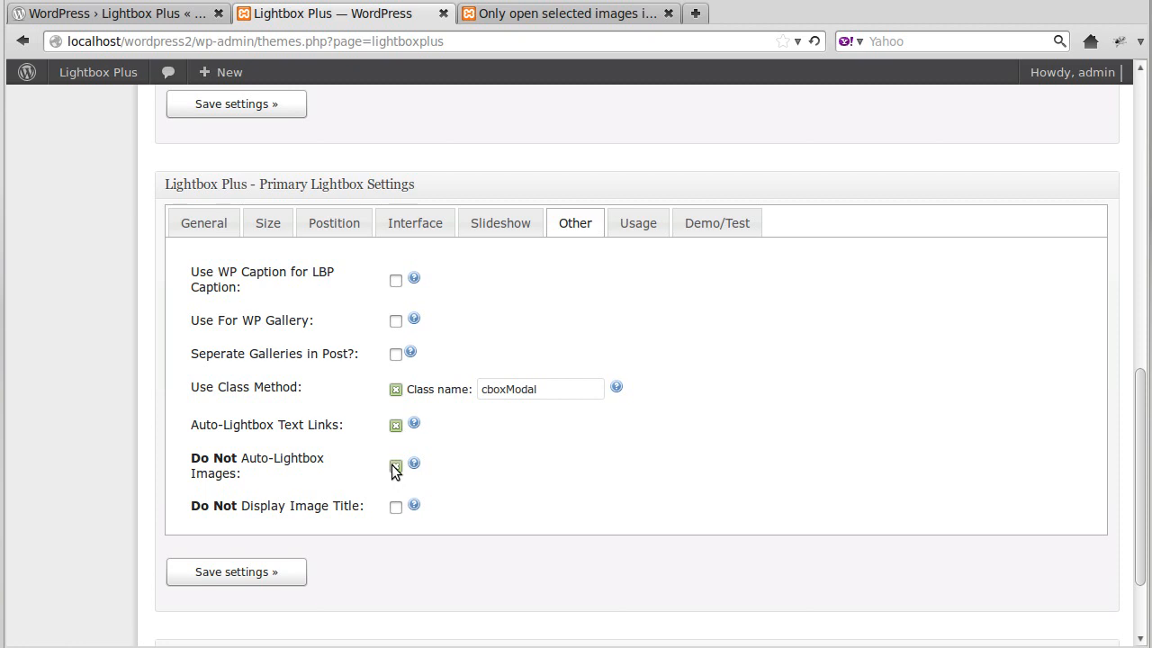
click(396, 464)
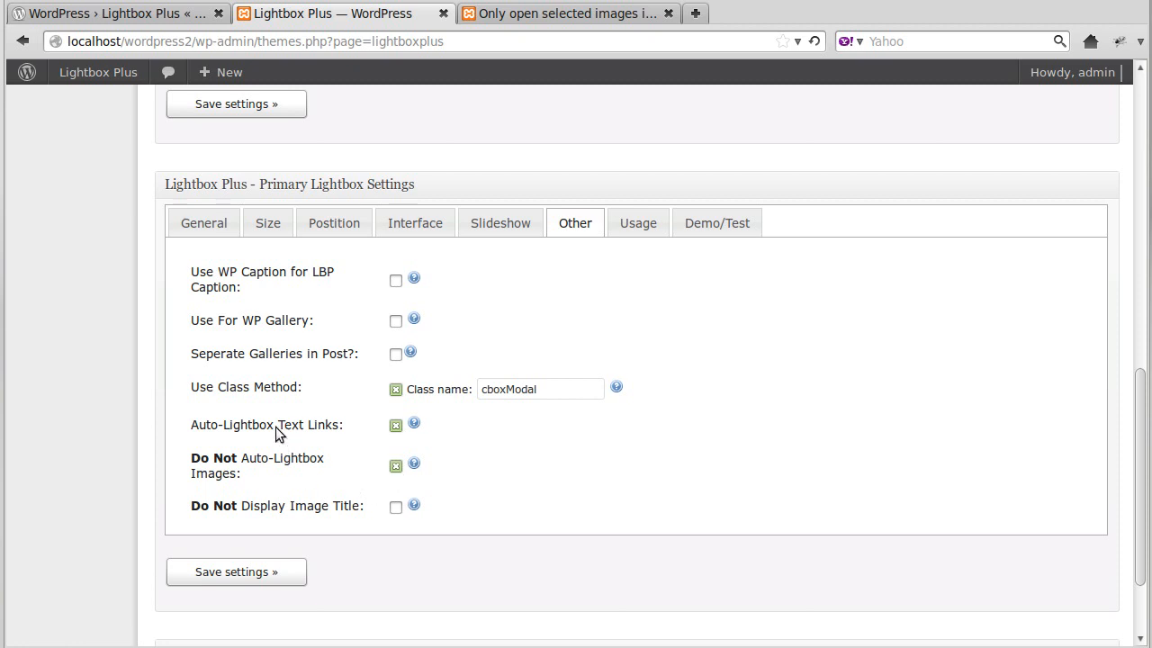
mouse_move(353, 392)
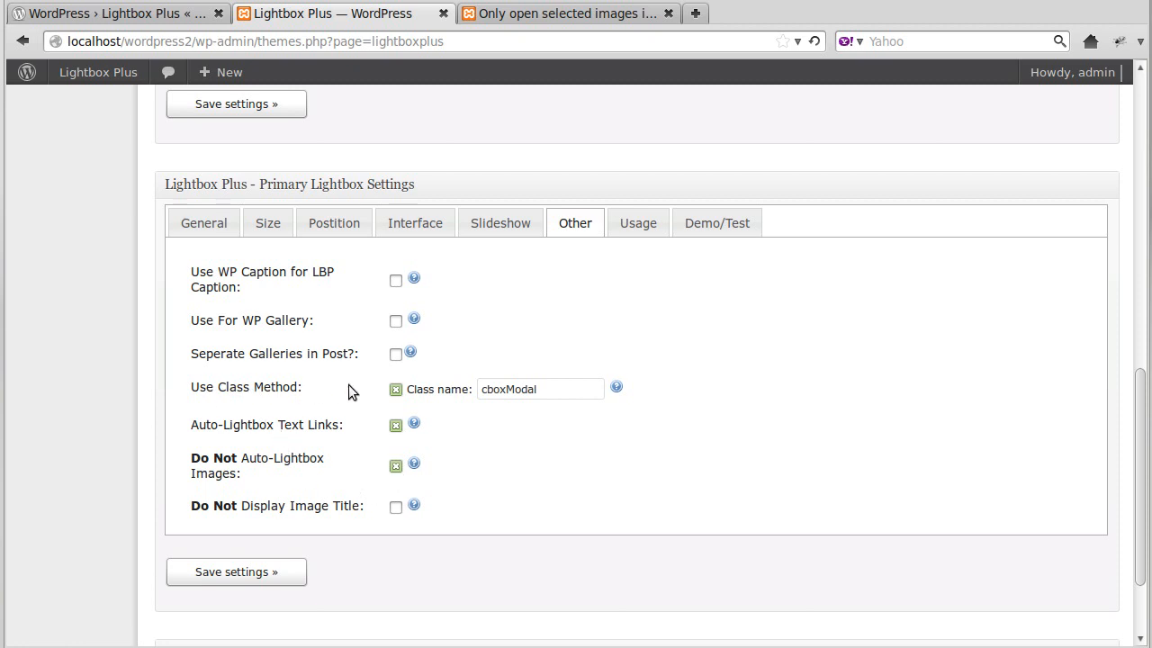
mouse_move(249, 576)
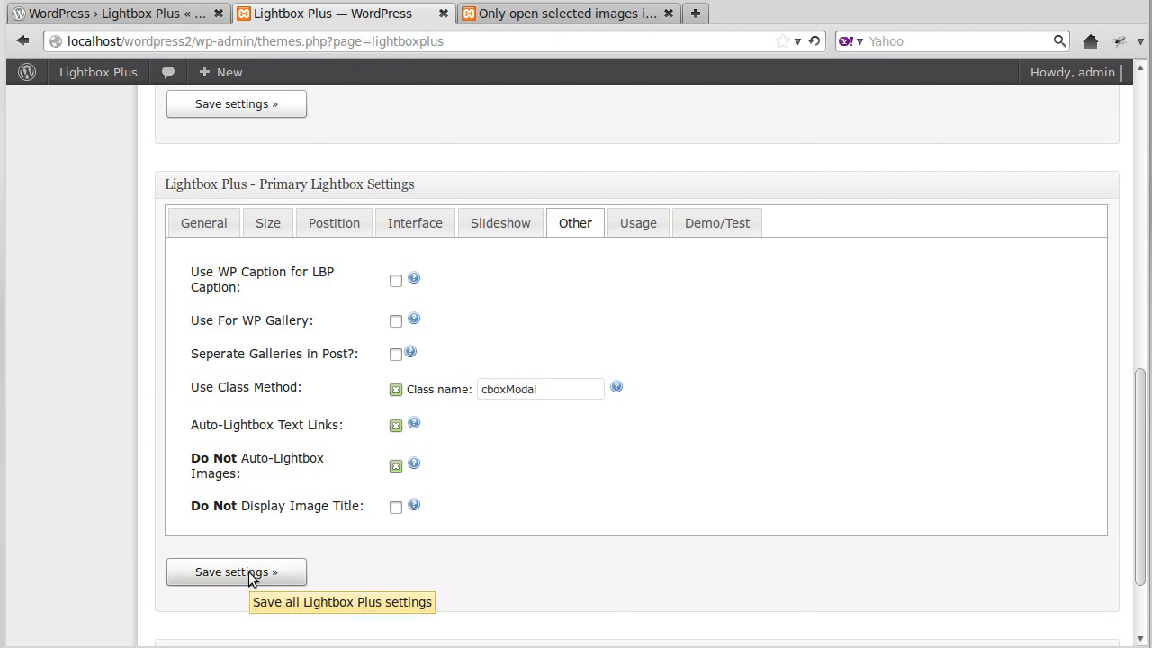
click(236, 572)
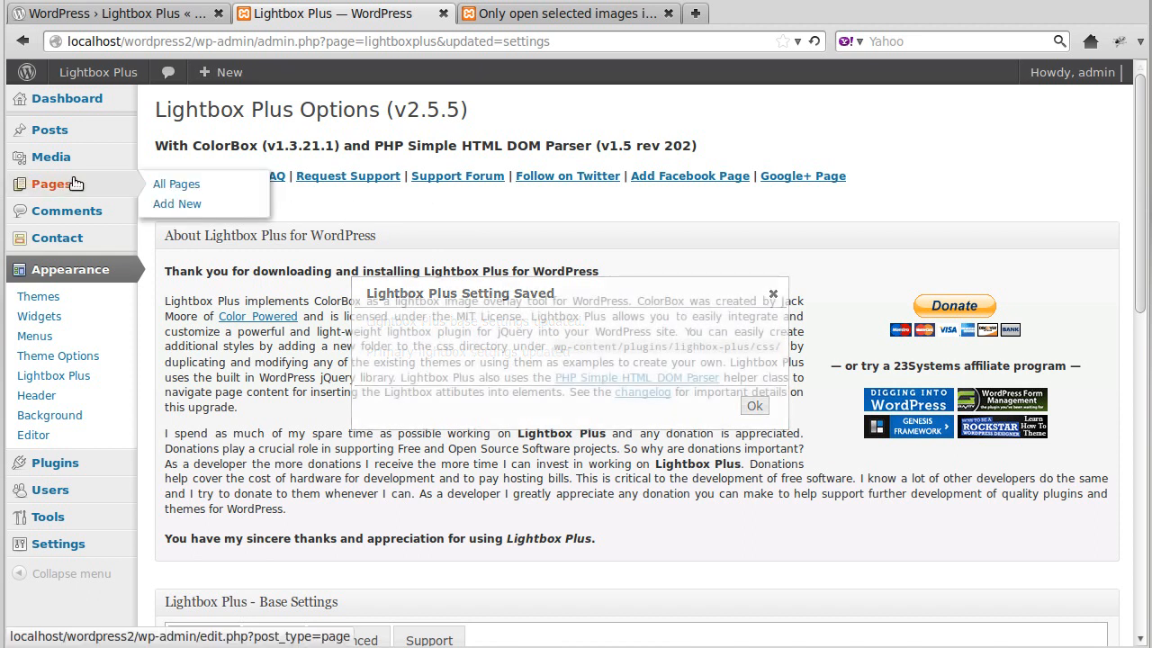
- From All Pages, edit 'Only open selected images in a Lightbox' and bring up Add Media
click(177, 184)
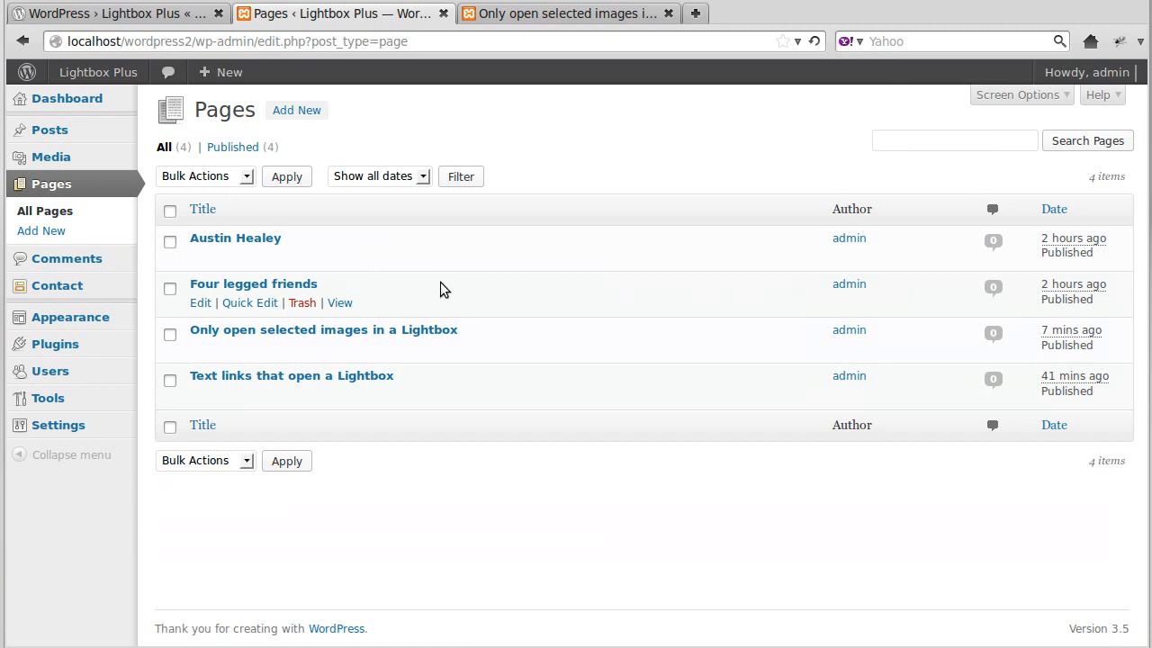
mouse_move(252, 329)
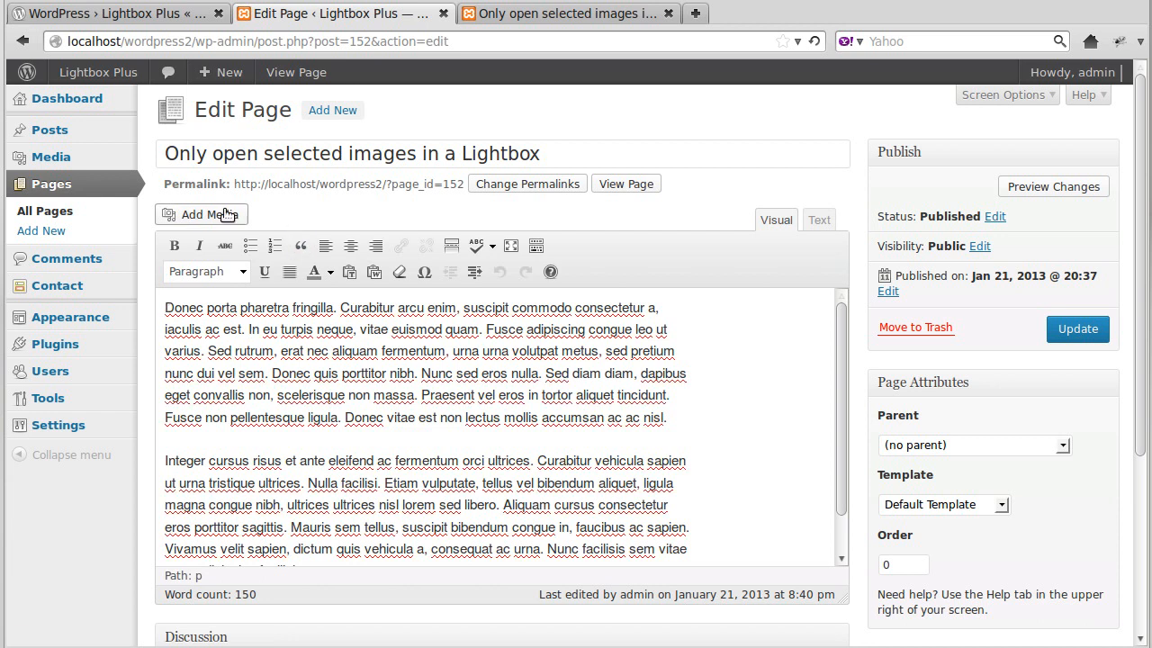
mouse_move(165, 306)
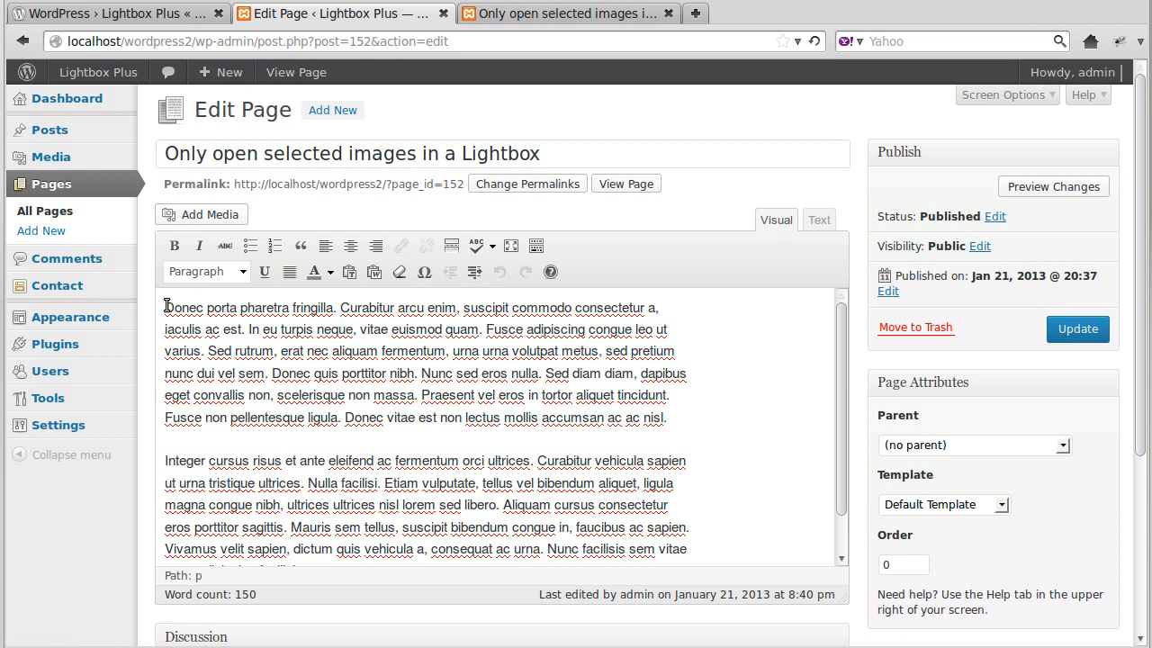
mouse_move(241, 270)
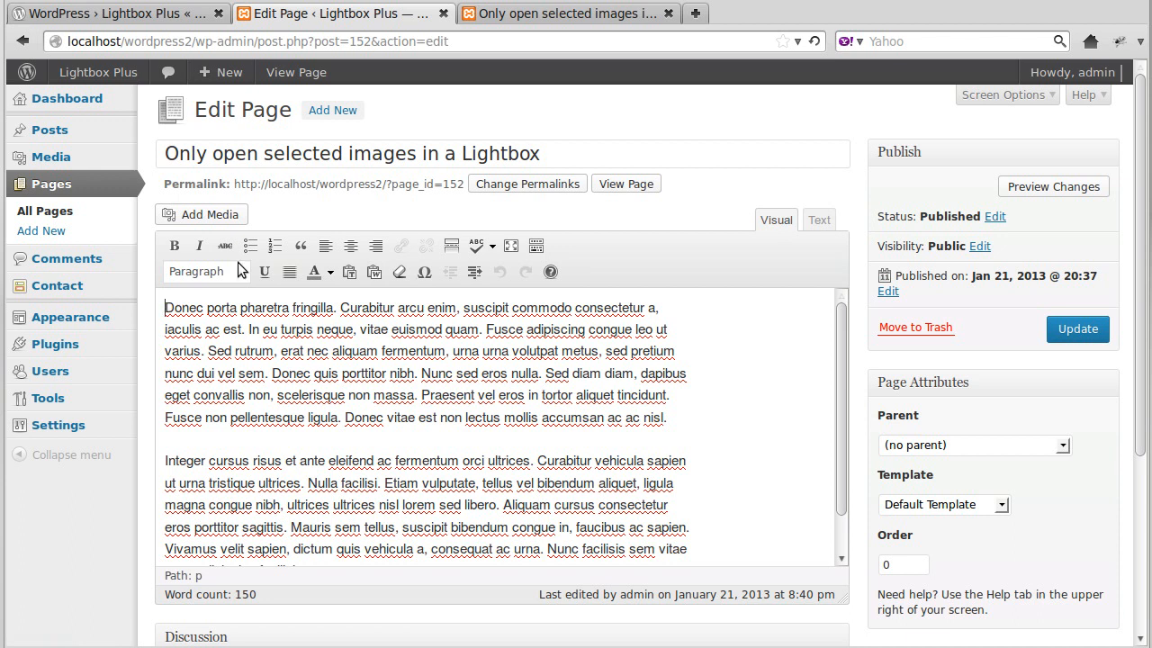
click(201, 215)
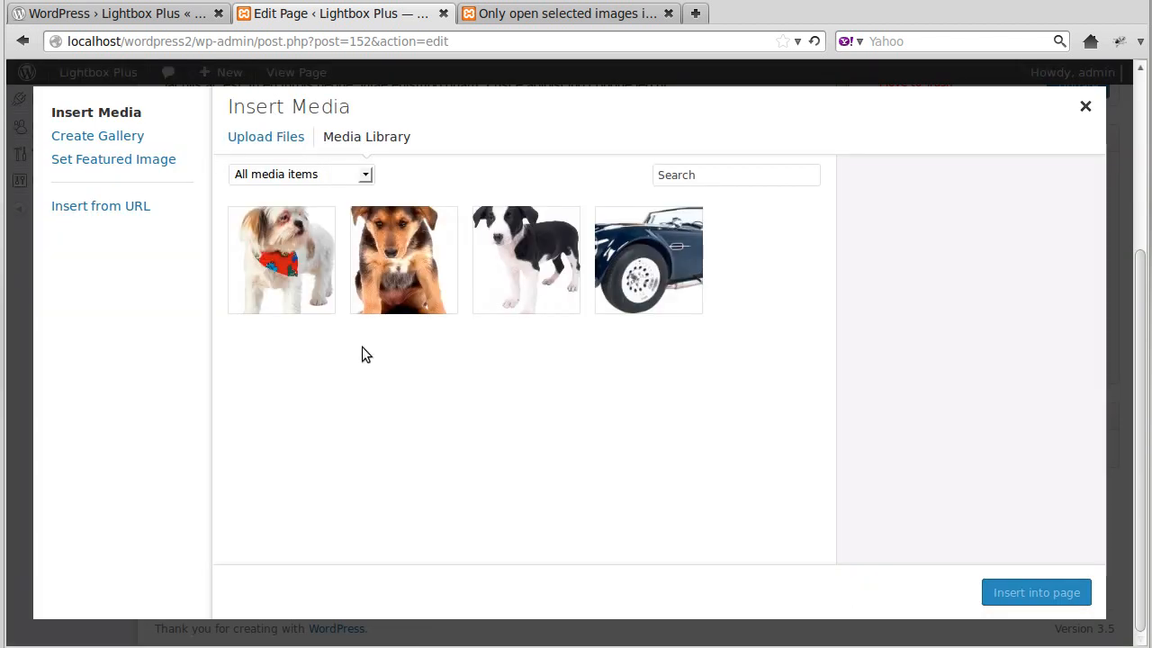
- Insert the pup-1 thumbnail, linked to its media file, into the page content
click(525, 259)
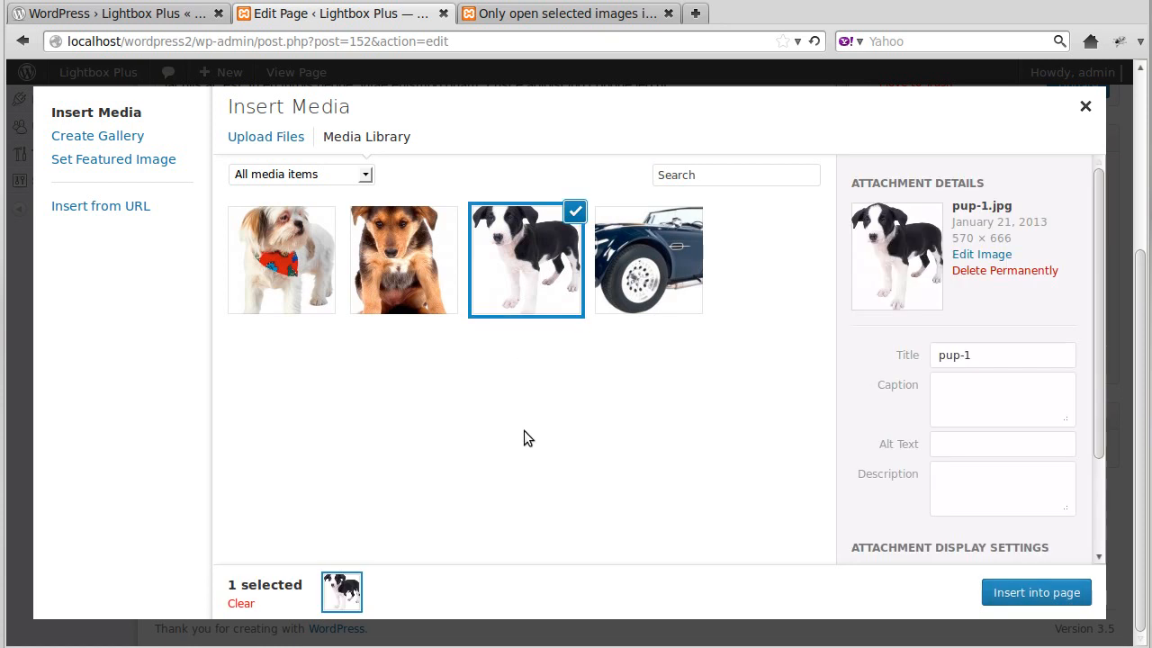
mouse_move(1037, 592)
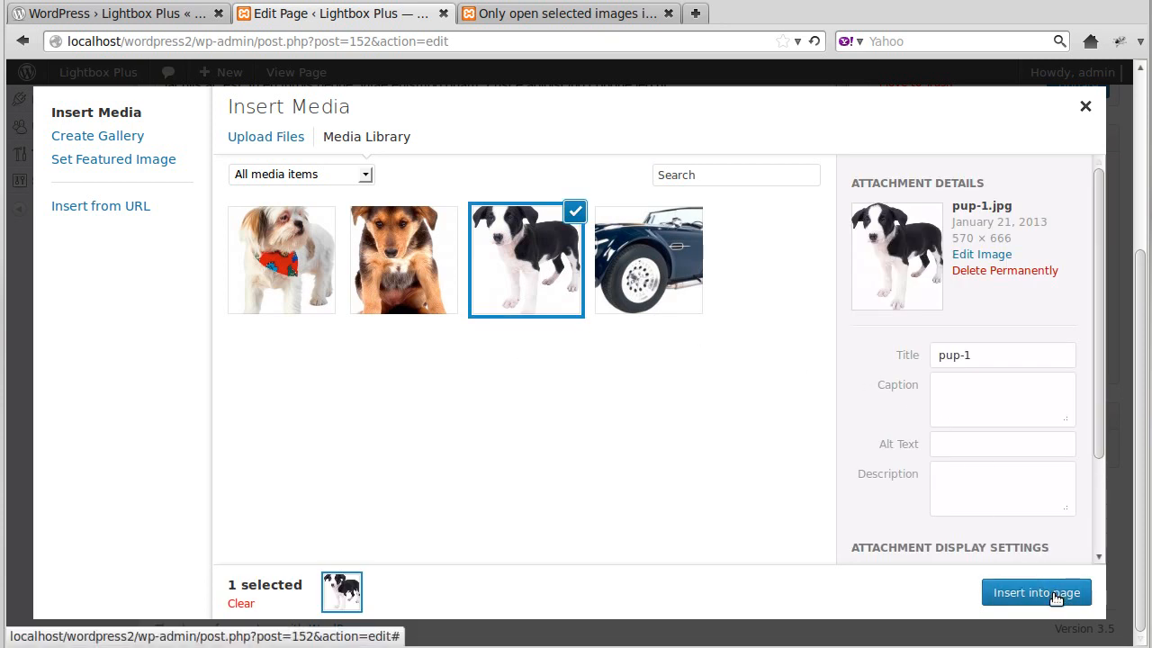
scroll(down, 3)
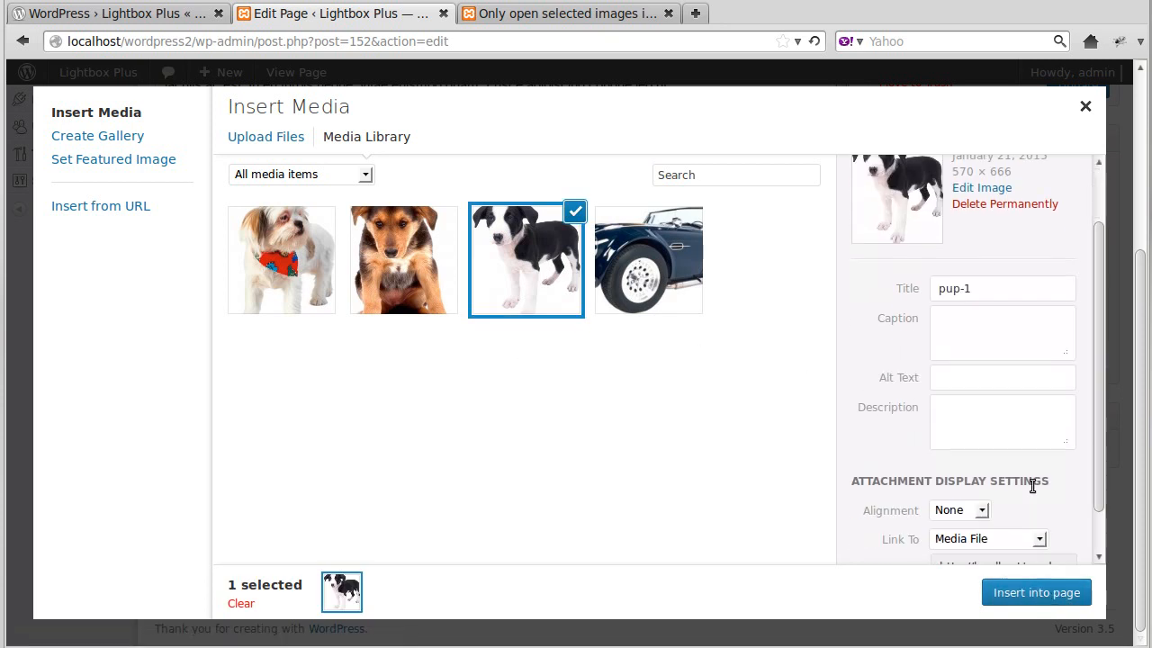
scroll(down, 3)
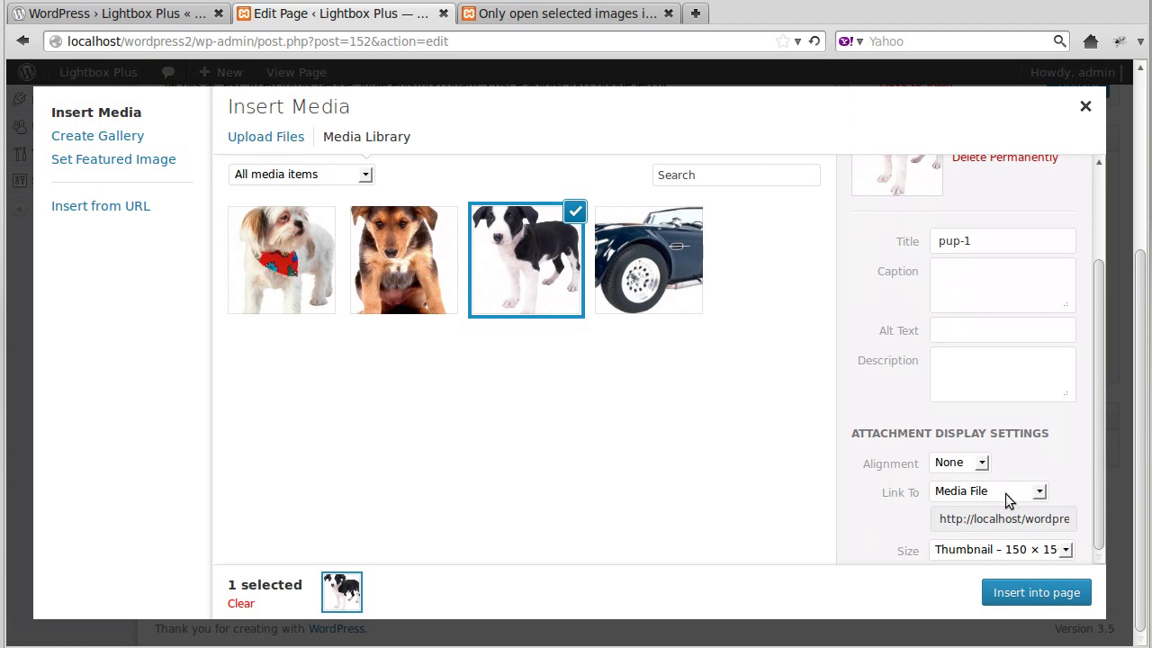
mouse_move(961, 497)
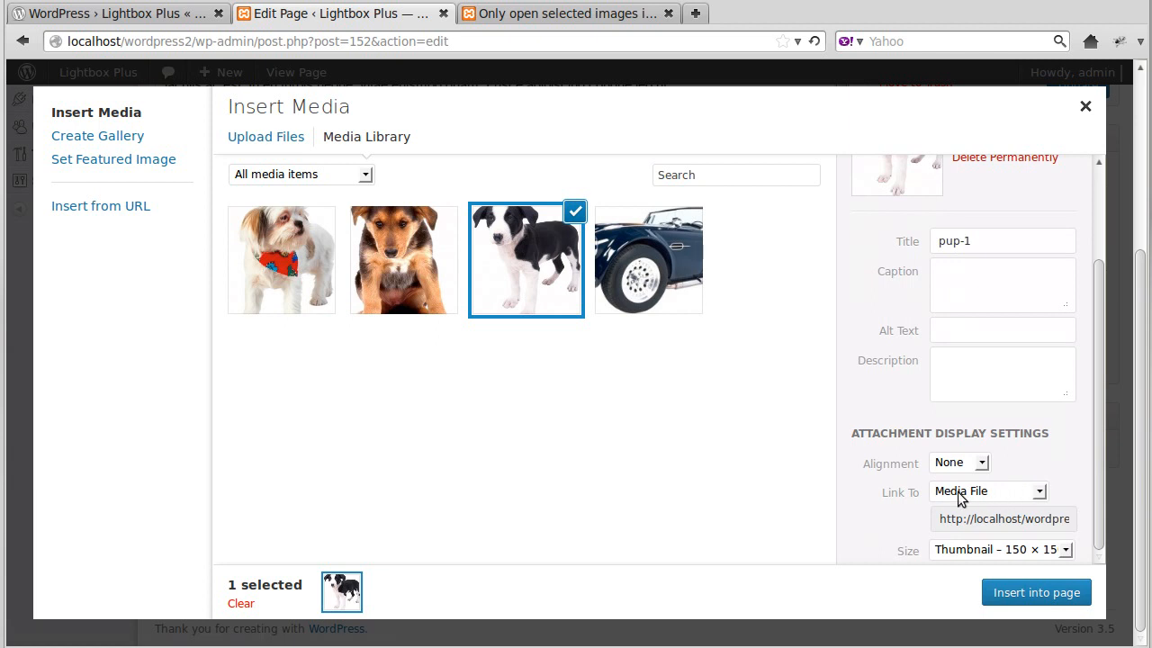
mouse_move(903, 439)
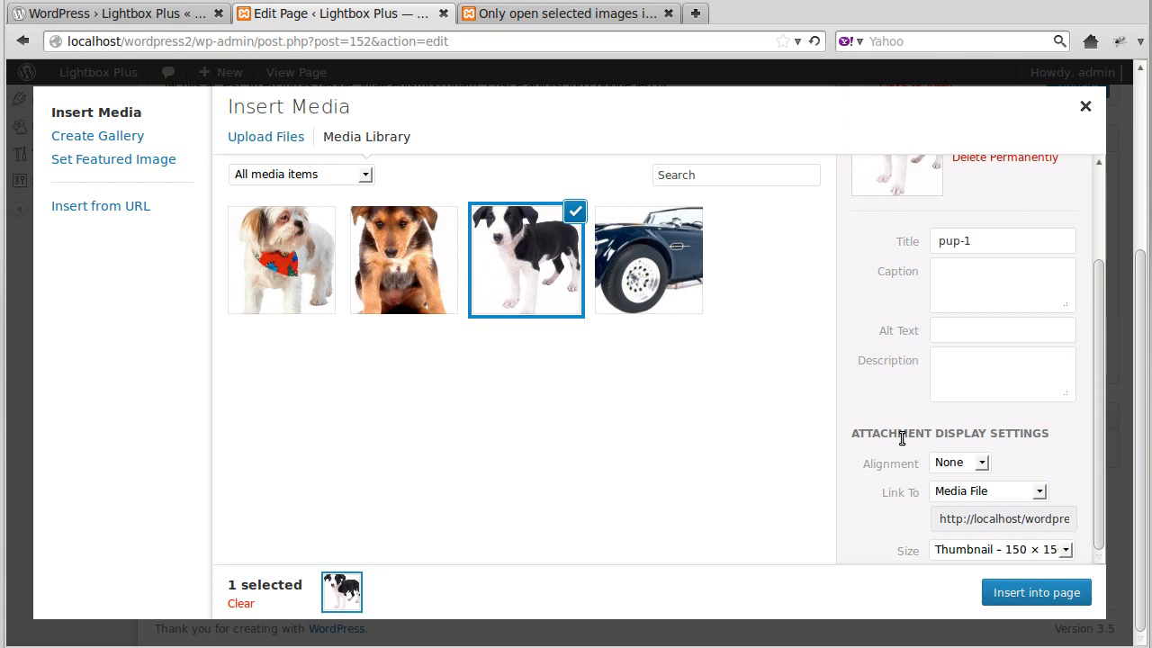
mouse_move(941, 500)
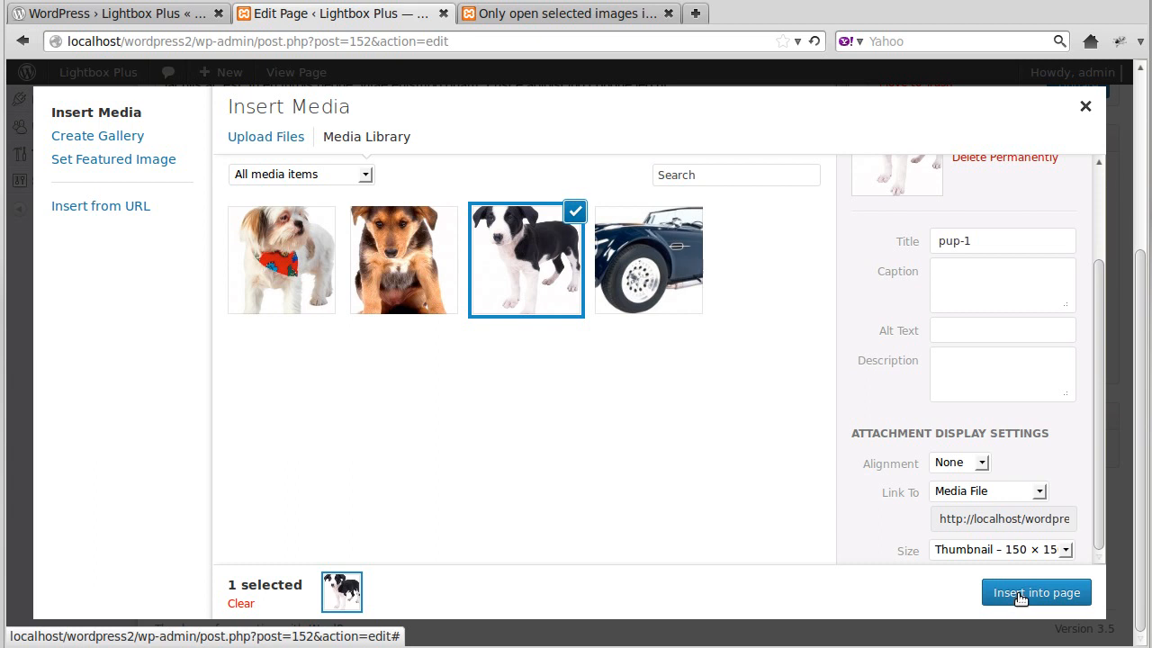
click(1036, 592)
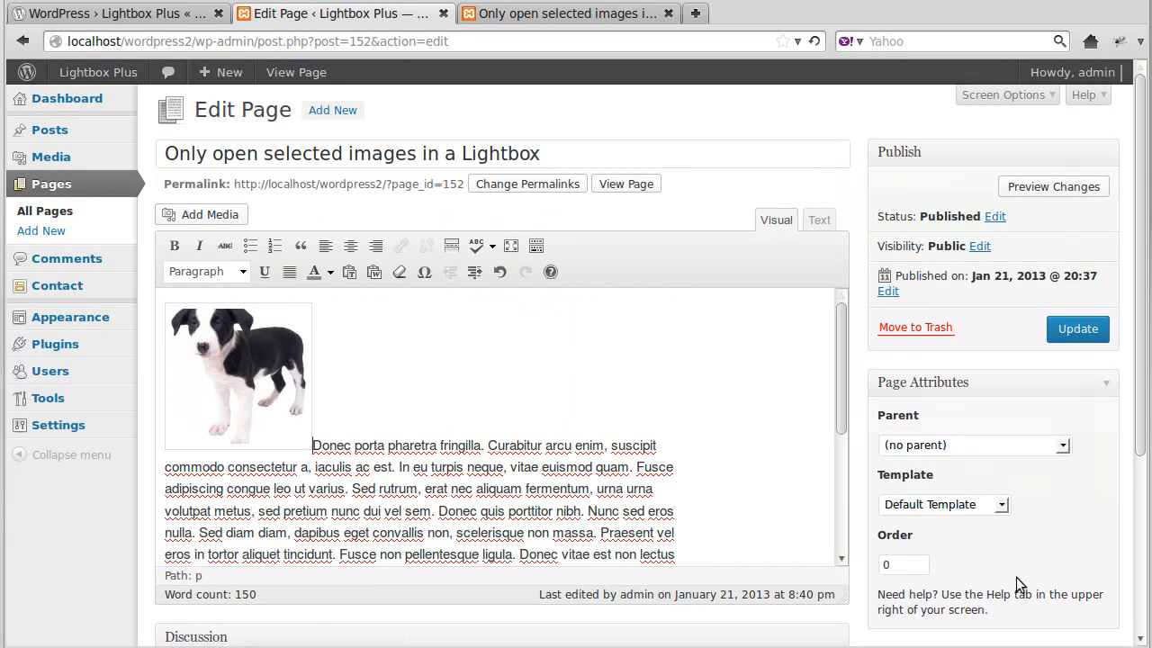
- Left-align the pup-1 image, update the page, and view the full-size pup-1.jpg it links to
click(237, 376)
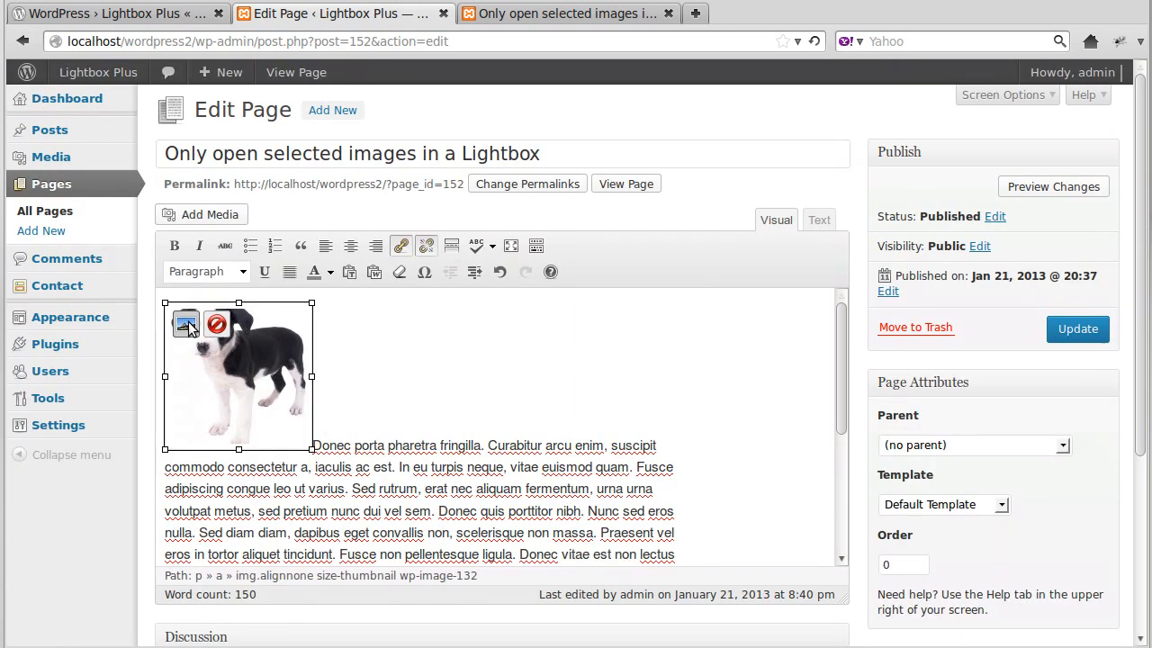
click(186, 324)
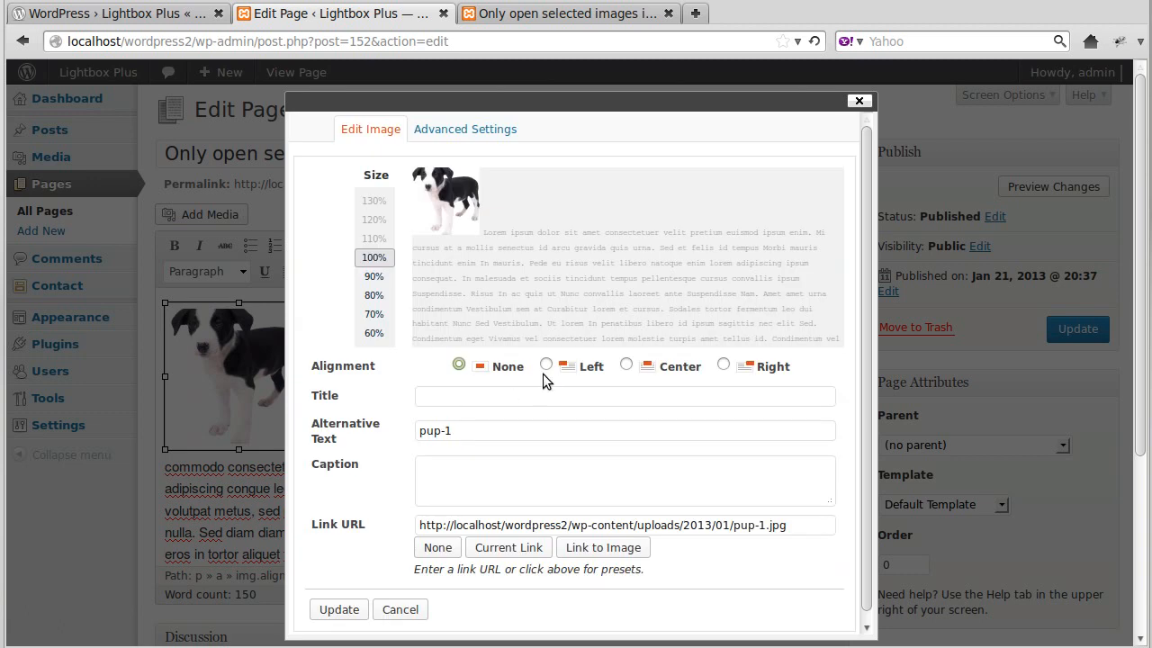
click(545, 363)
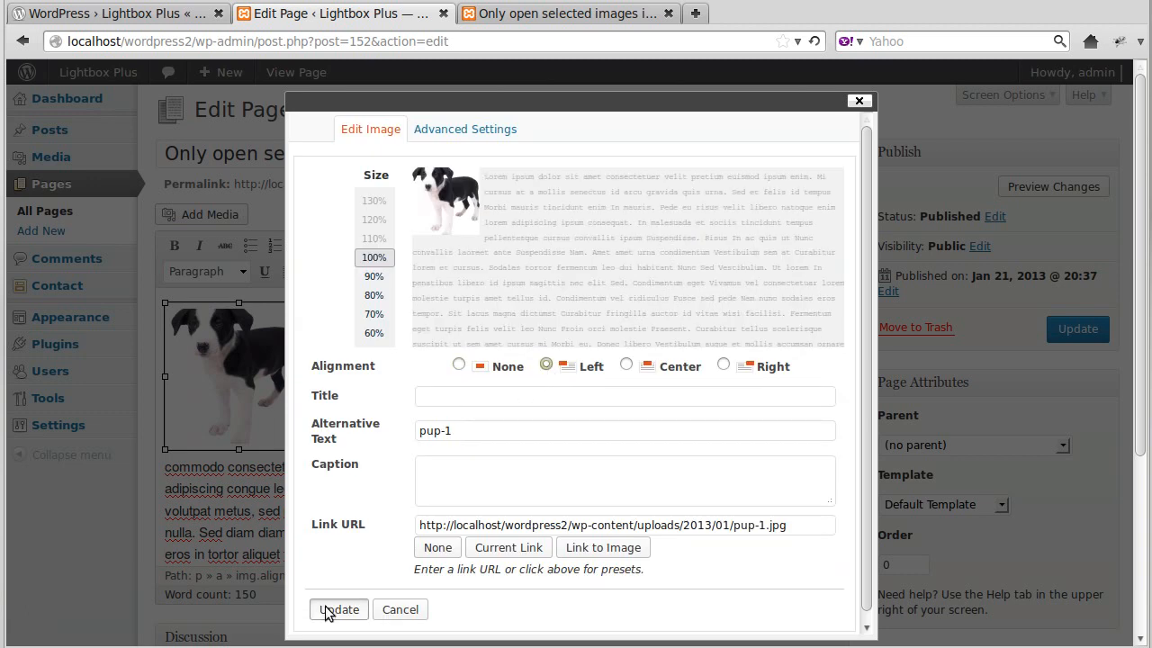
click(339, 609)
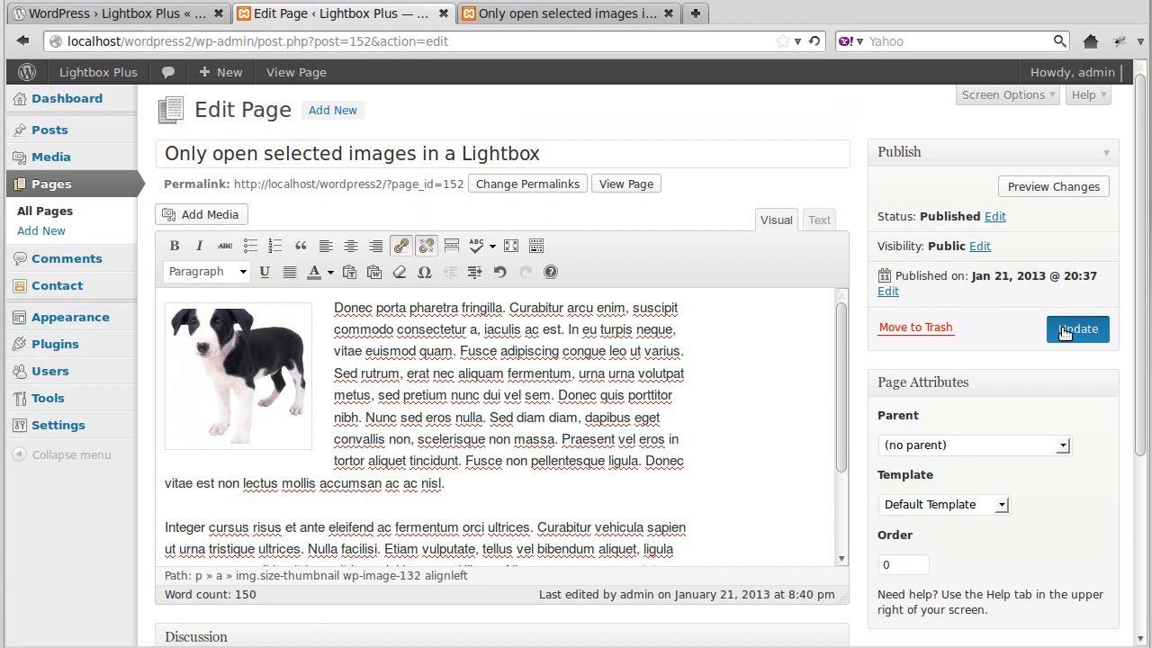
click(1076, 327)
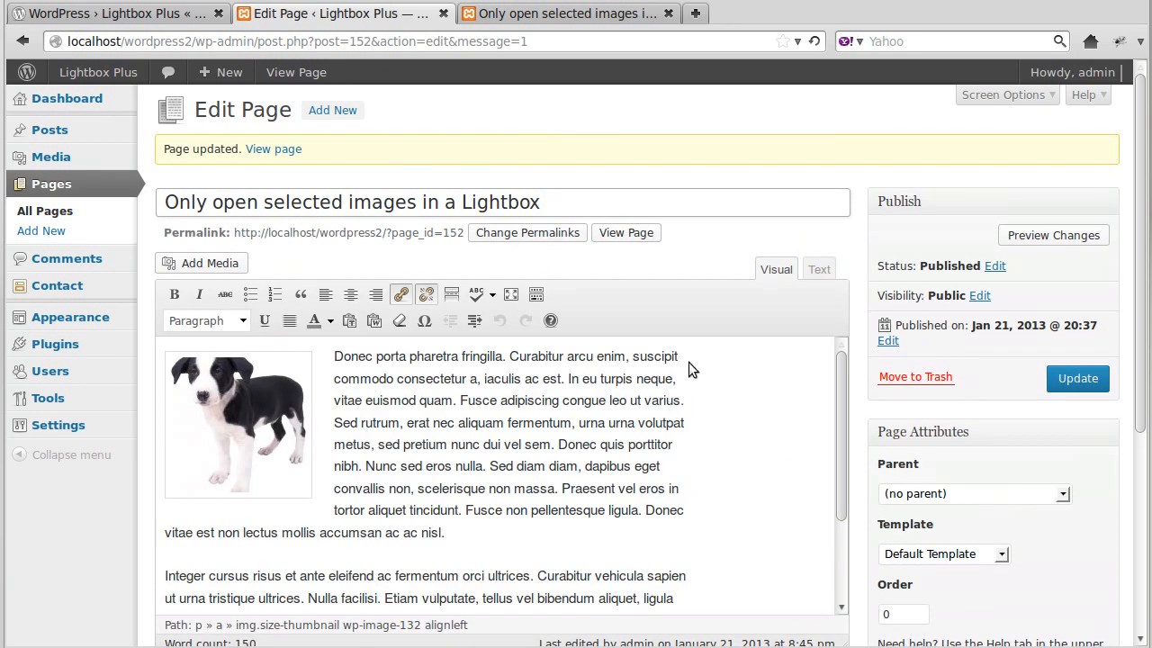
click(627, 232)
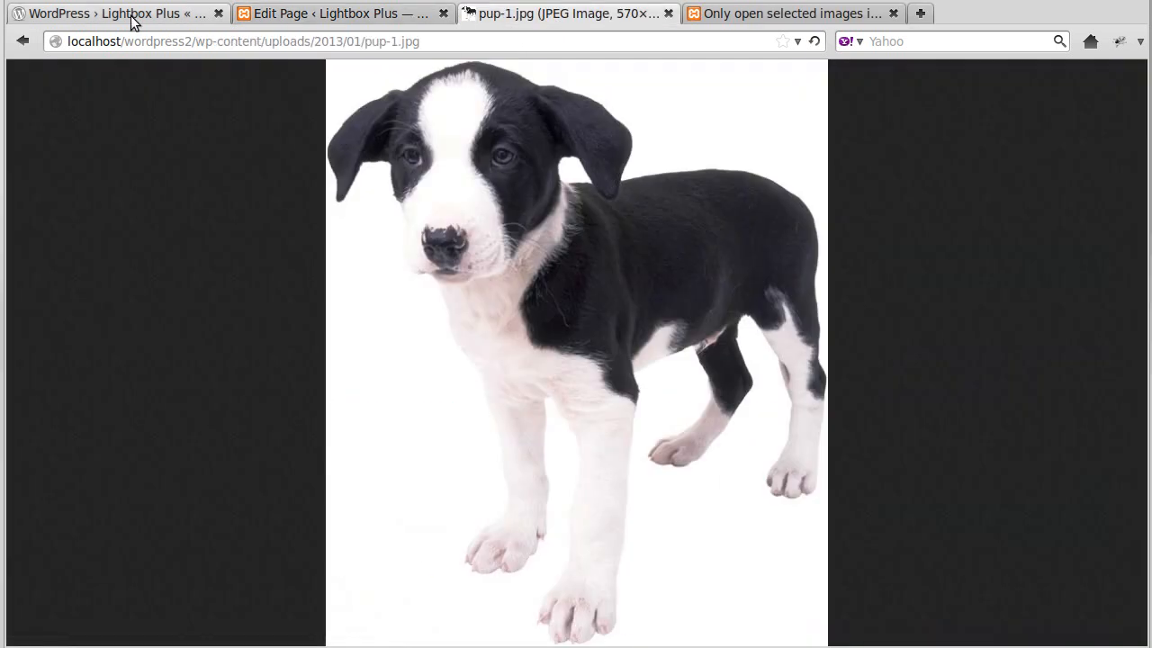
click(567, 13)
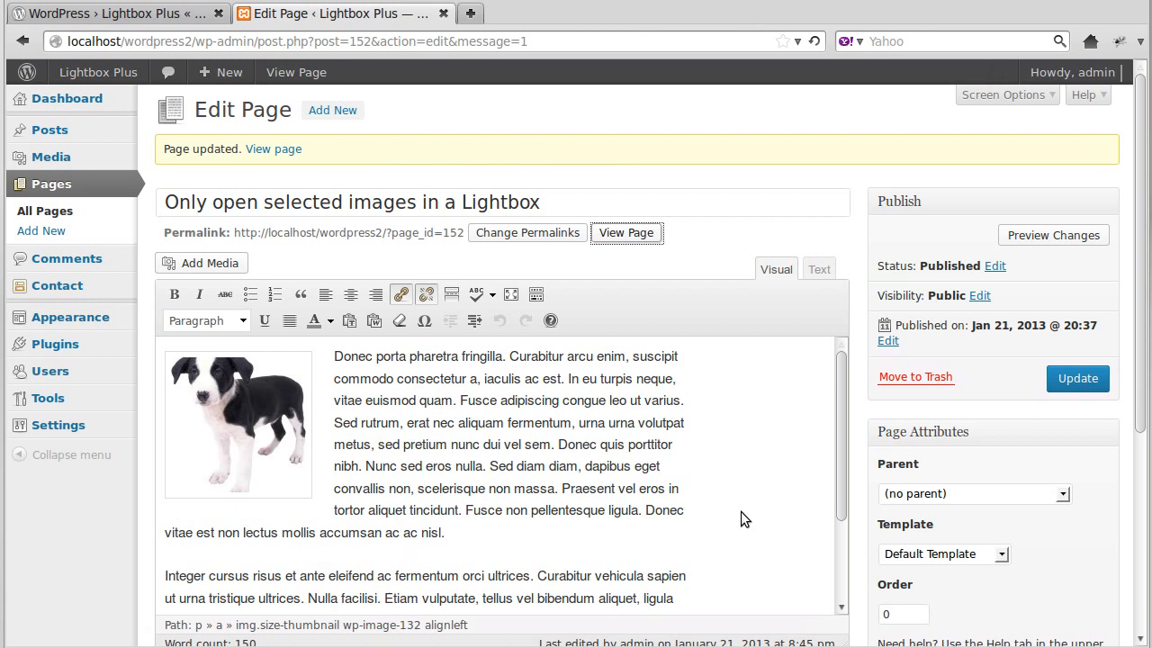
click(238, 422)
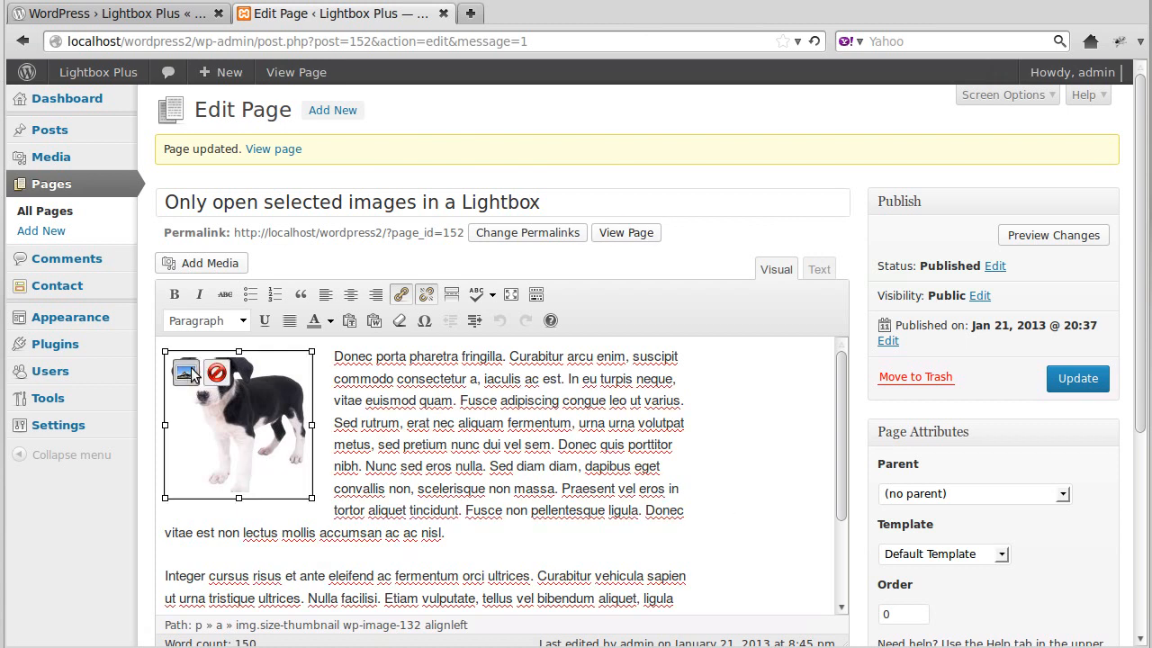
- Bring up the puppy image's Advanced Settings in the Edit Image dialog
click(184, 371)
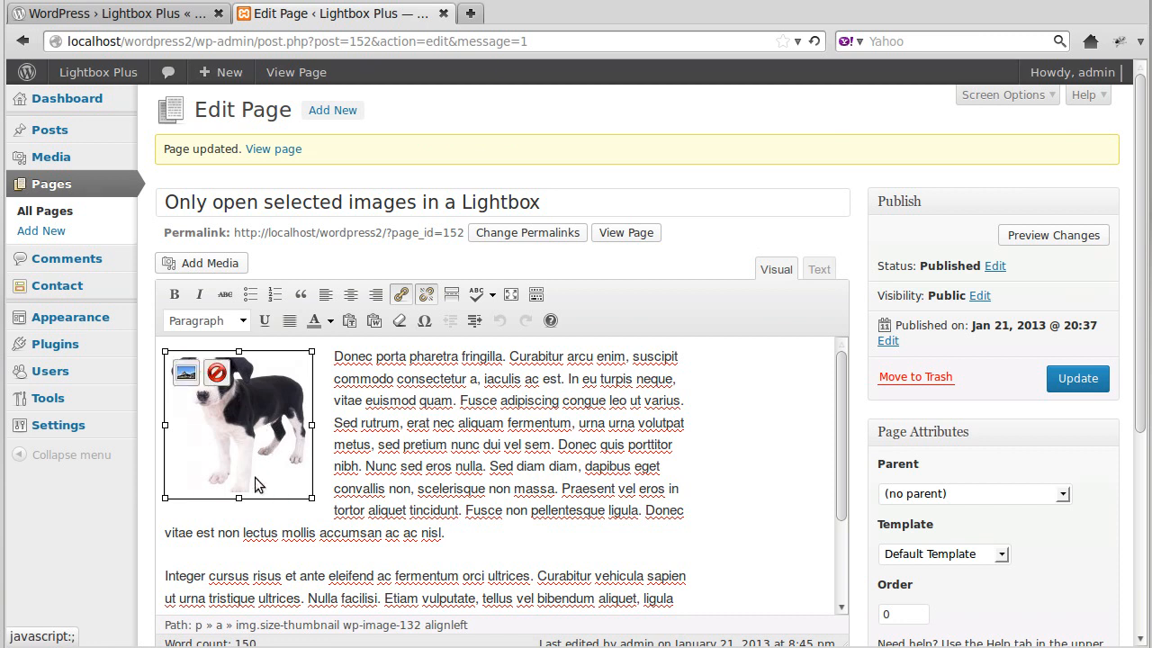
mouse_move(187, 376)
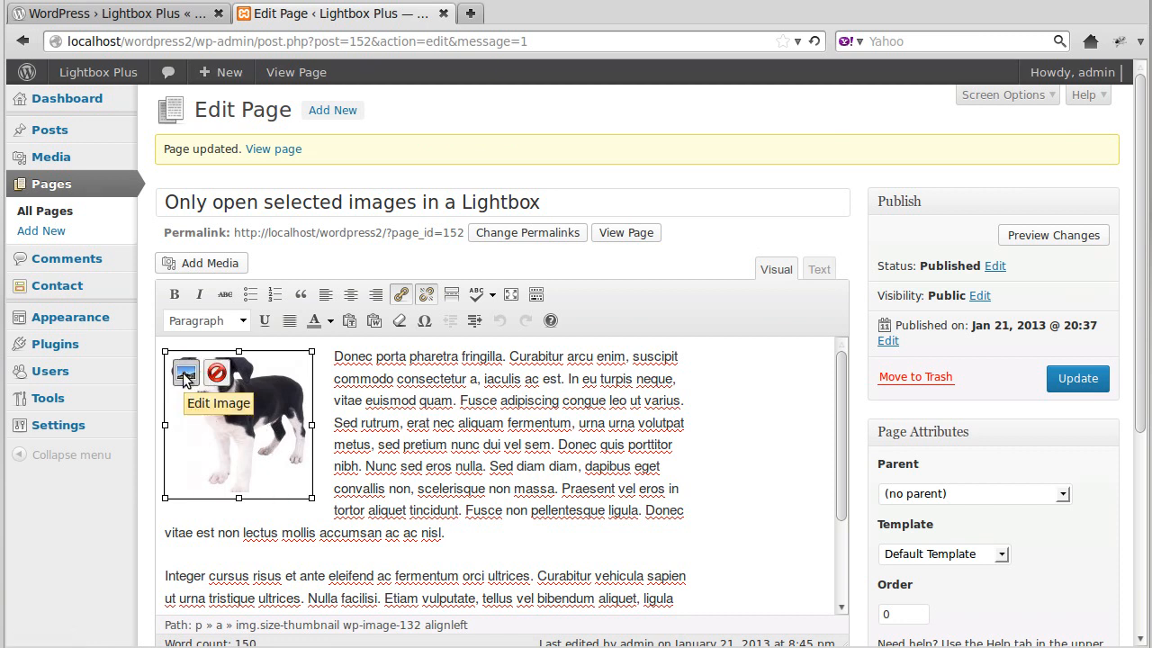
click(186, 370)
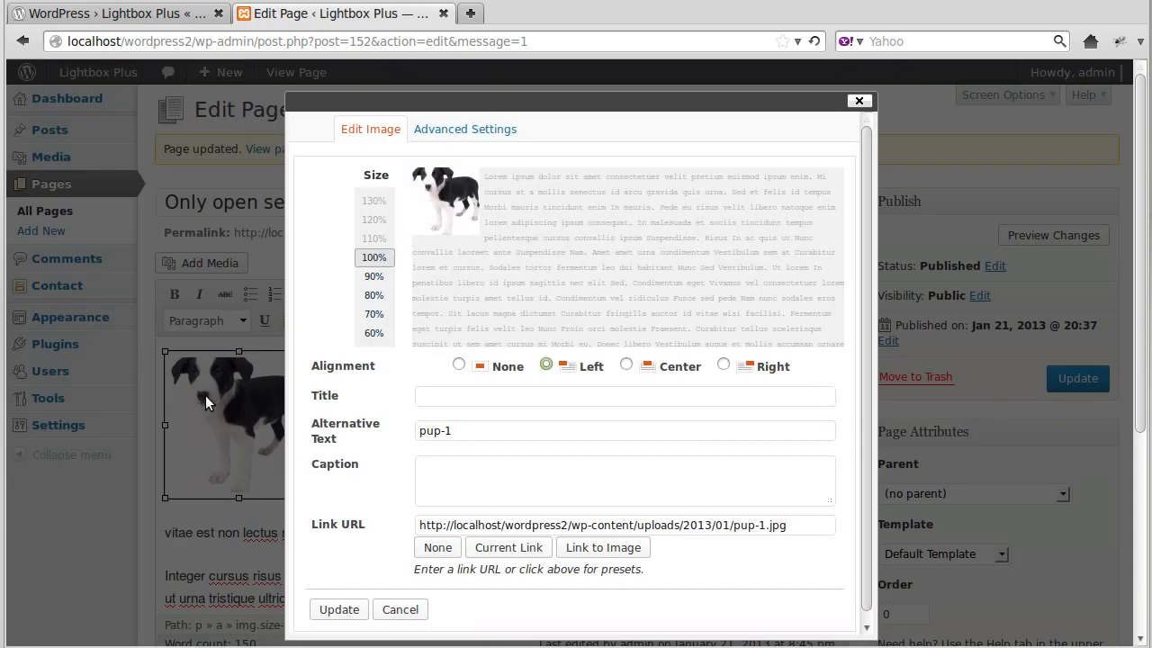
mouse_move(465, 130)
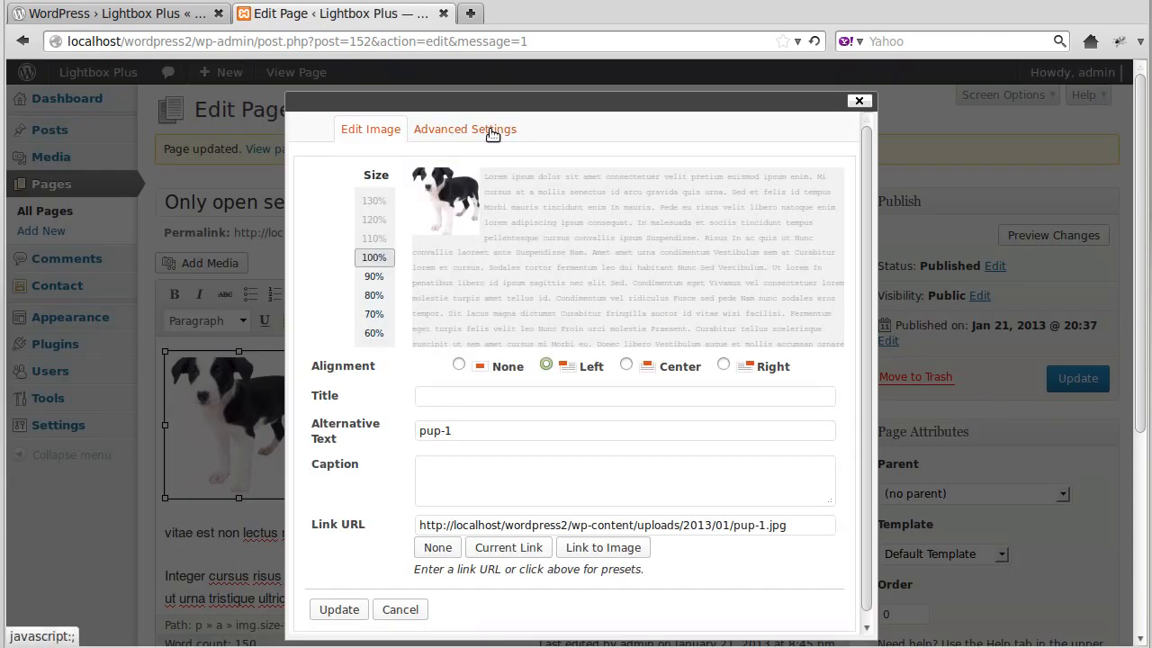
click(465, 129)
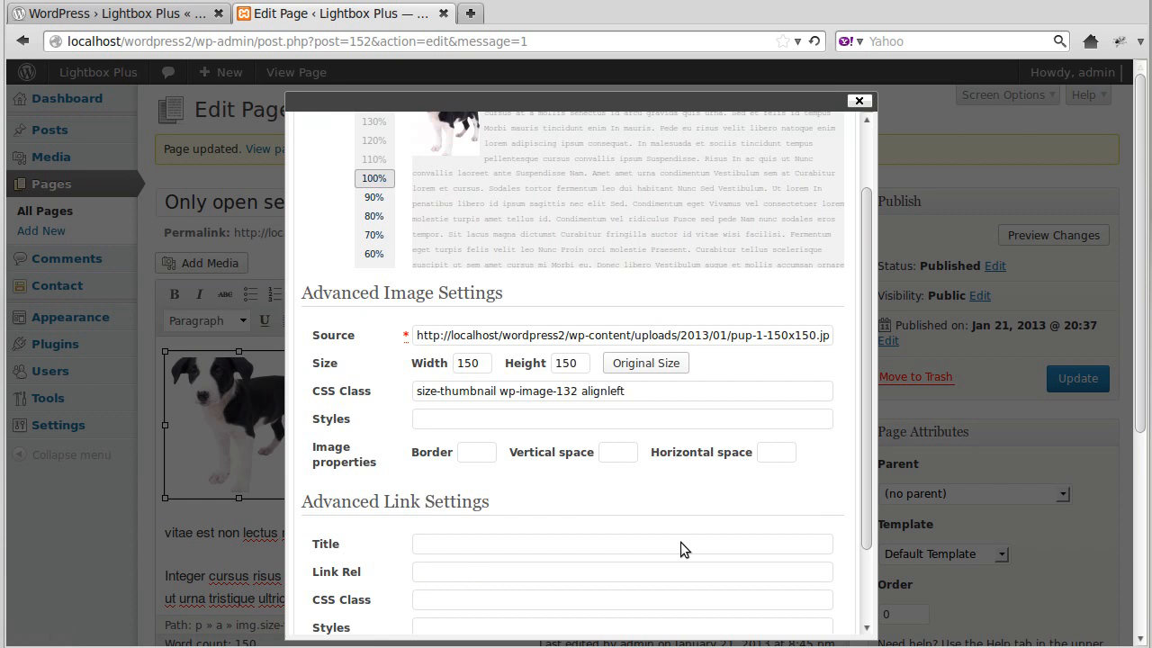
scroll(down, 3)
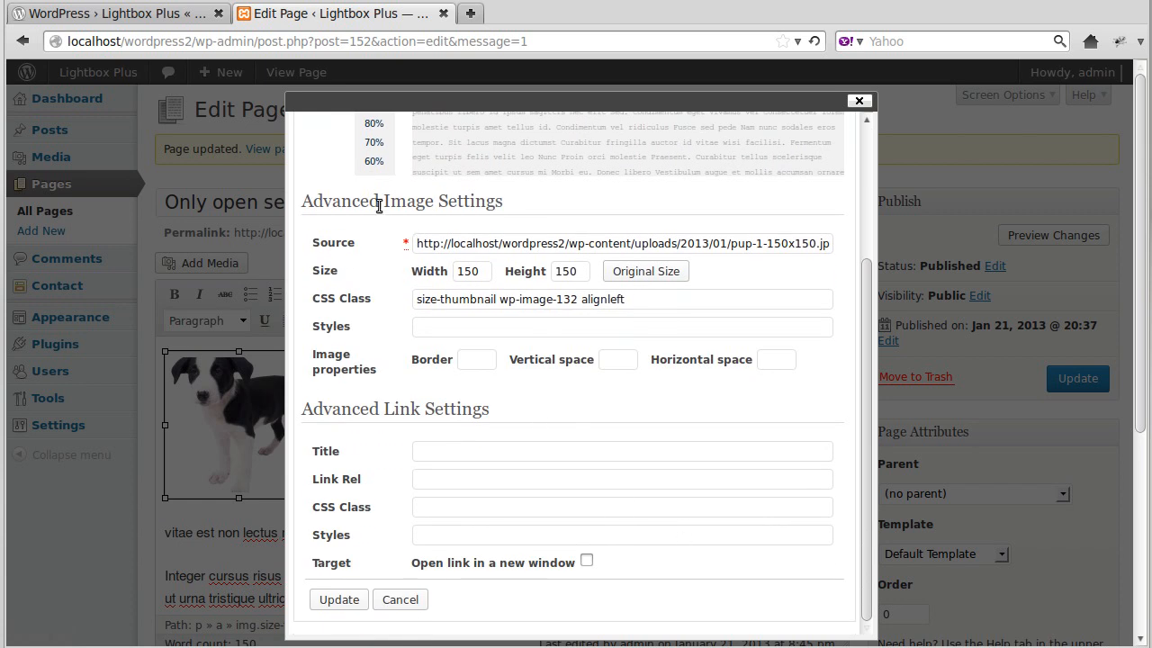
mouse_move(403, 406)
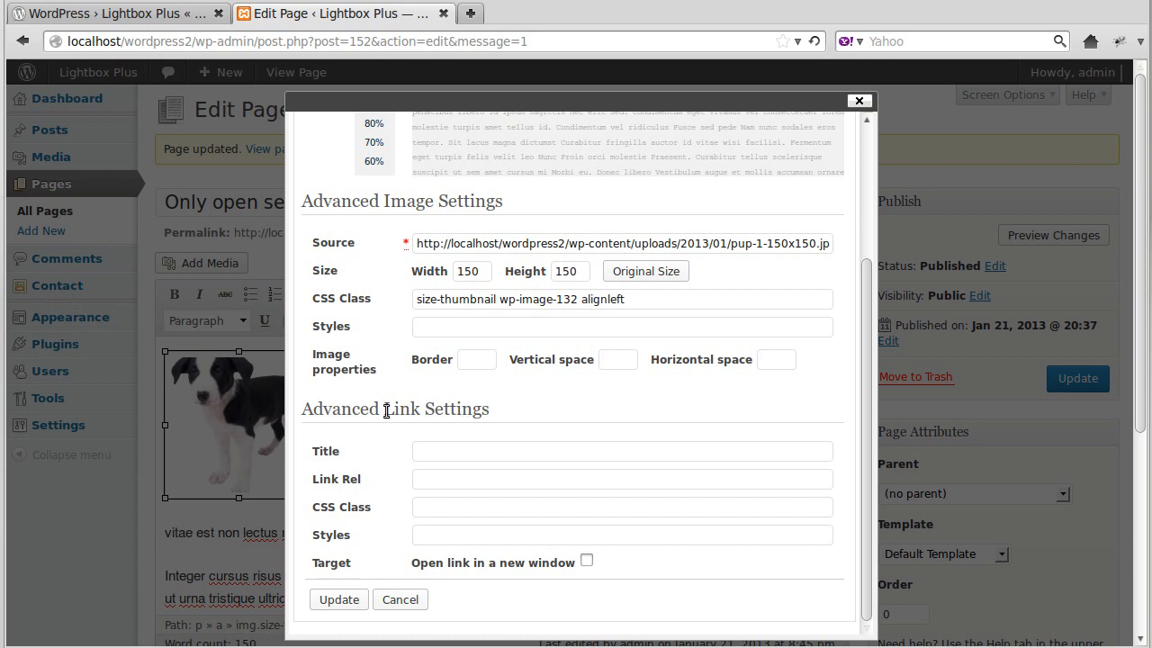
mouse_move(443, 406)
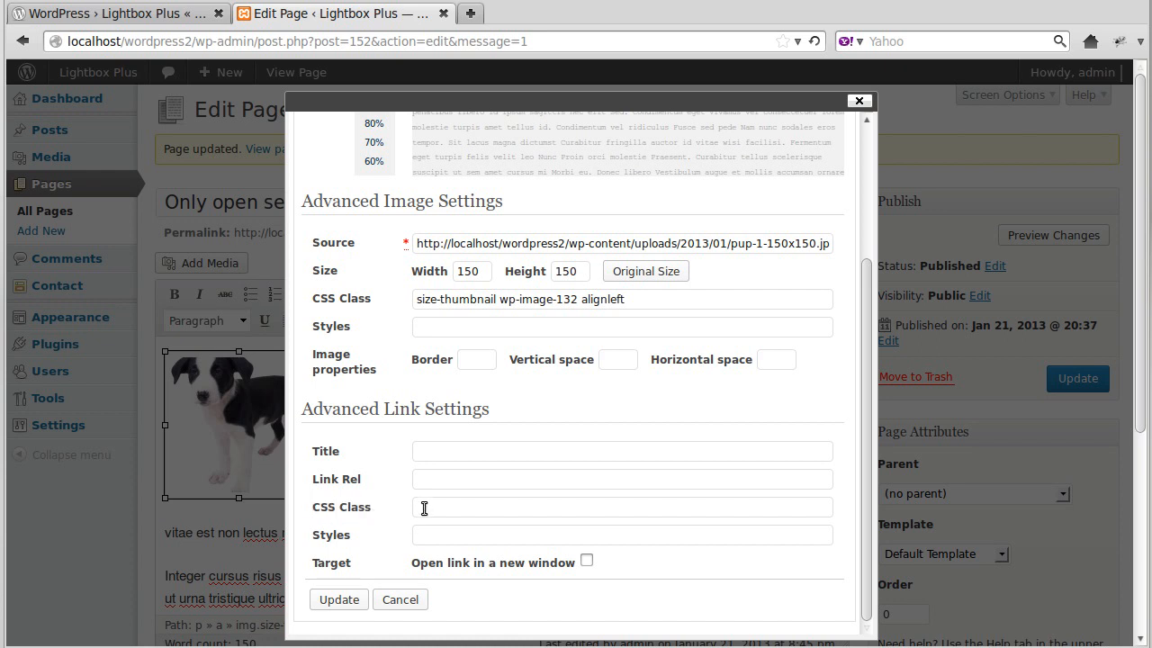
- Set the Advanced Link Settings CSS Class to cboxModal and update the image
click(623, 508)
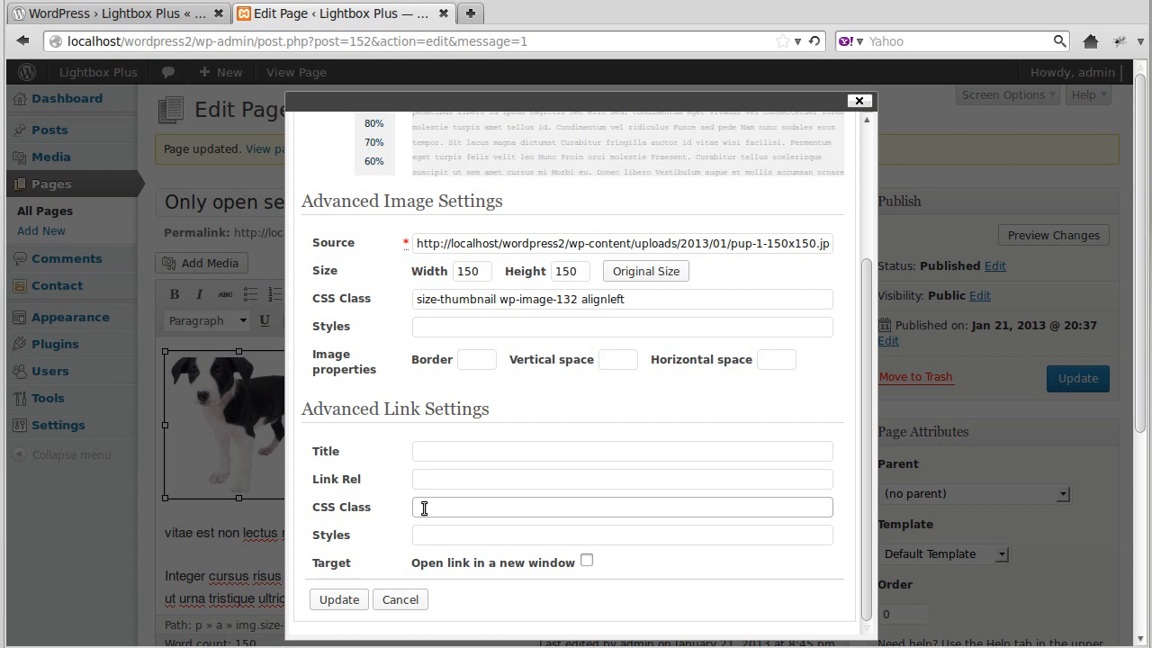
text(cboxModal)
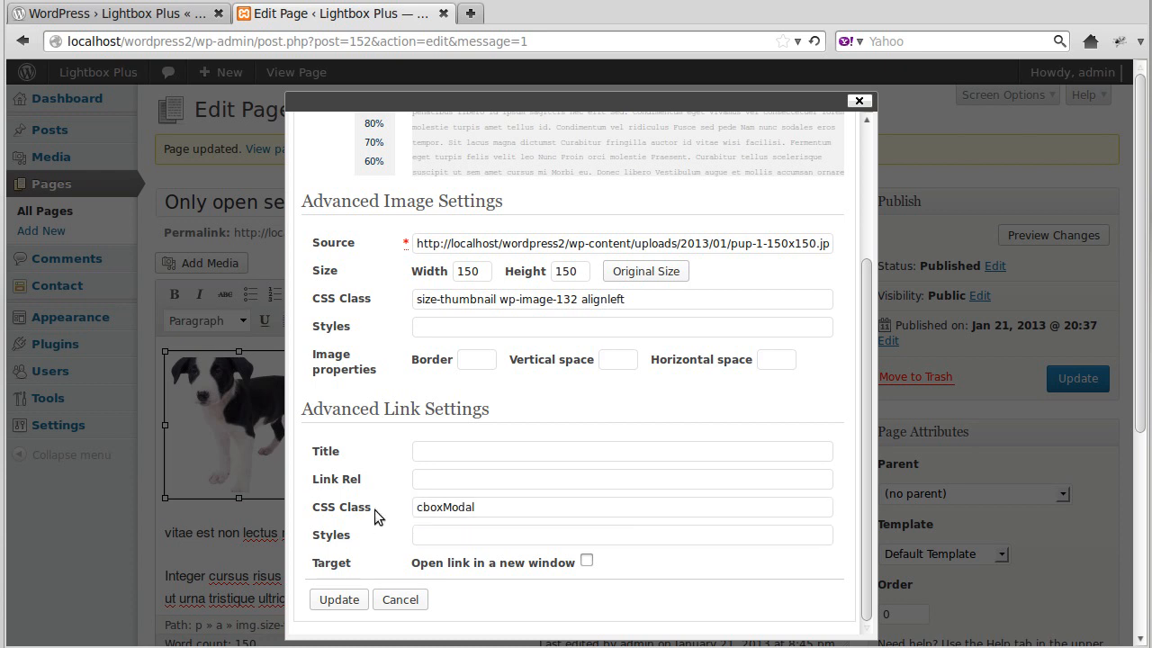
click(457, 507)
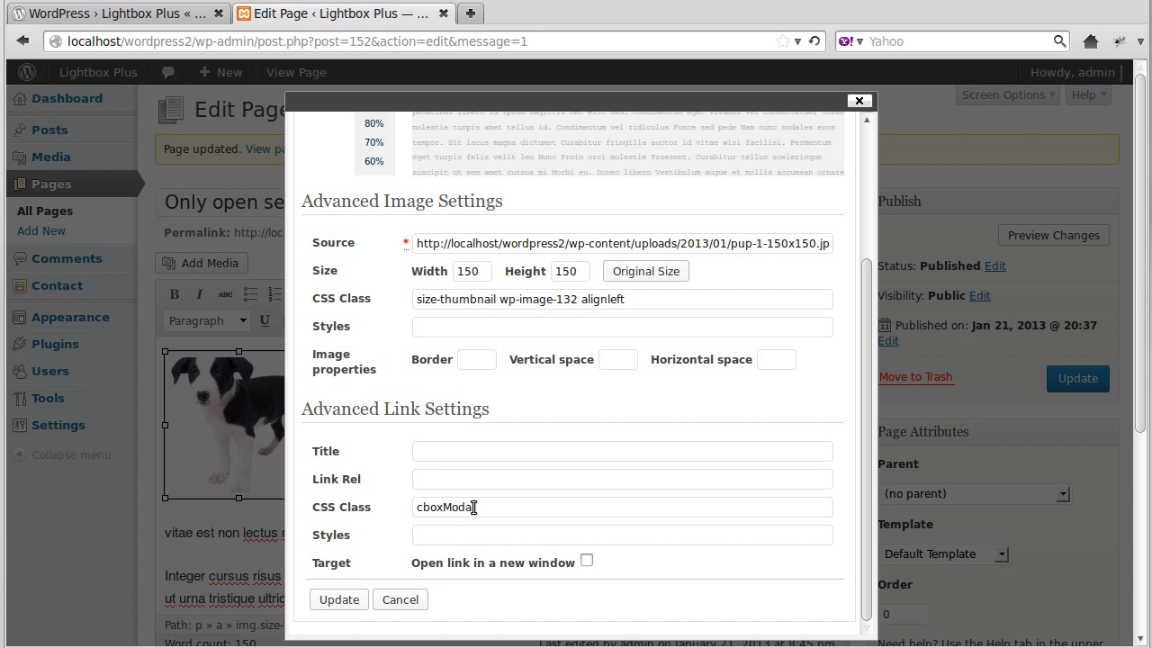
mouse_move(387, 410)
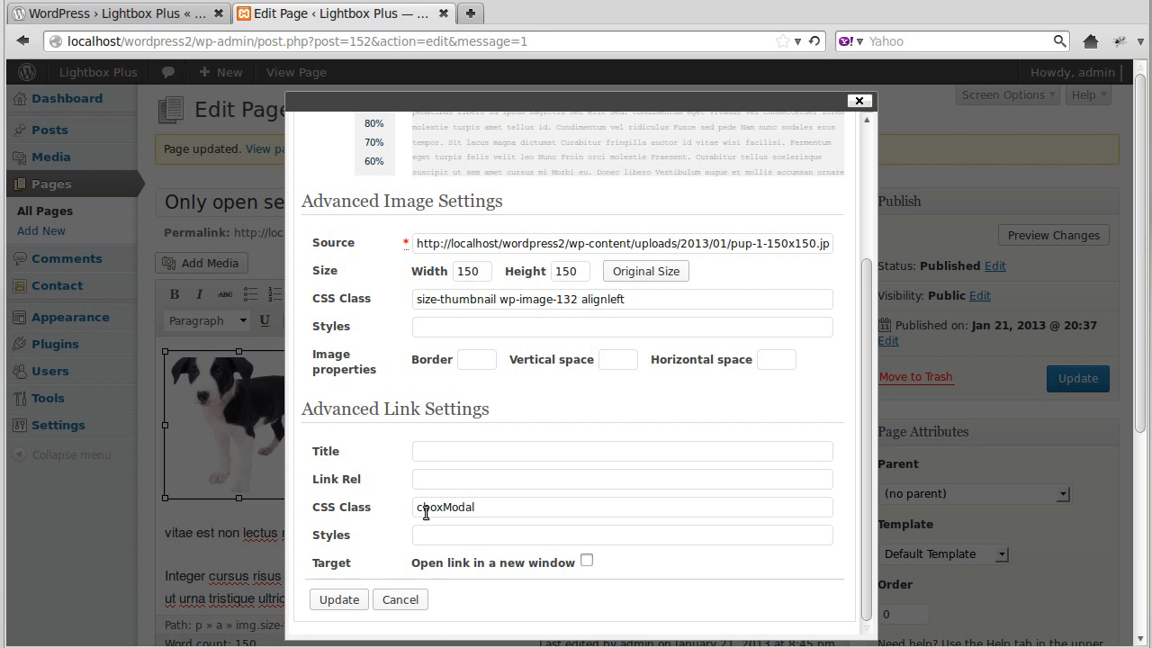
mouse_move(457, 507)
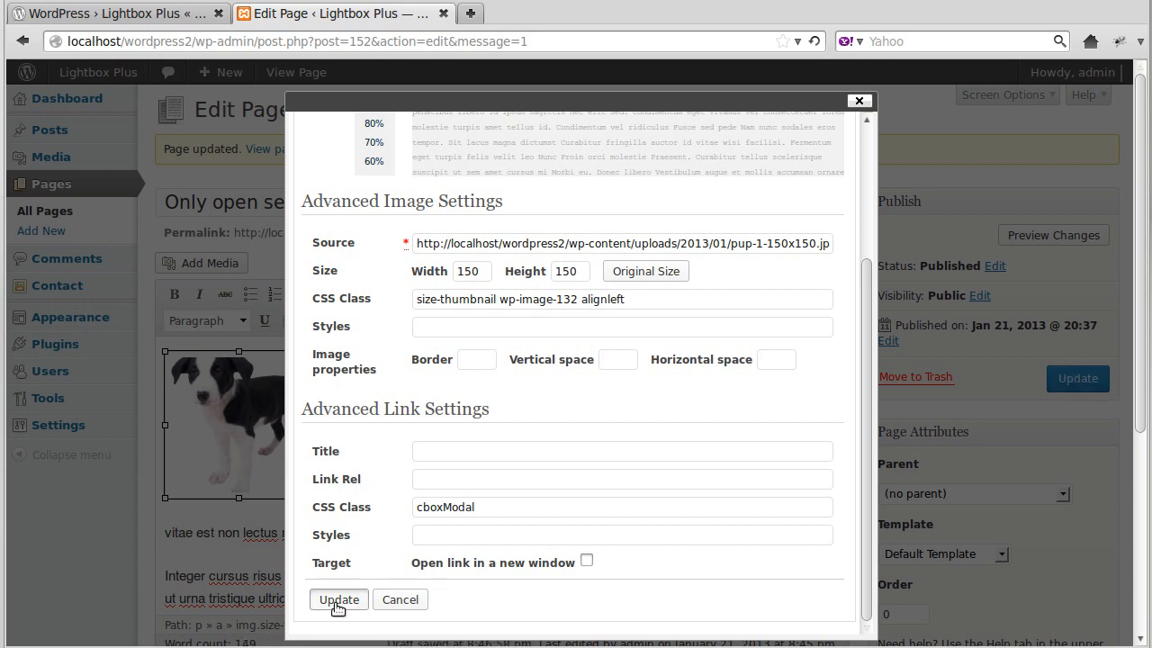
click(338, 600)
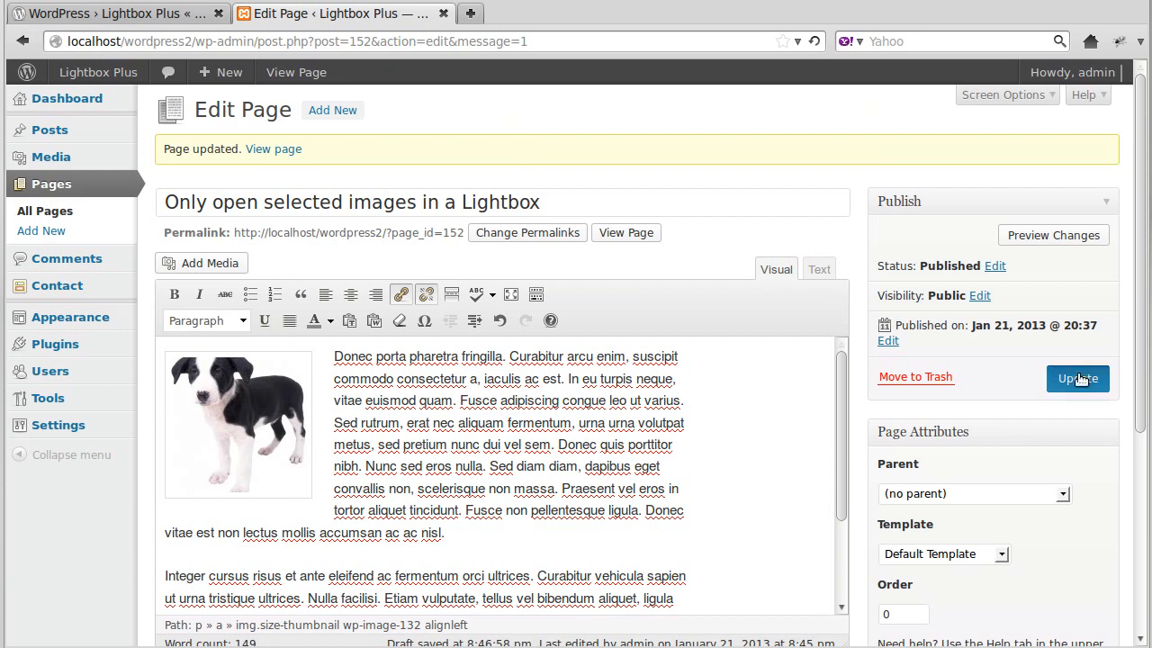
- Update the page, confirm the puppy image opens in a lightbox on the live page, and return to the editor
click(1077, 378)
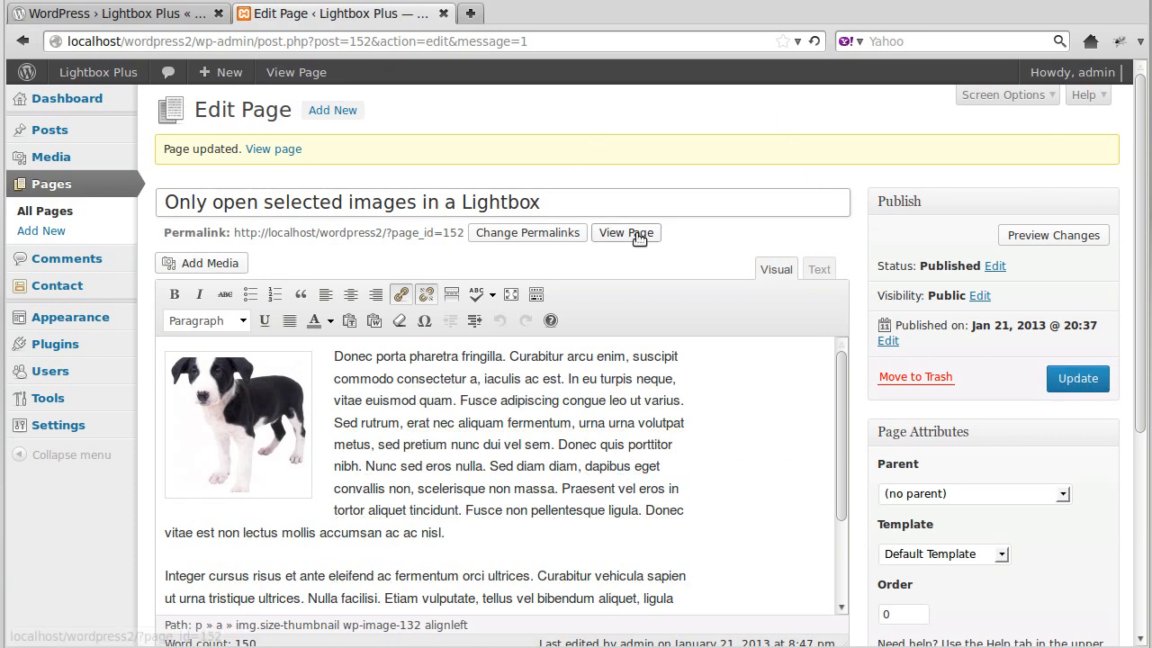
click(626, 232)
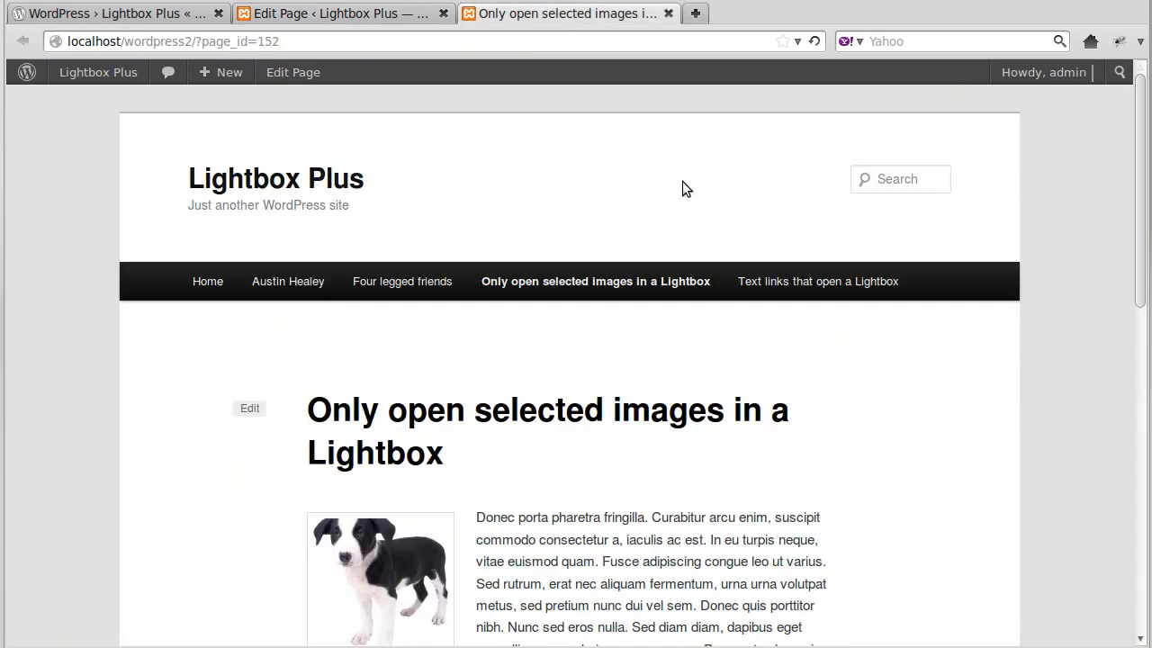
click(380, 580)
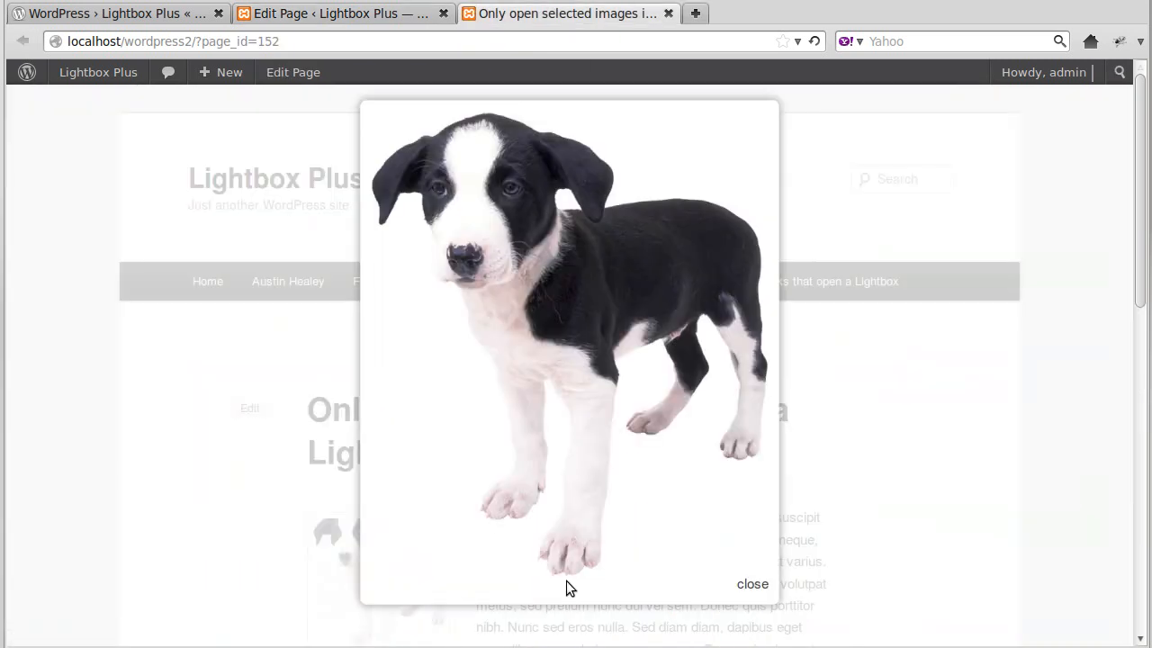
click(752, 583)
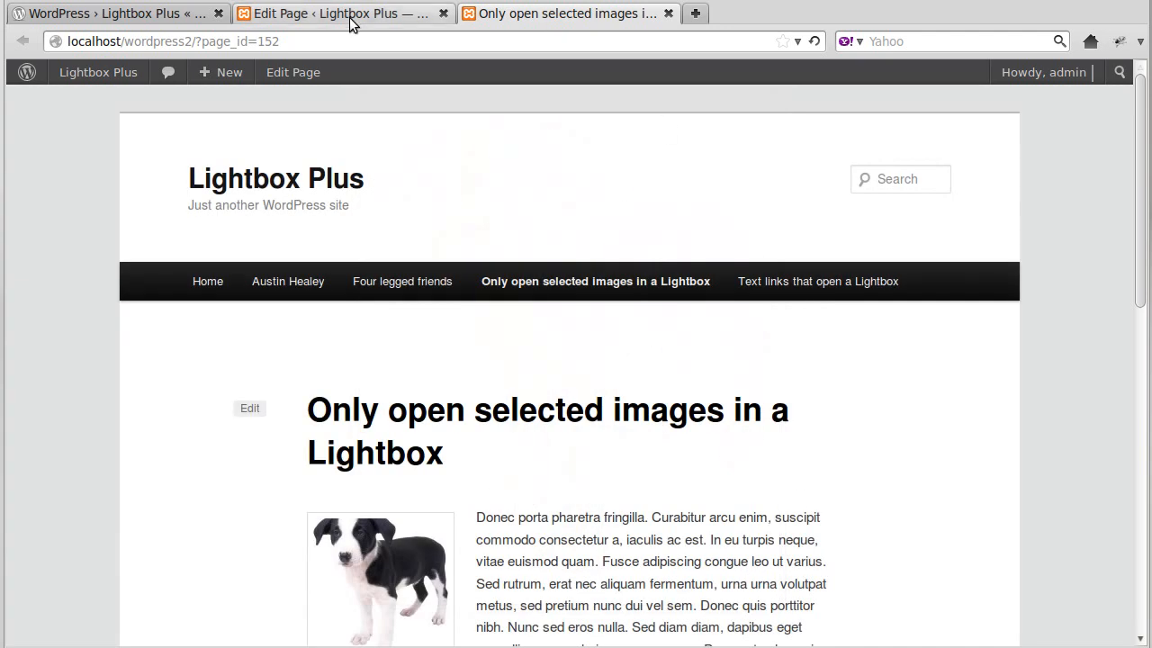
click(342, 15)
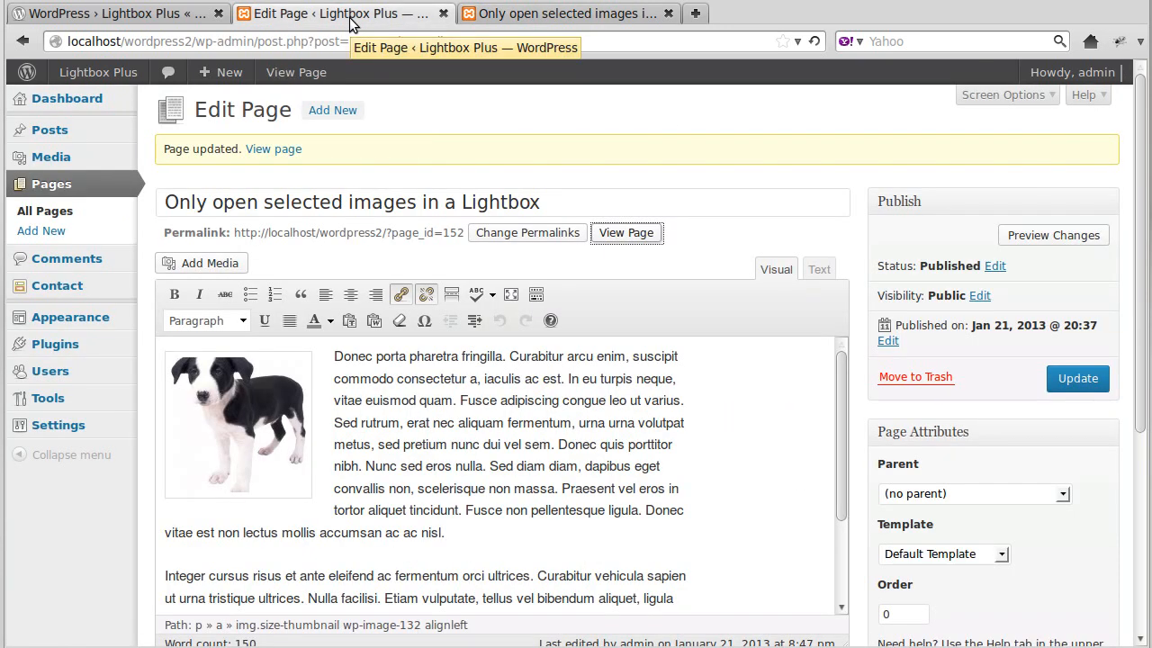
mouse_move(310, 378)
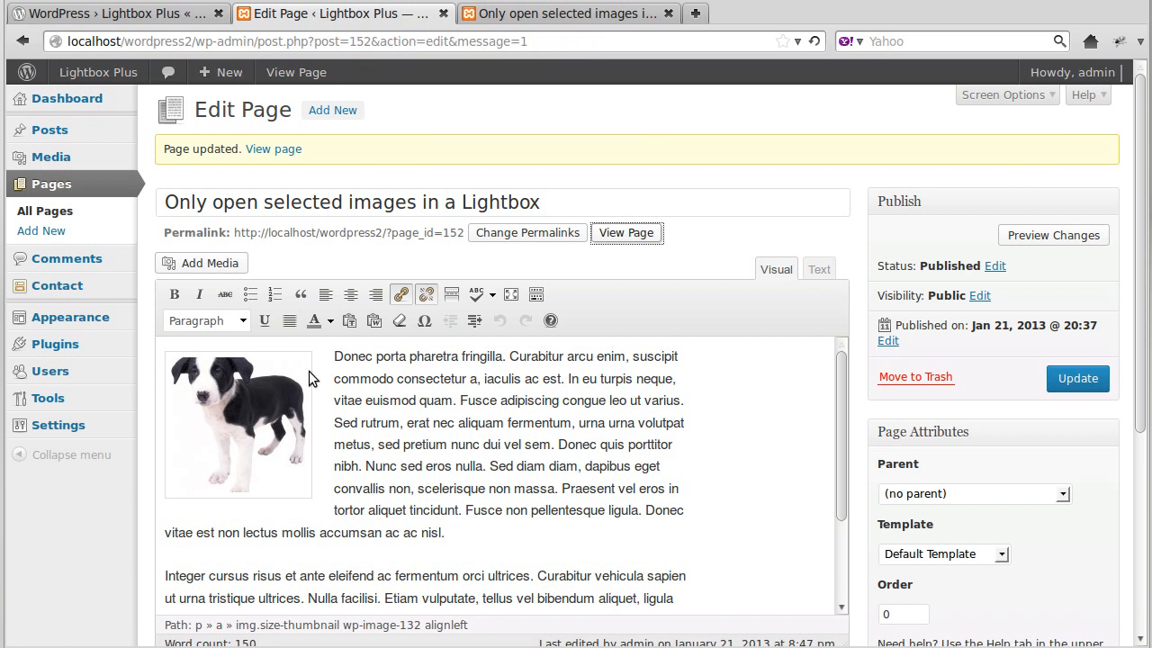
mouse_move(452, 428)
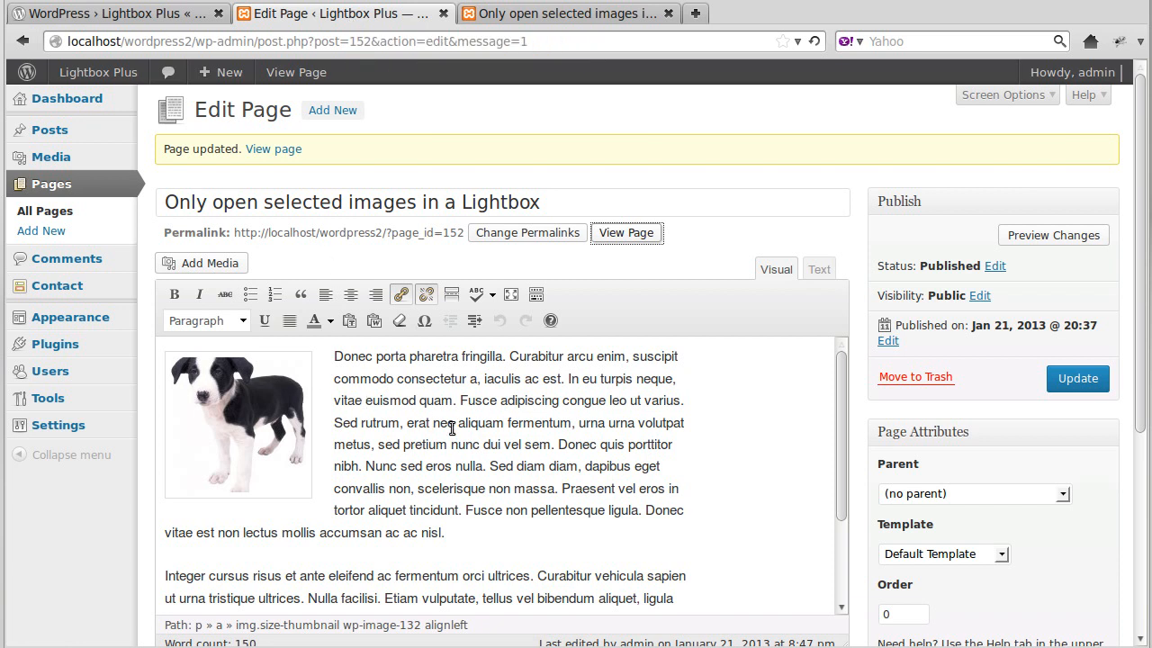
mouse_move(371, 378)
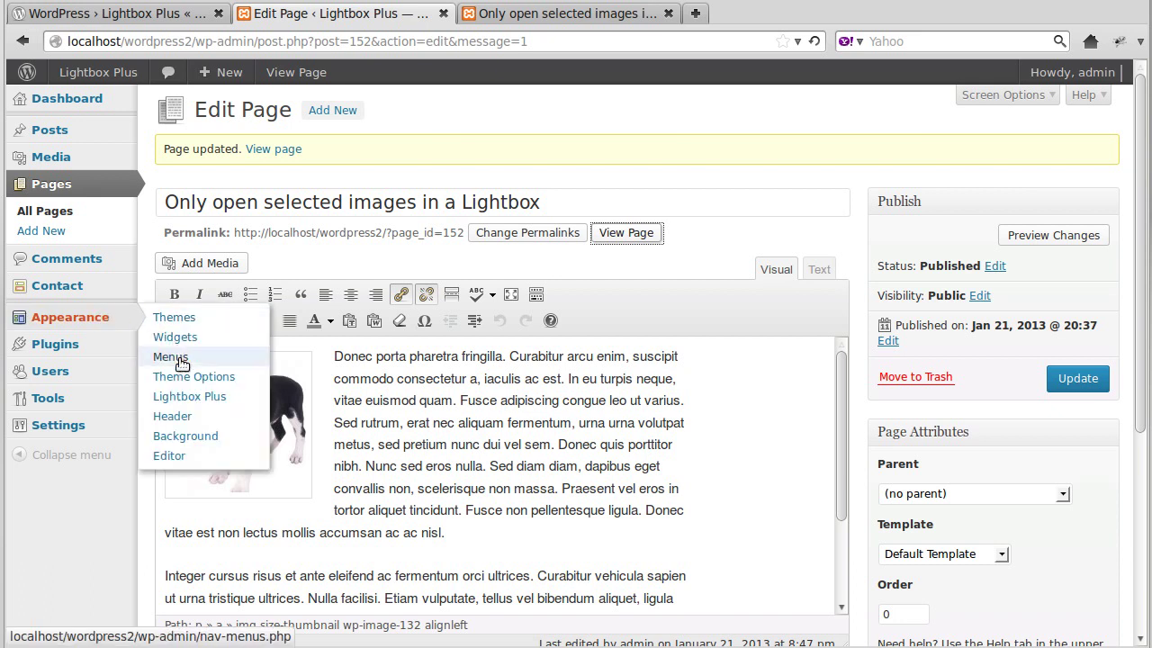
- Go to the Lightbox Plus settings page under Appearance
click(189, 396)
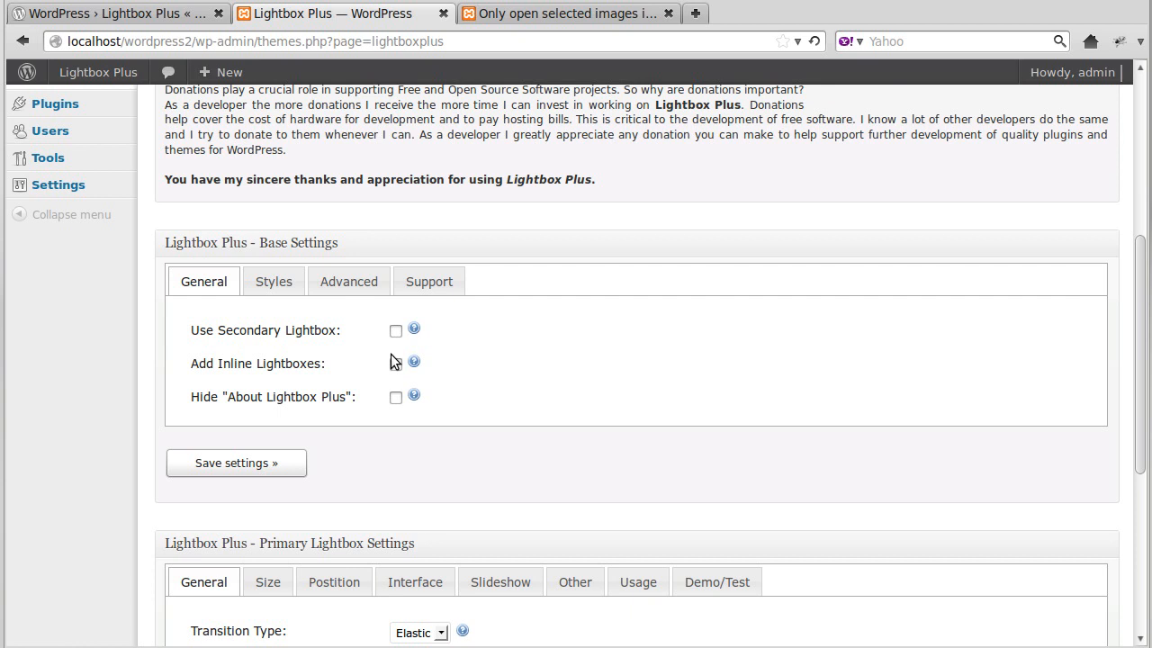
- Review the Primary Lightbox Other settings (class method cboxModal, no auto-lightboxing) and switch to the instructions PDF
scroll(down, 3)
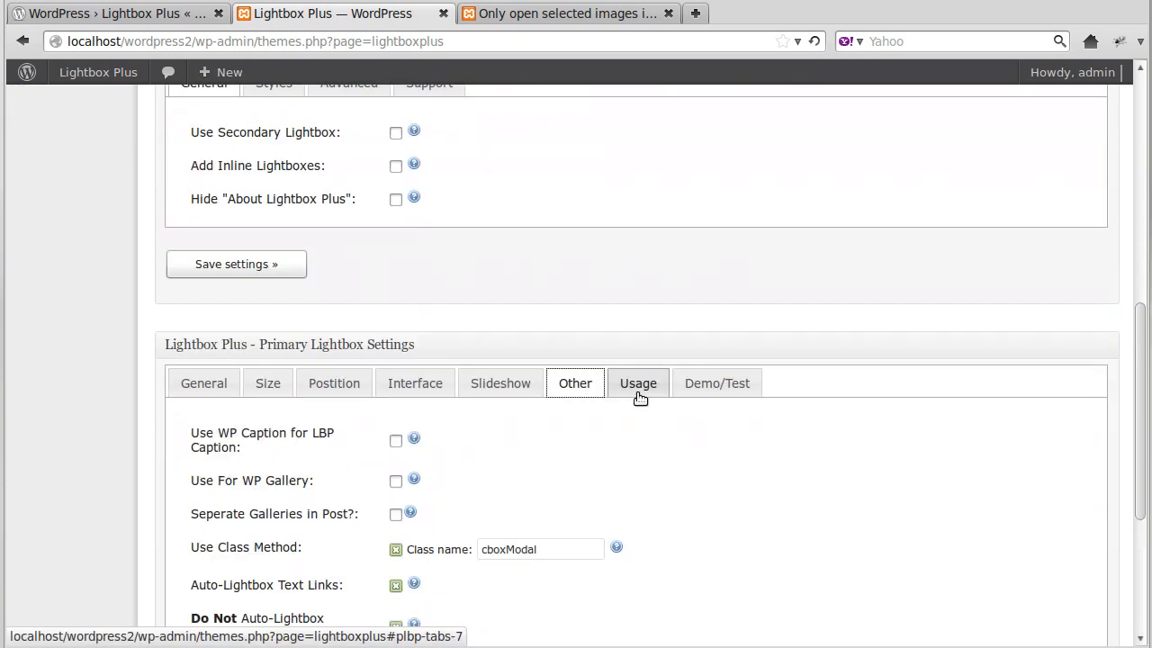
scroll(down, 3)
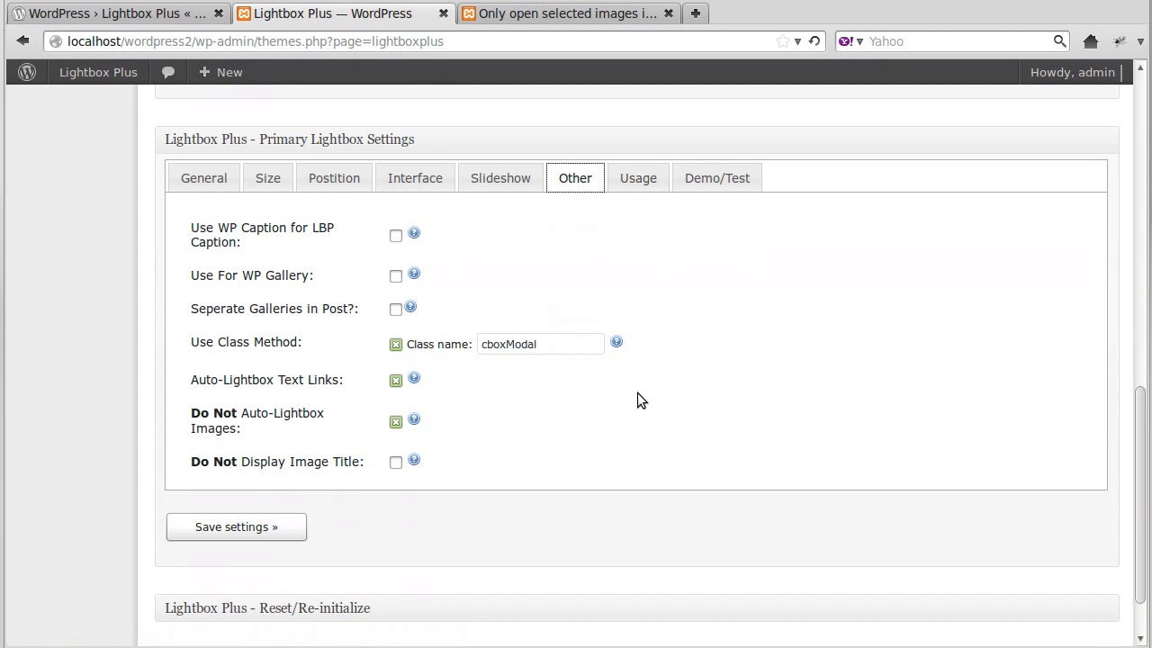
mouse_move(309, 287)
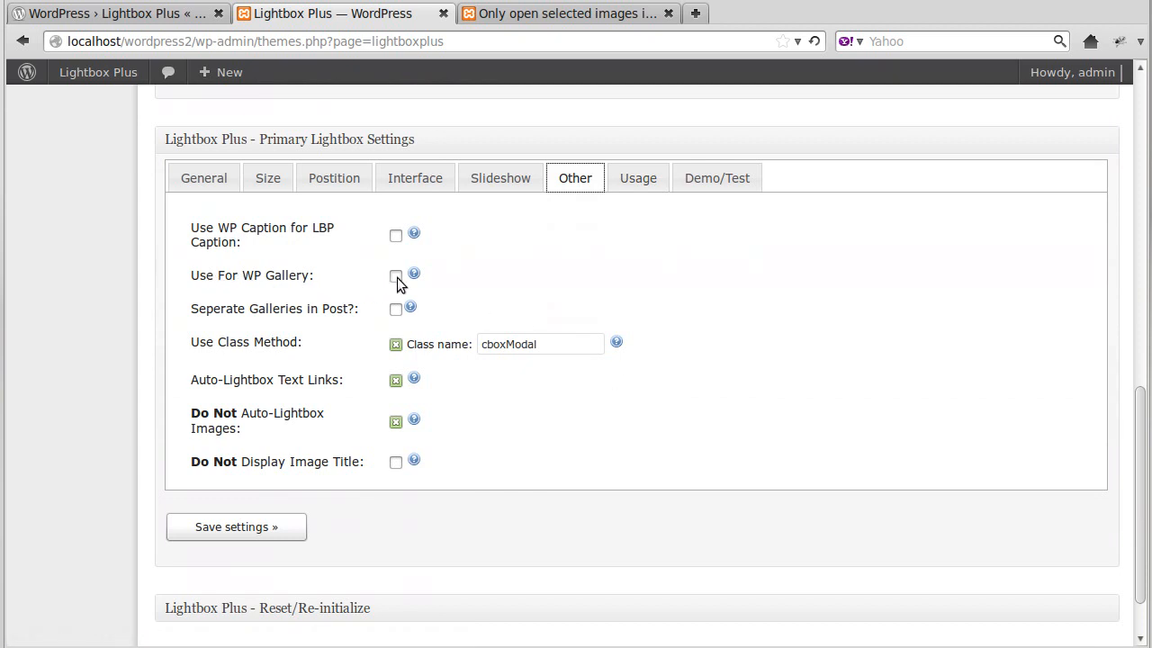
mouse_move(309, 286)
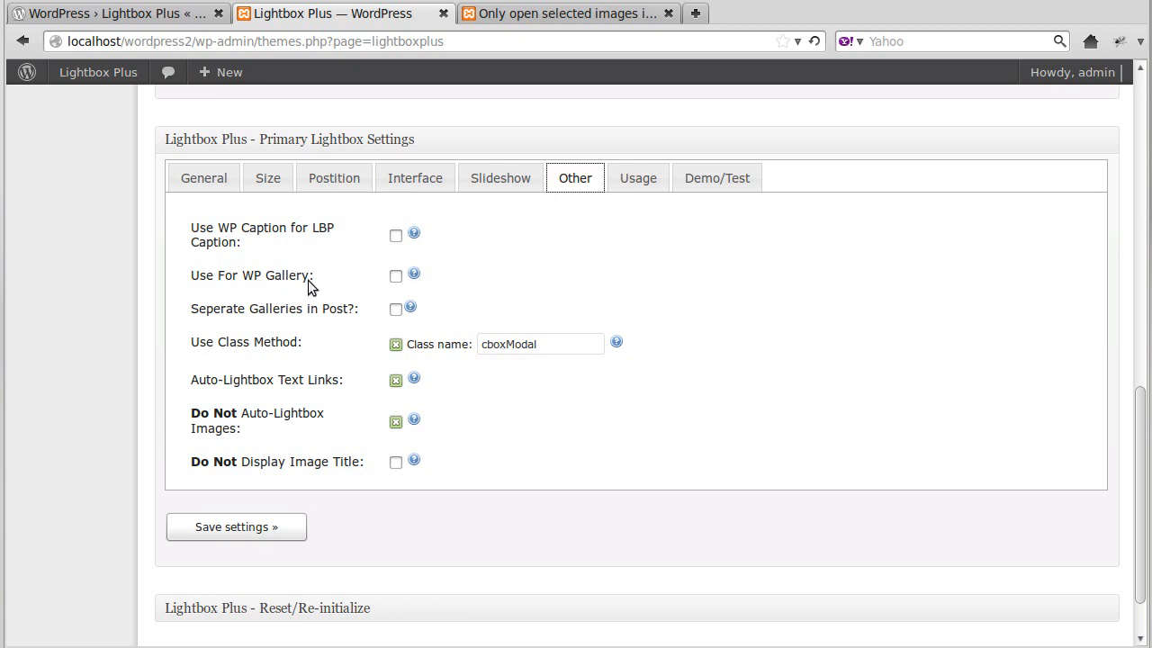
mouse_move(286, 284)
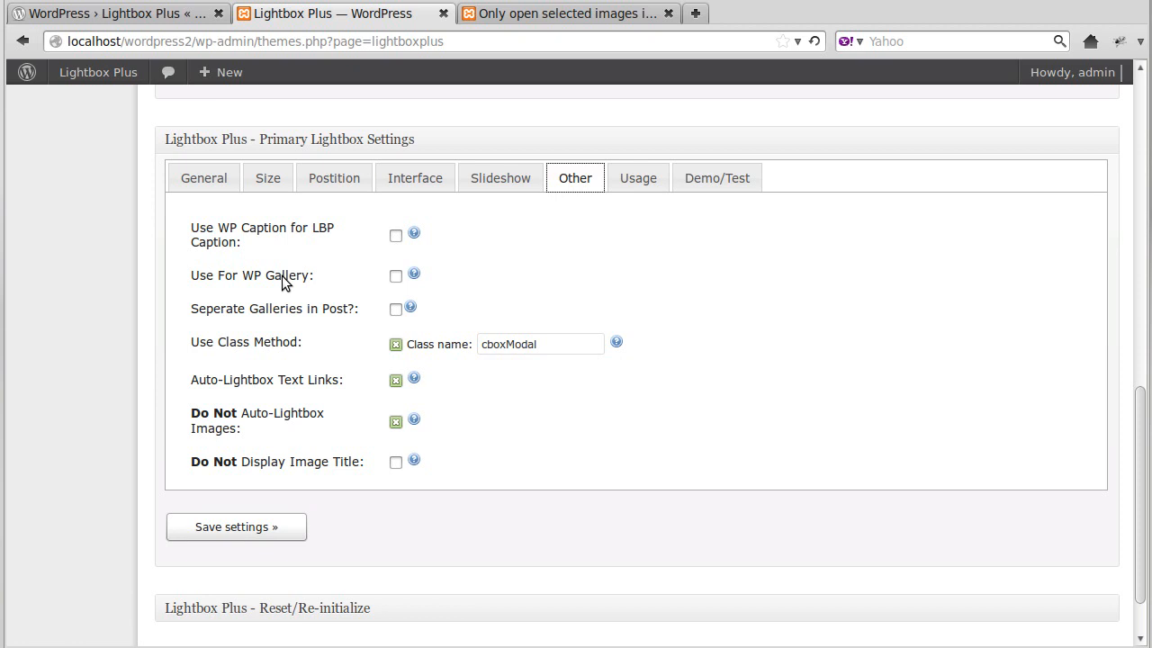
mouse_move(290, 425)
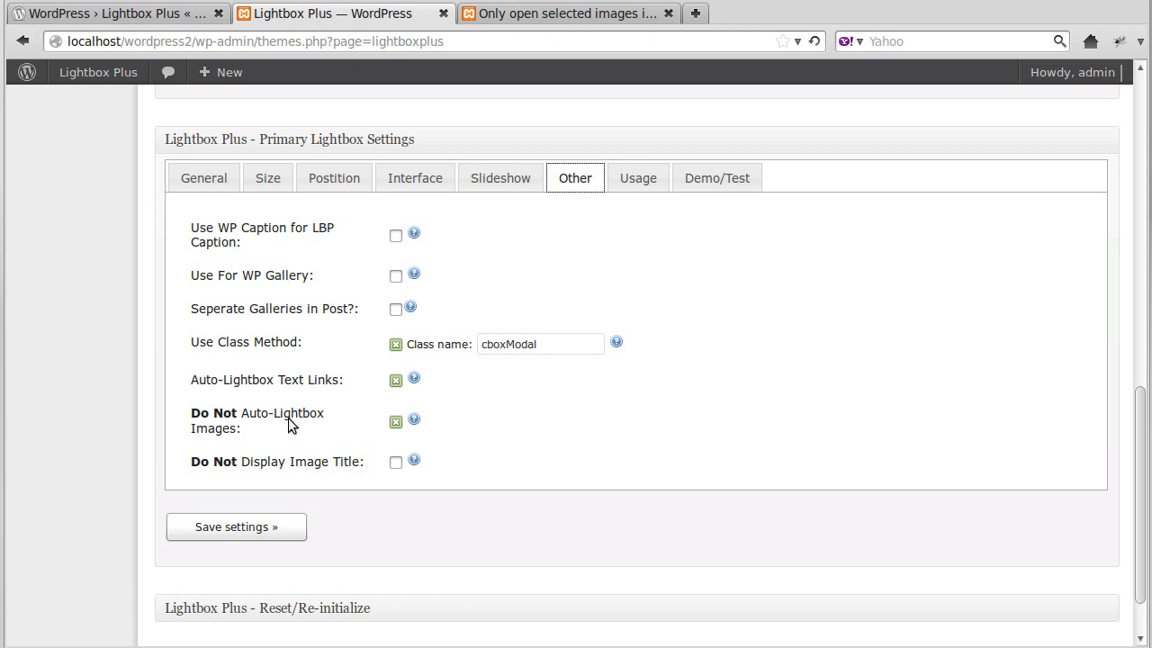
mouse_move(242, 428)
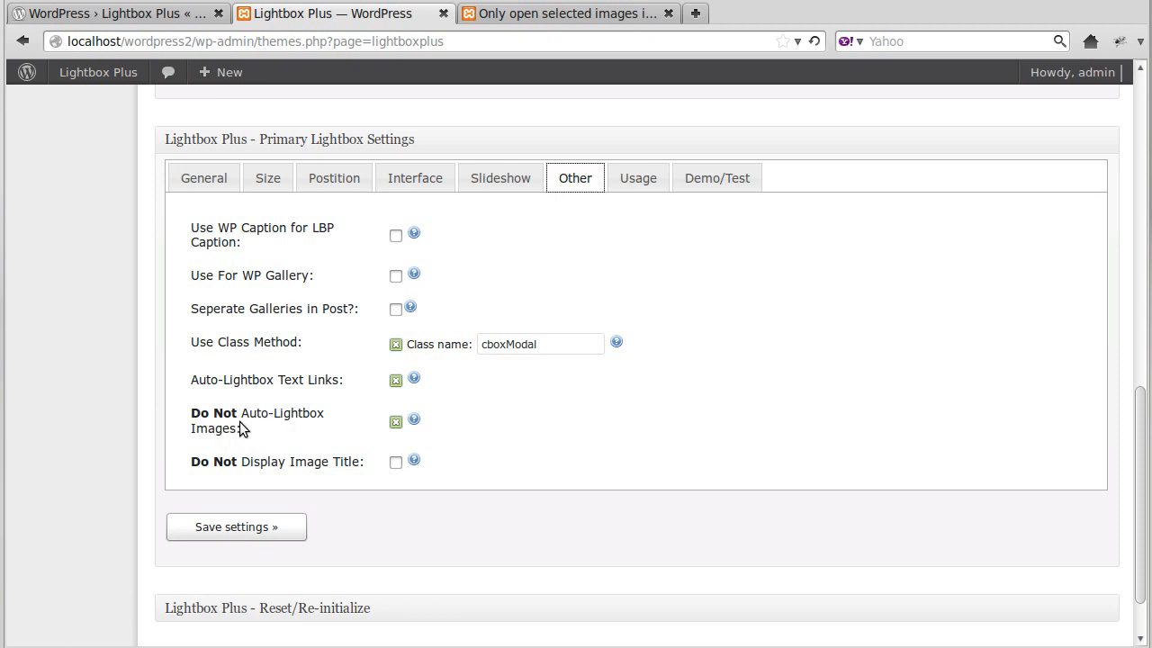
mouse_move(313, 423)
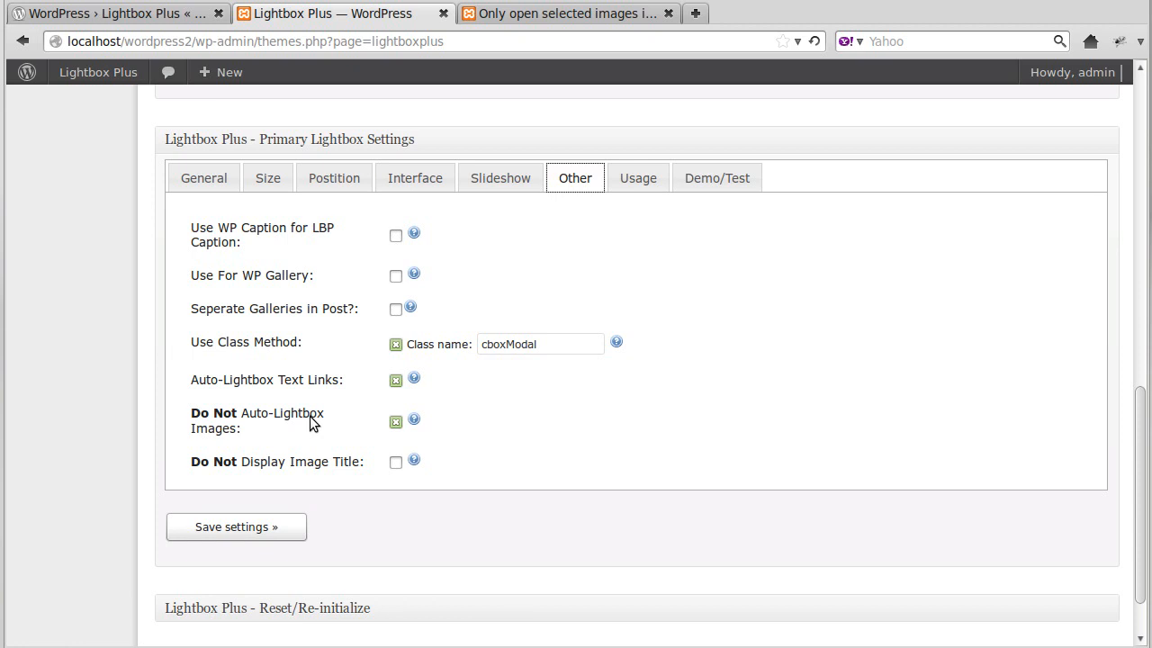
mouse_move(297, 279)
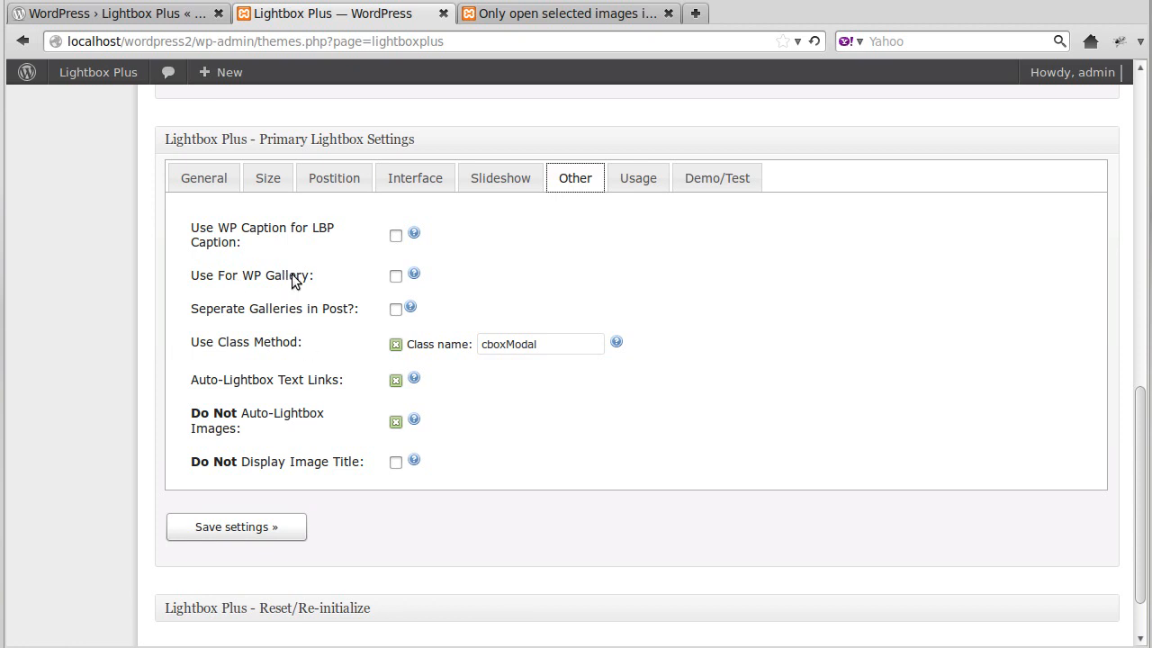
mouse_move(429, 313)
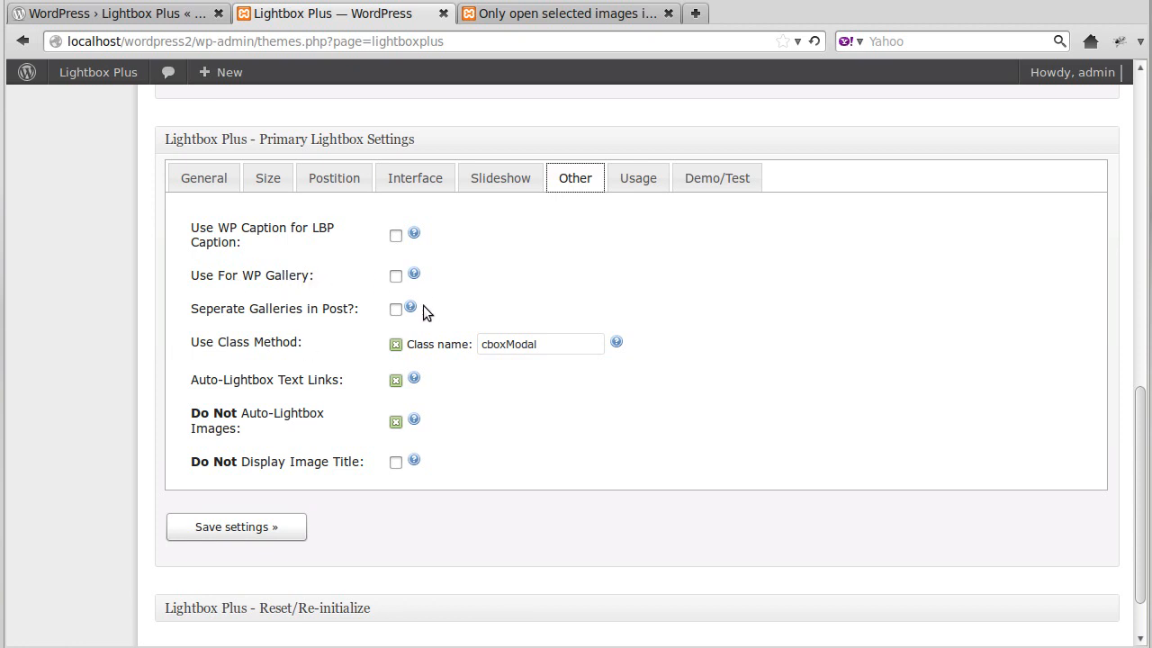
mouse_move(262, 429)
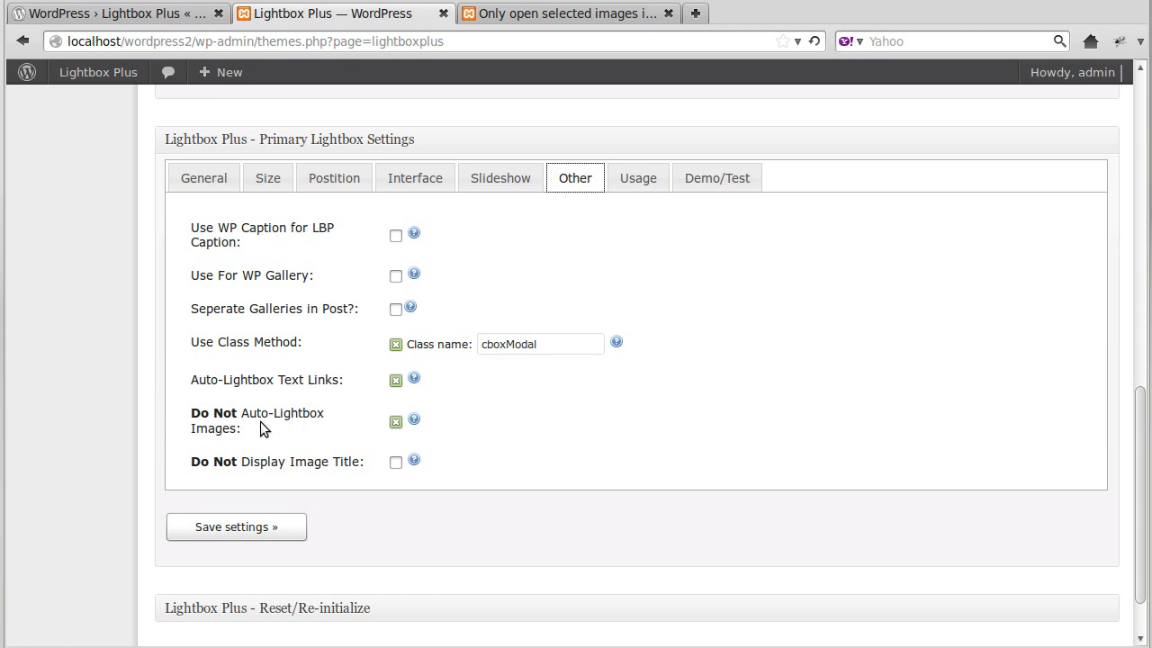
mouse_move(296, 441)
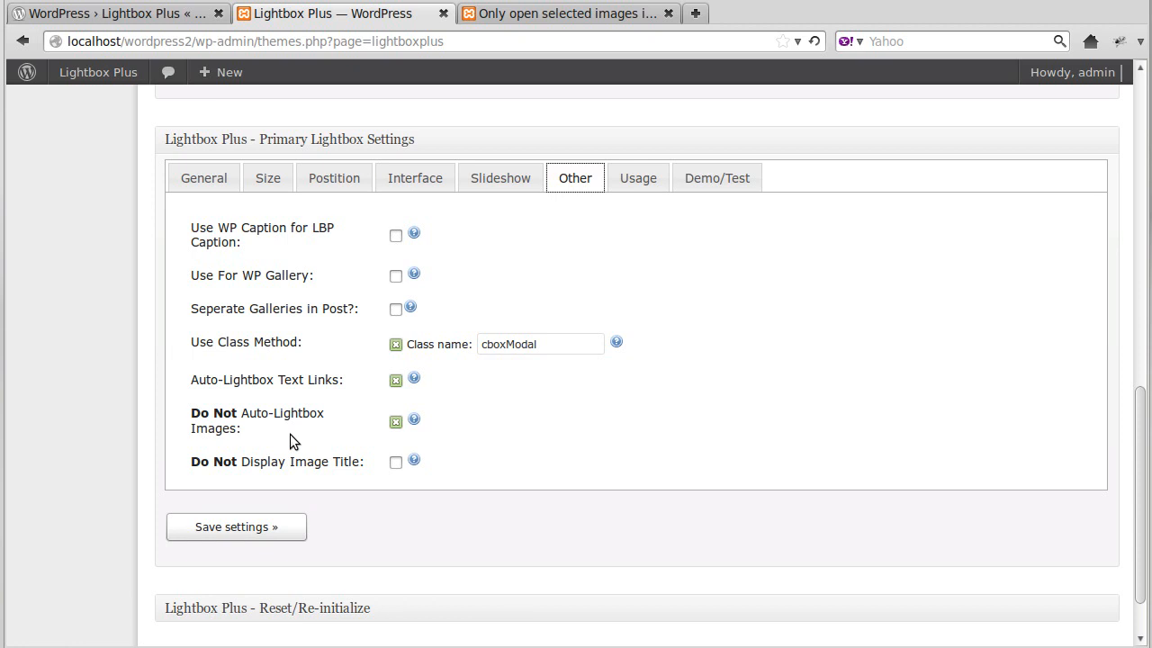
mouse_move(435, 428)
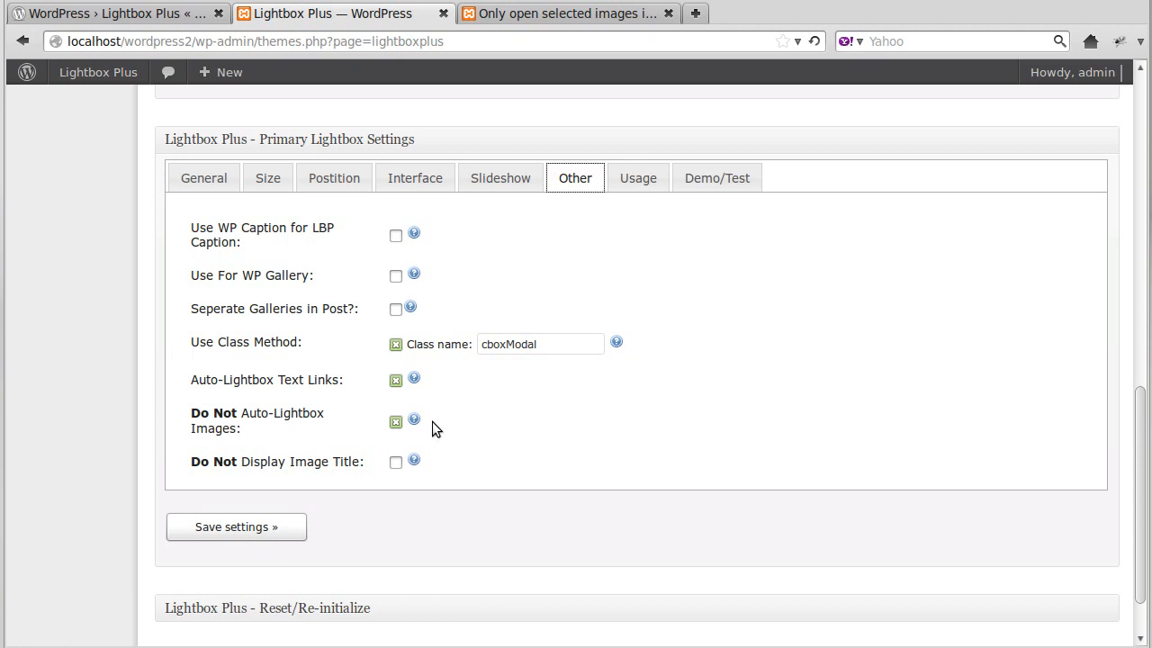
click(558, 14)
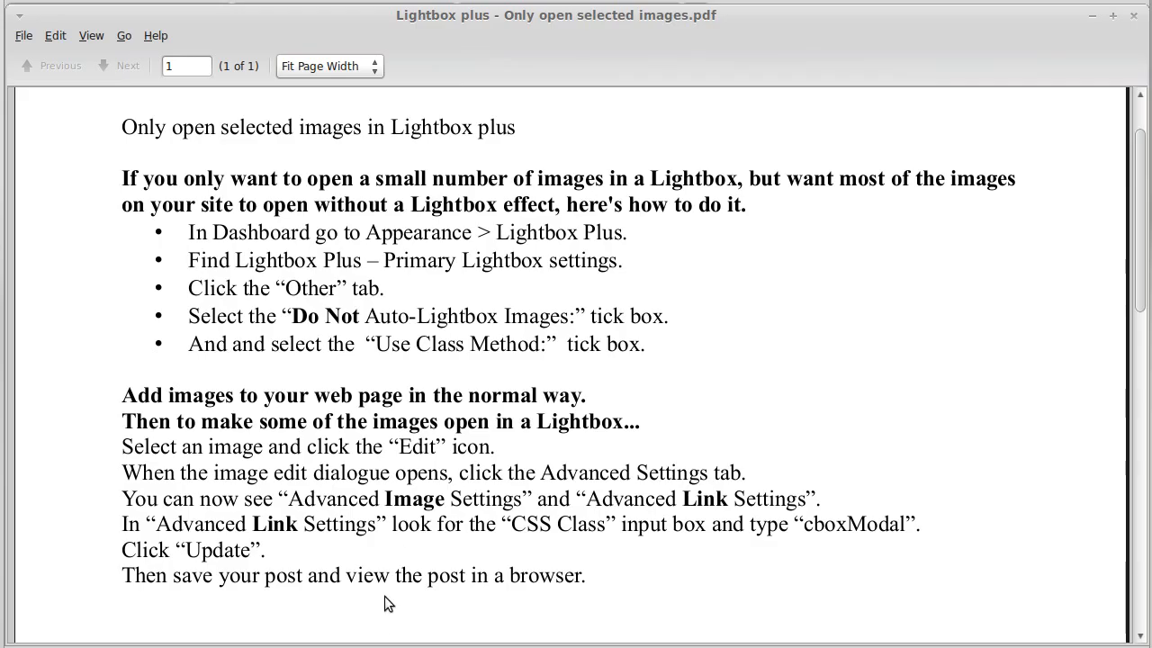
scroll(down, 3)
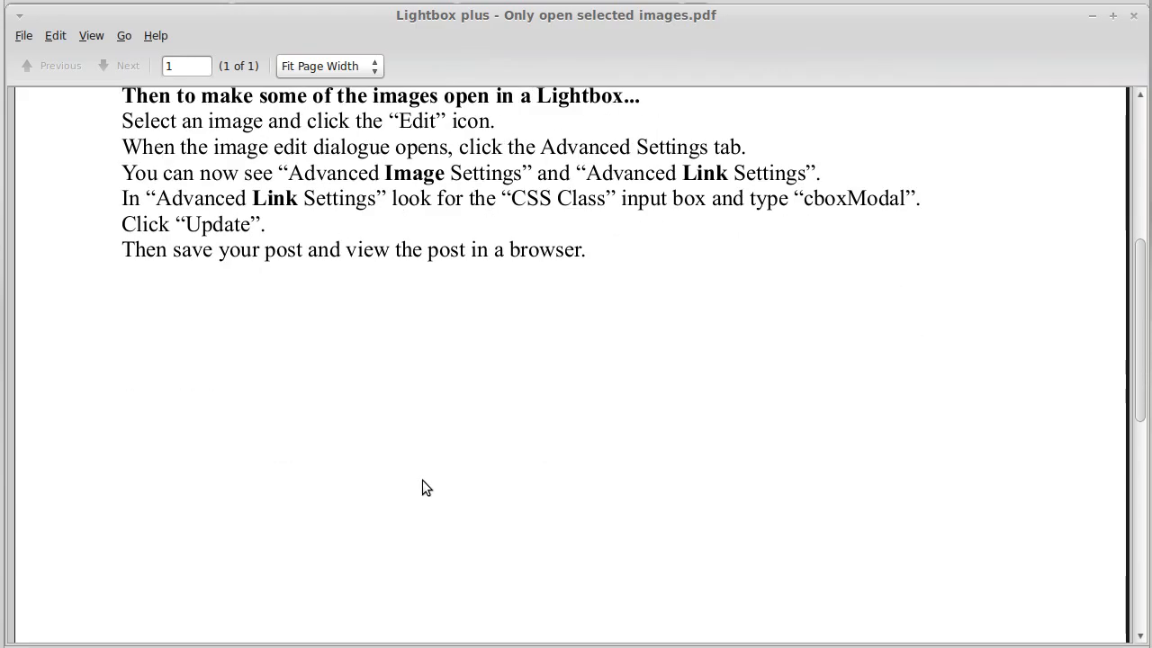
scroll(up, 3)
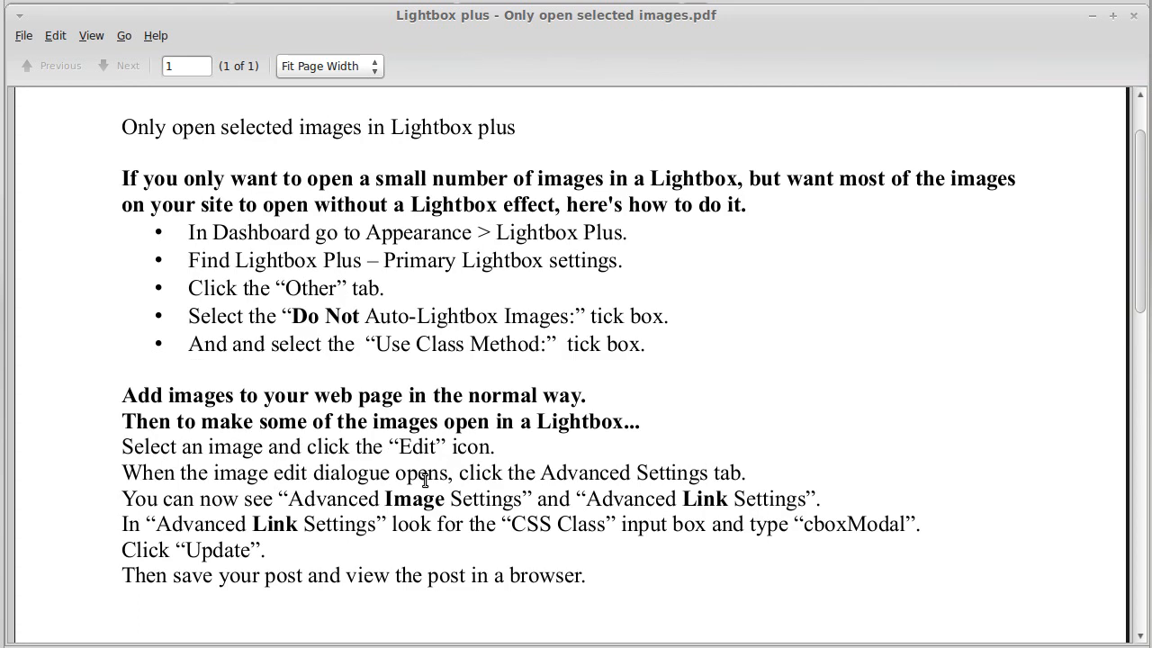
mouse_move(160, 159)
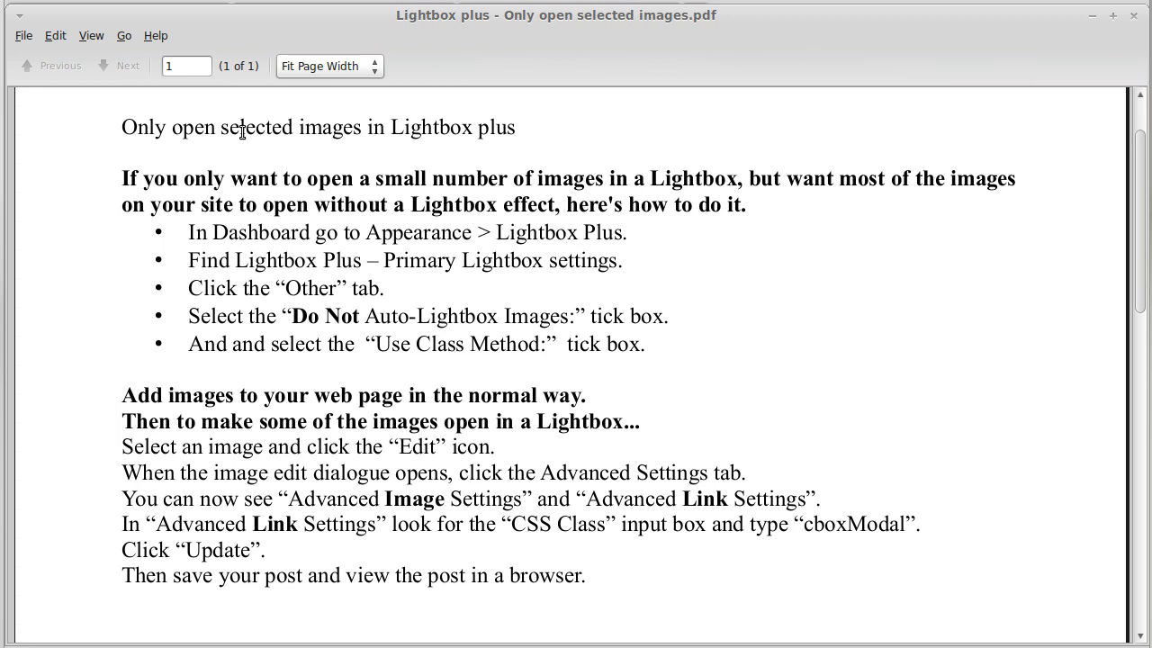
mouse_move(511, 136)
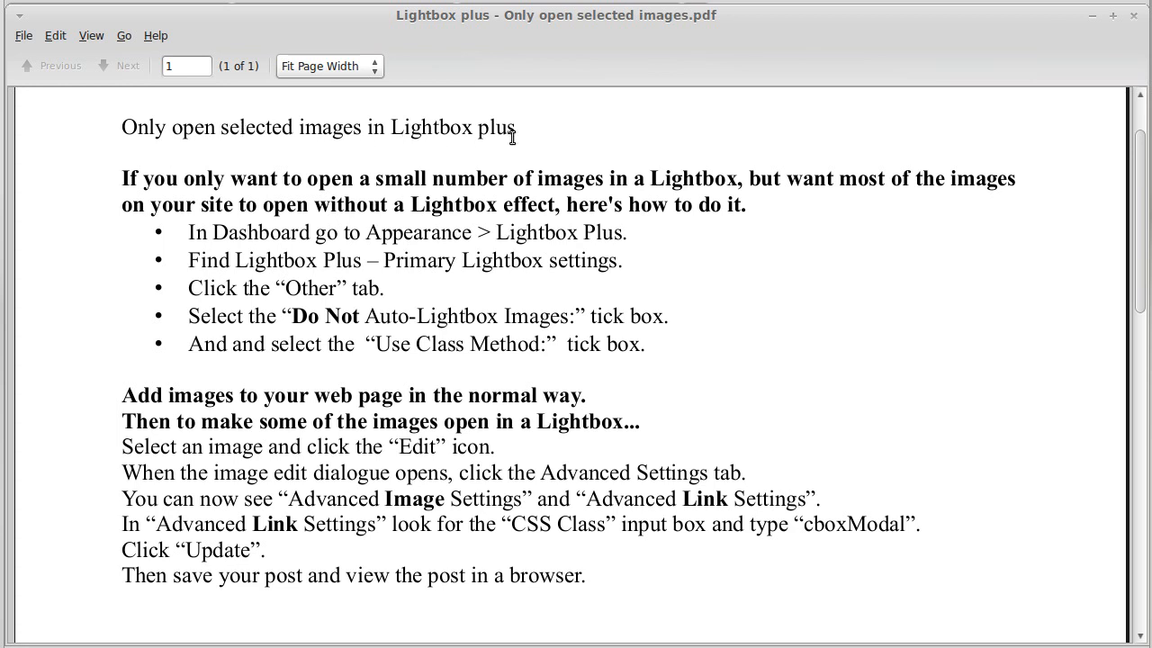
mouse_move(479, 241)
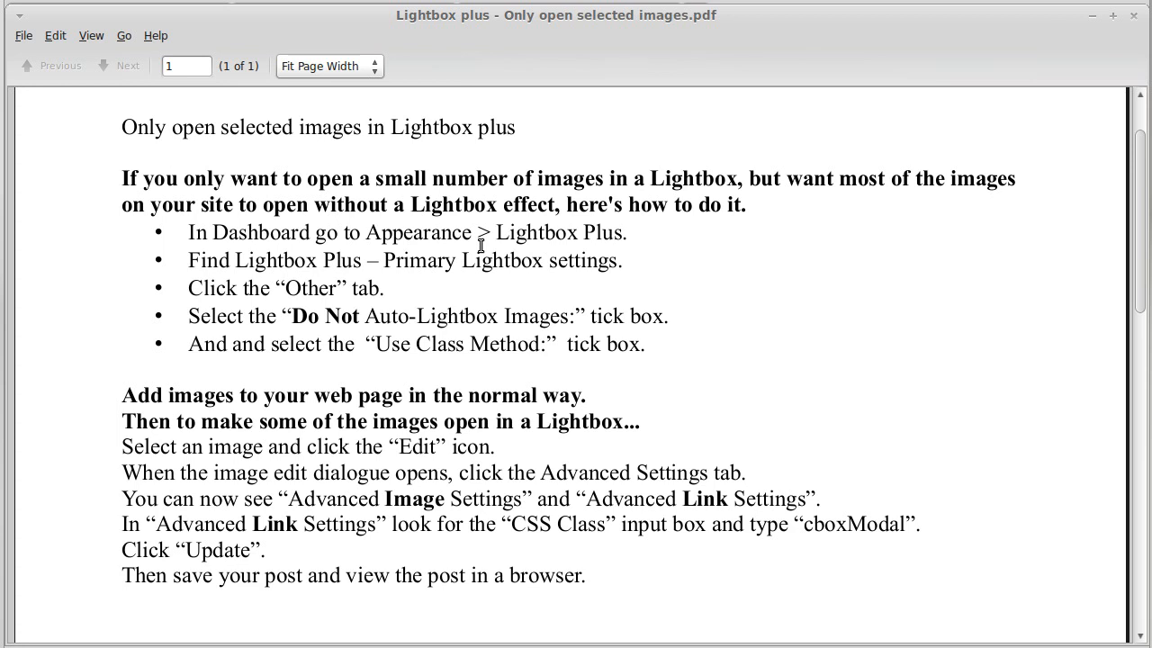
mouse_move(854, 313)
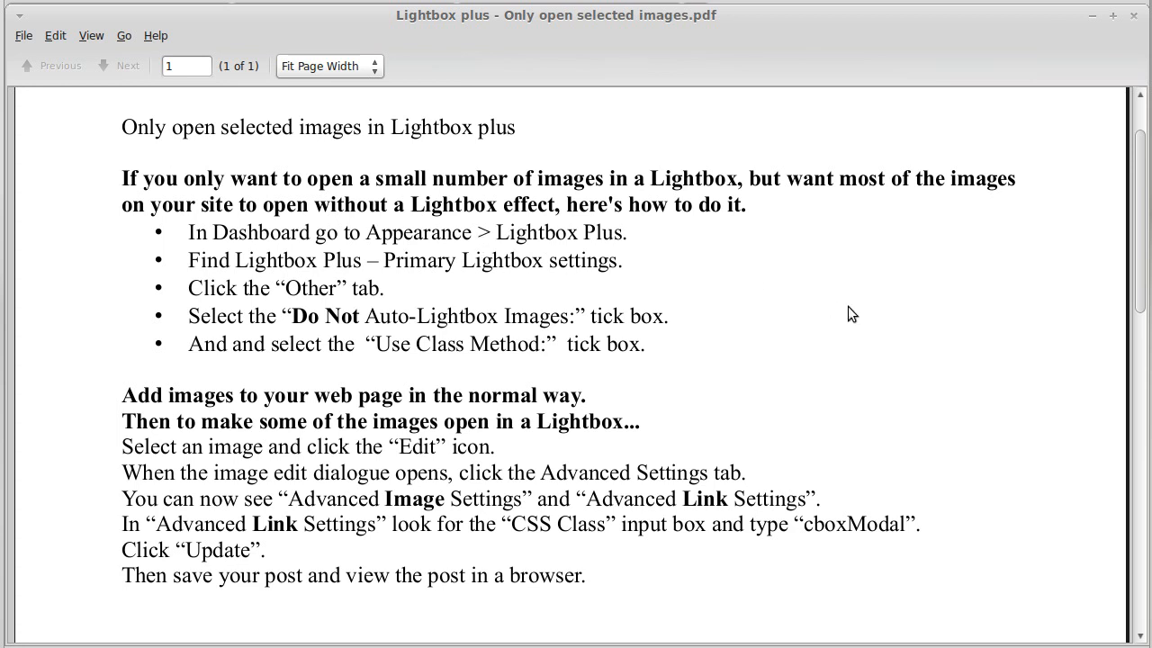